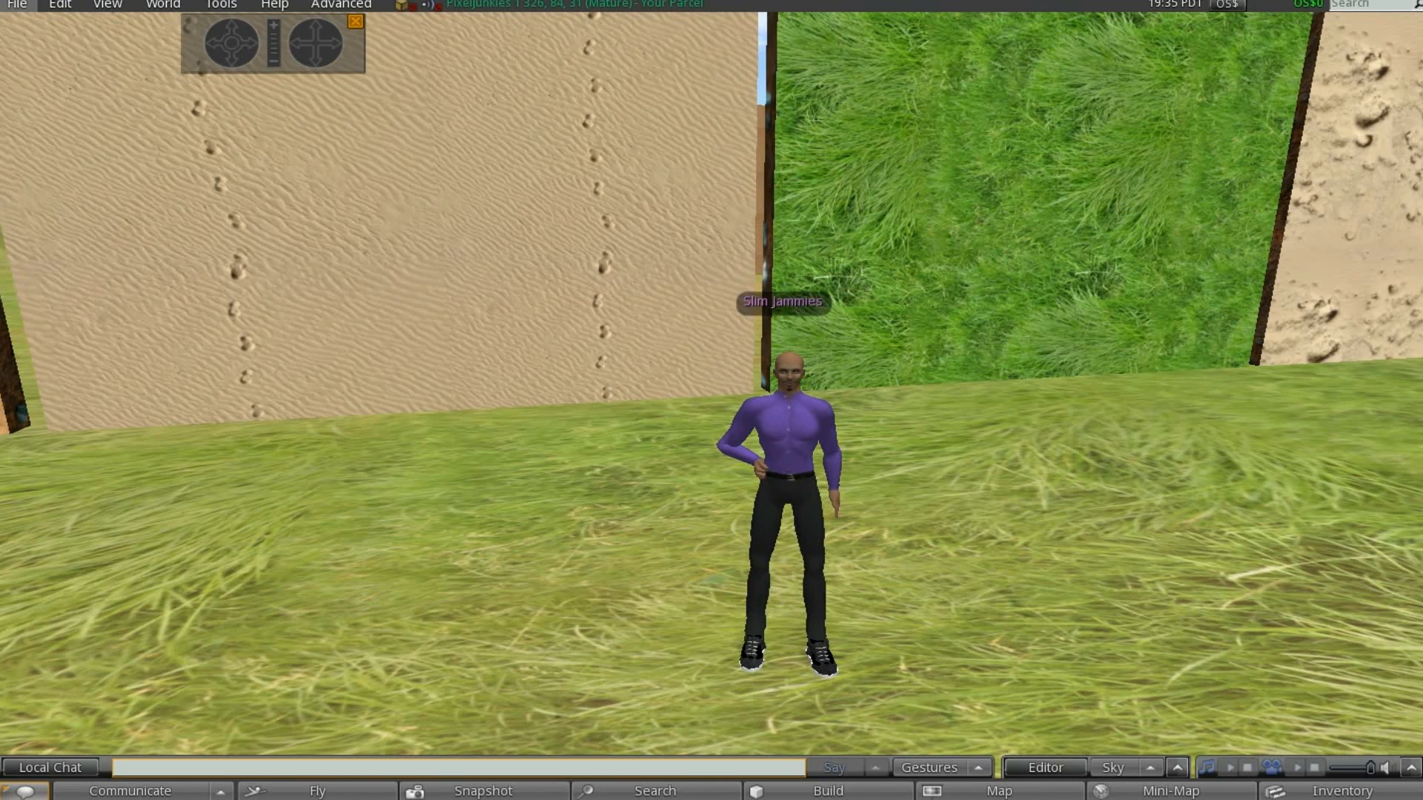
Highlight the 'set terrain texture' command words in the Notepad notes.
{"action": "left_click", "coordinate": [16, 5]}
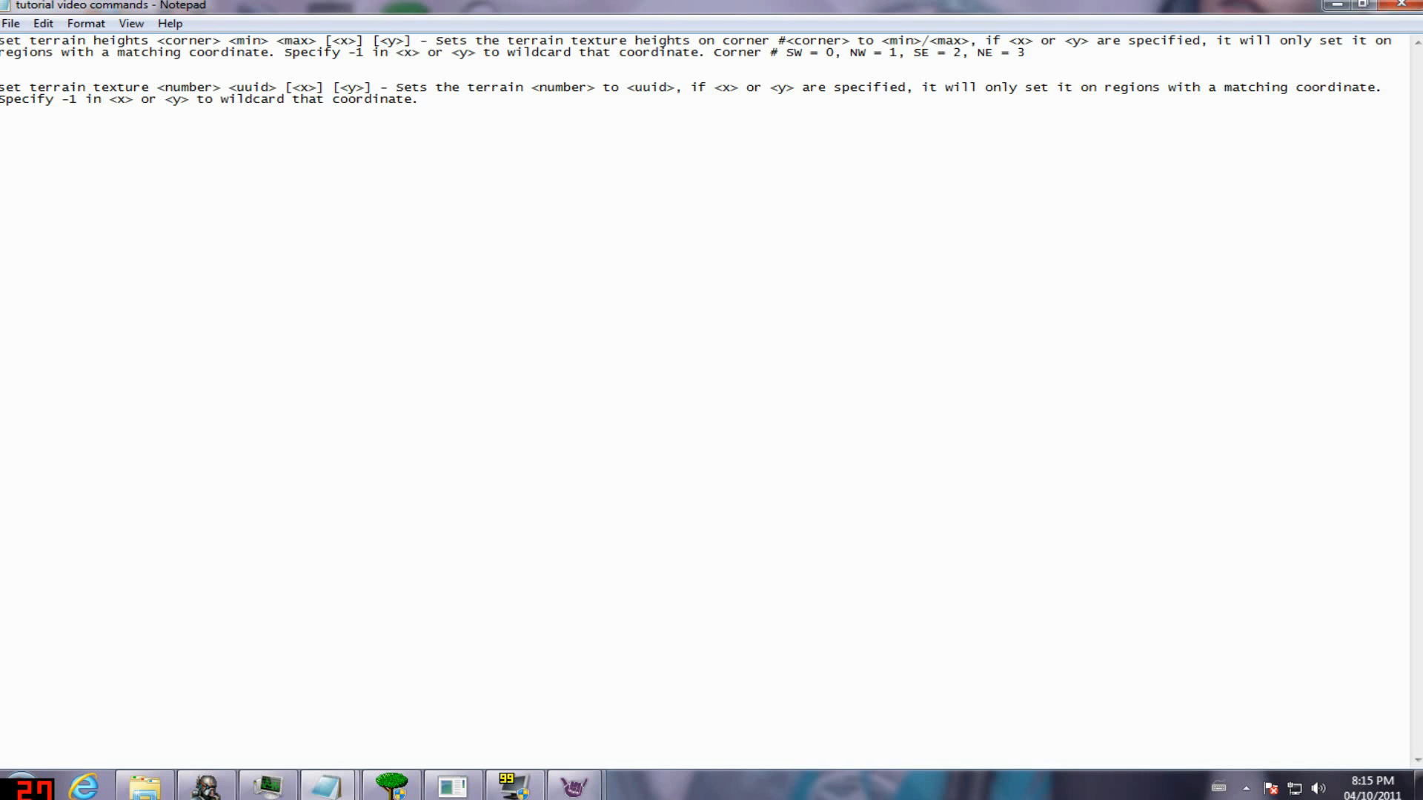
{"action": "left_click_drag", "start_coordinate": [0, 87], "coordinate": [141, 87]}
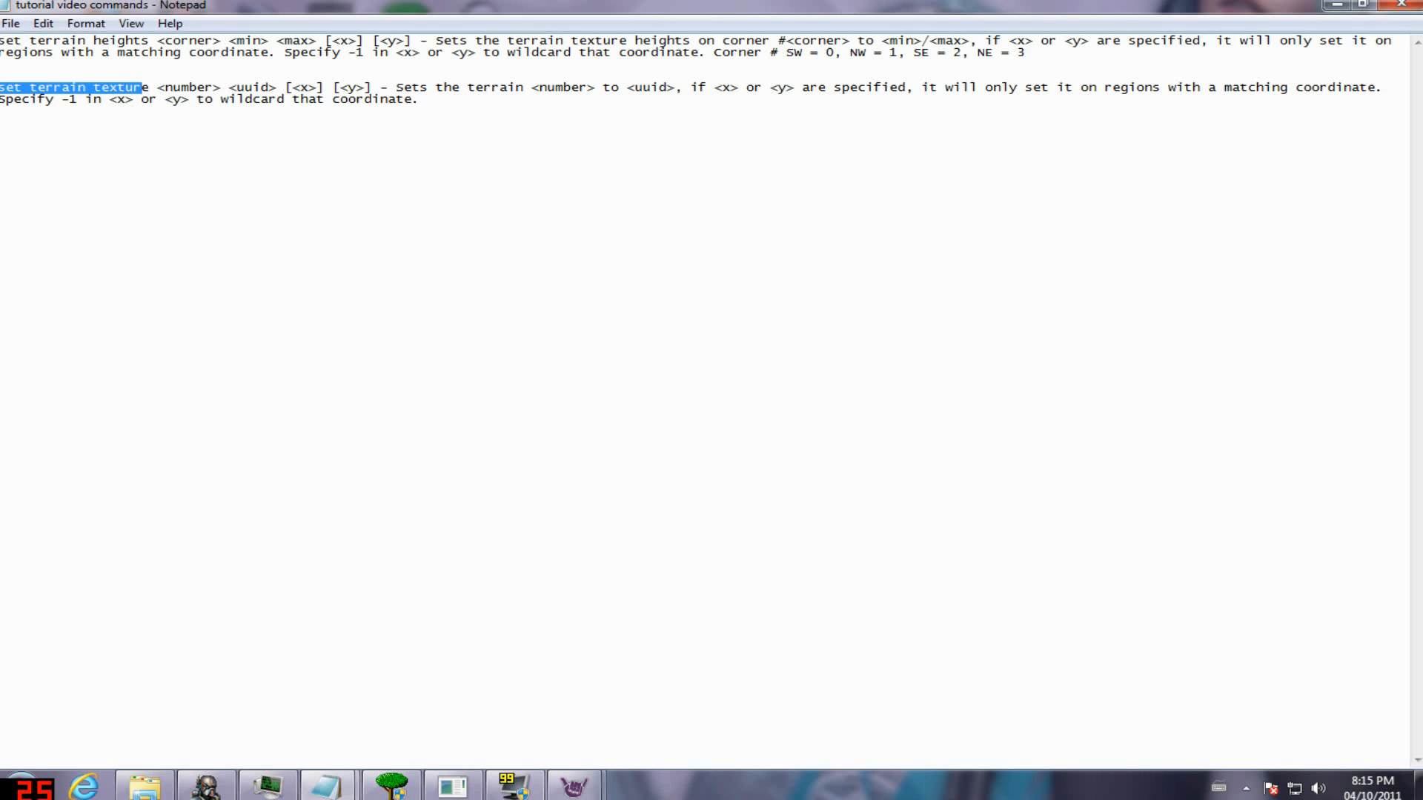
{"action": "left_click_drag", "start_coordinate": [136, 88], "coordinate": [372, 88]}
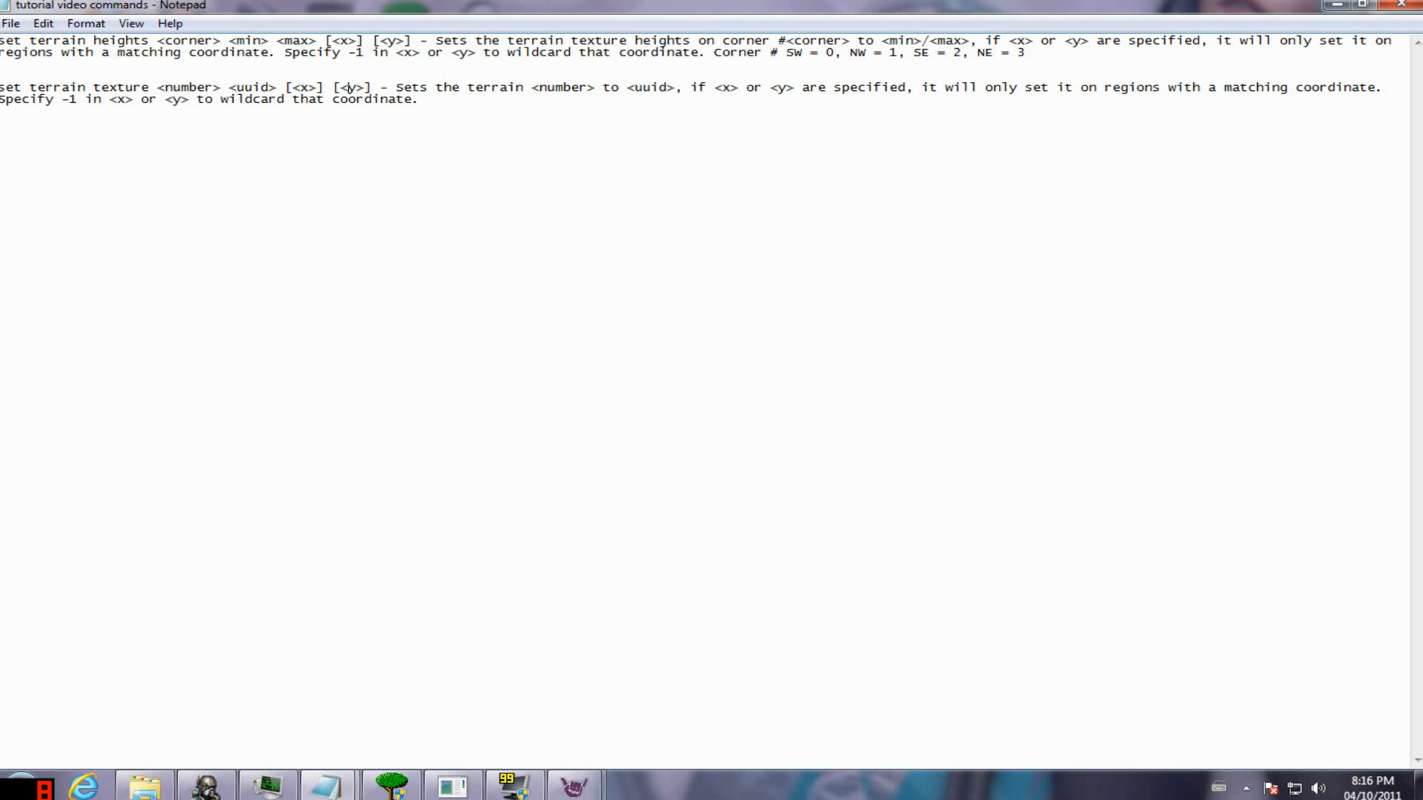
{"action": "left_click_drag", "start_coordinate": [283, 87], "coordinate": [372, 87]}
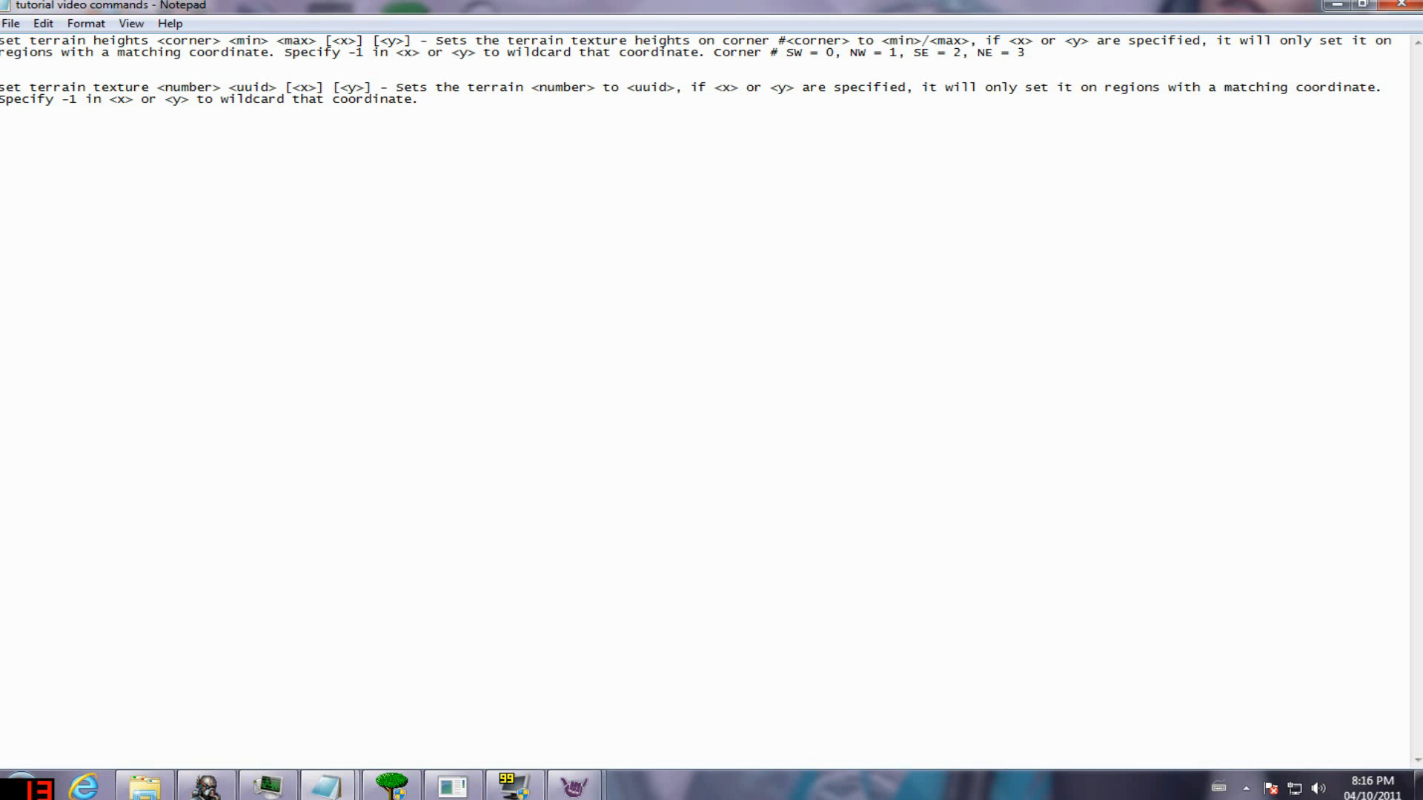
{"action": "left_click_drag", "start_coordinate": [284, 88], "coordinate": [370, 88]}
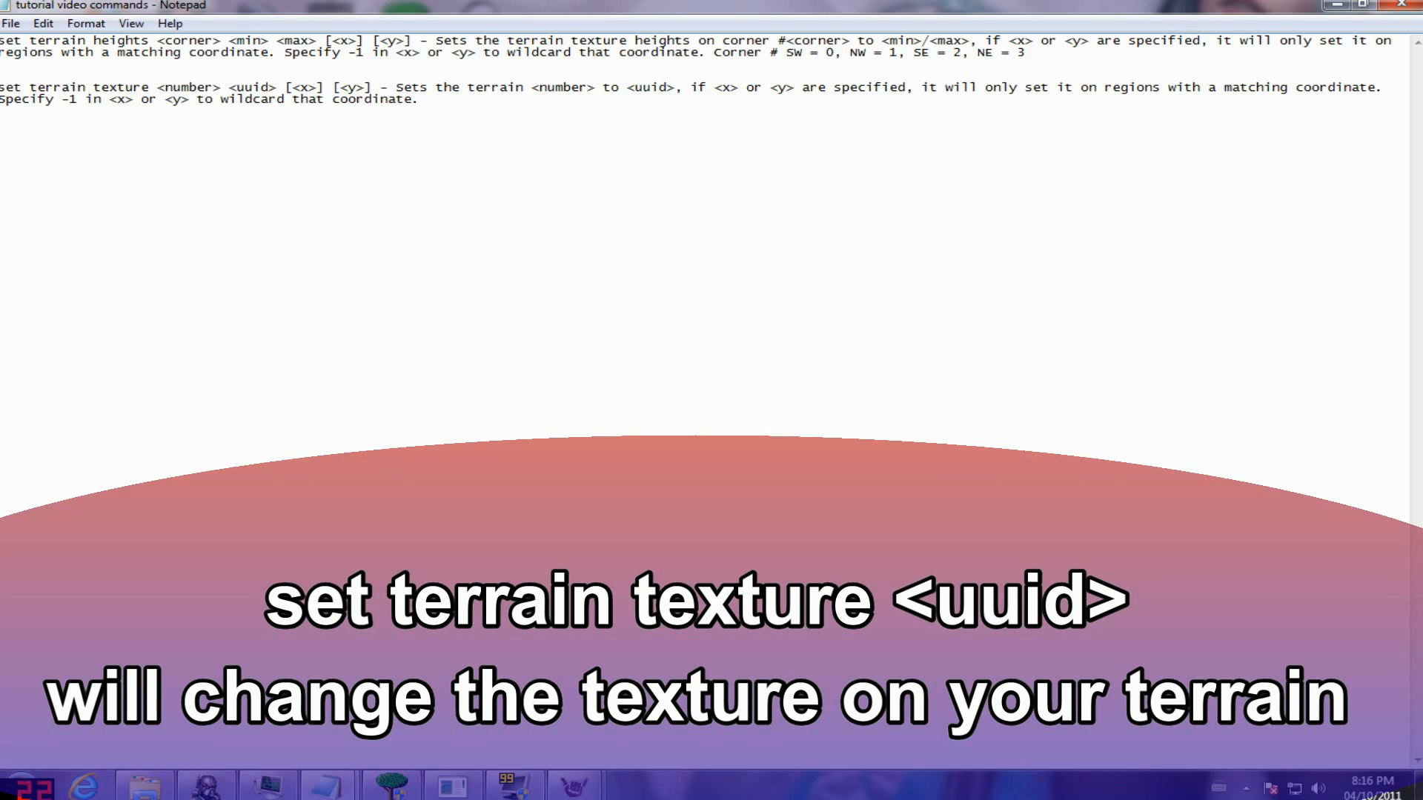
{"action": "left_click_drag", "start_coordinate": [4, 88], "coordinate": [263, 87]}
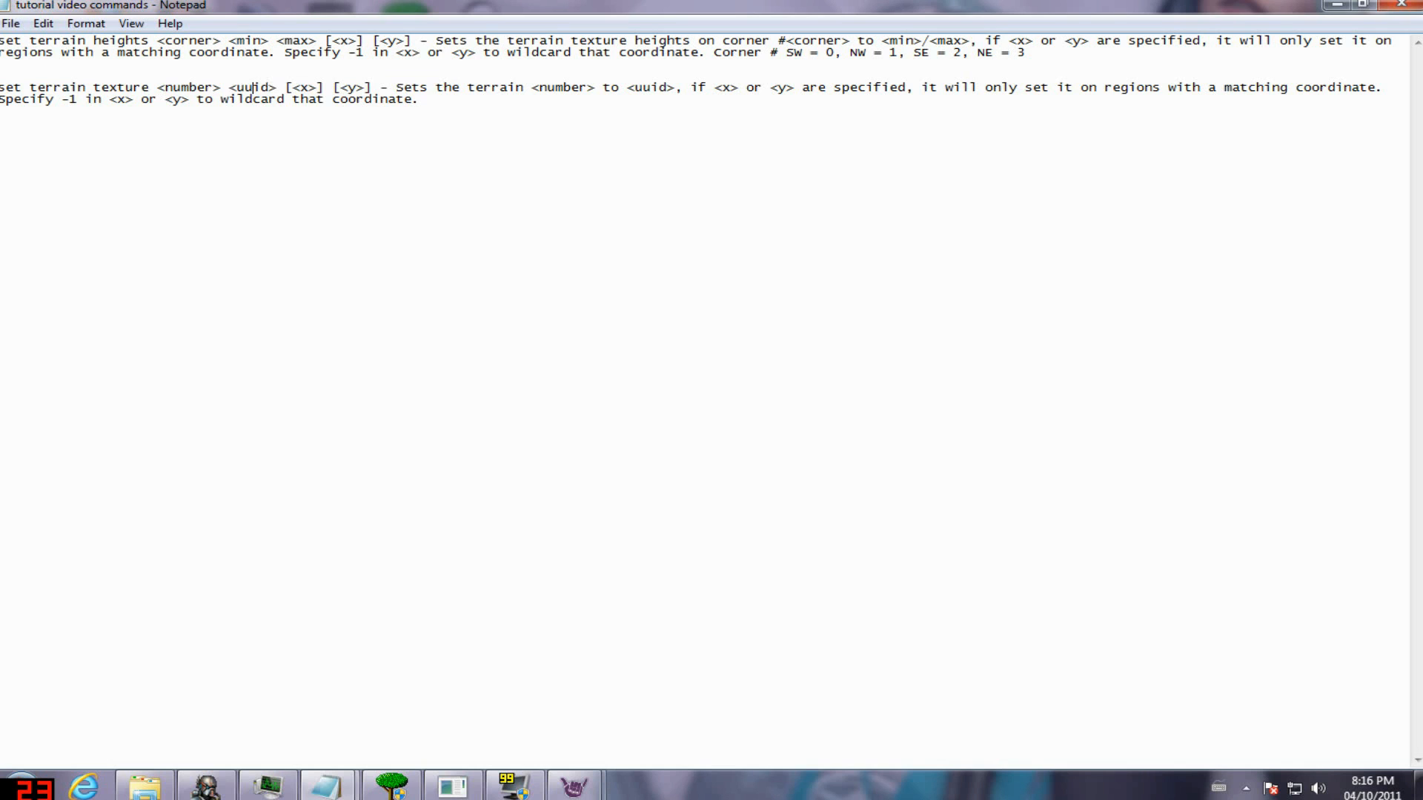
{"action": "double_click", "coordinate": [252, 88]}
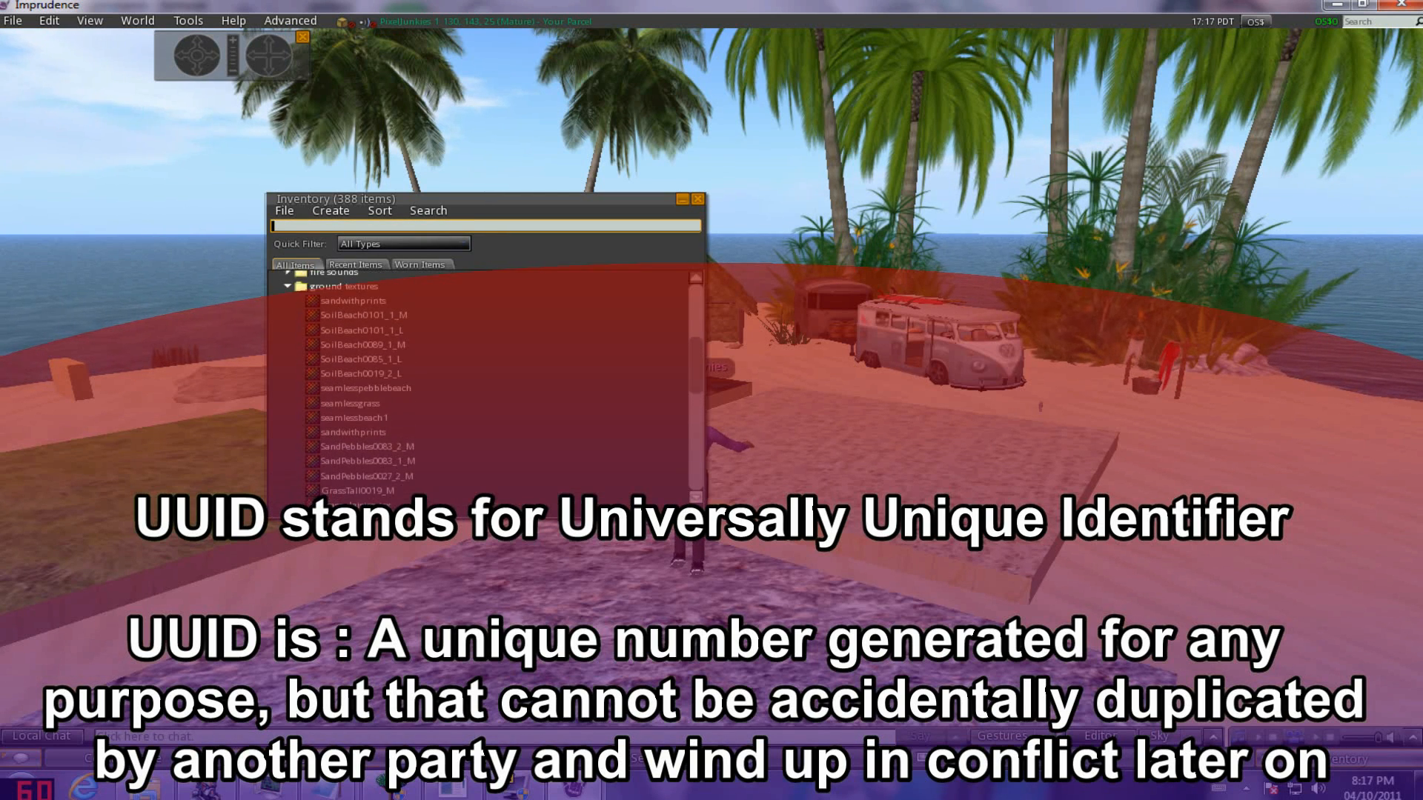
Preview the seamlesspebblebeach ground texture and copy its asset UUID.
{"action": "left_click", "coordinate": [349, 403]}
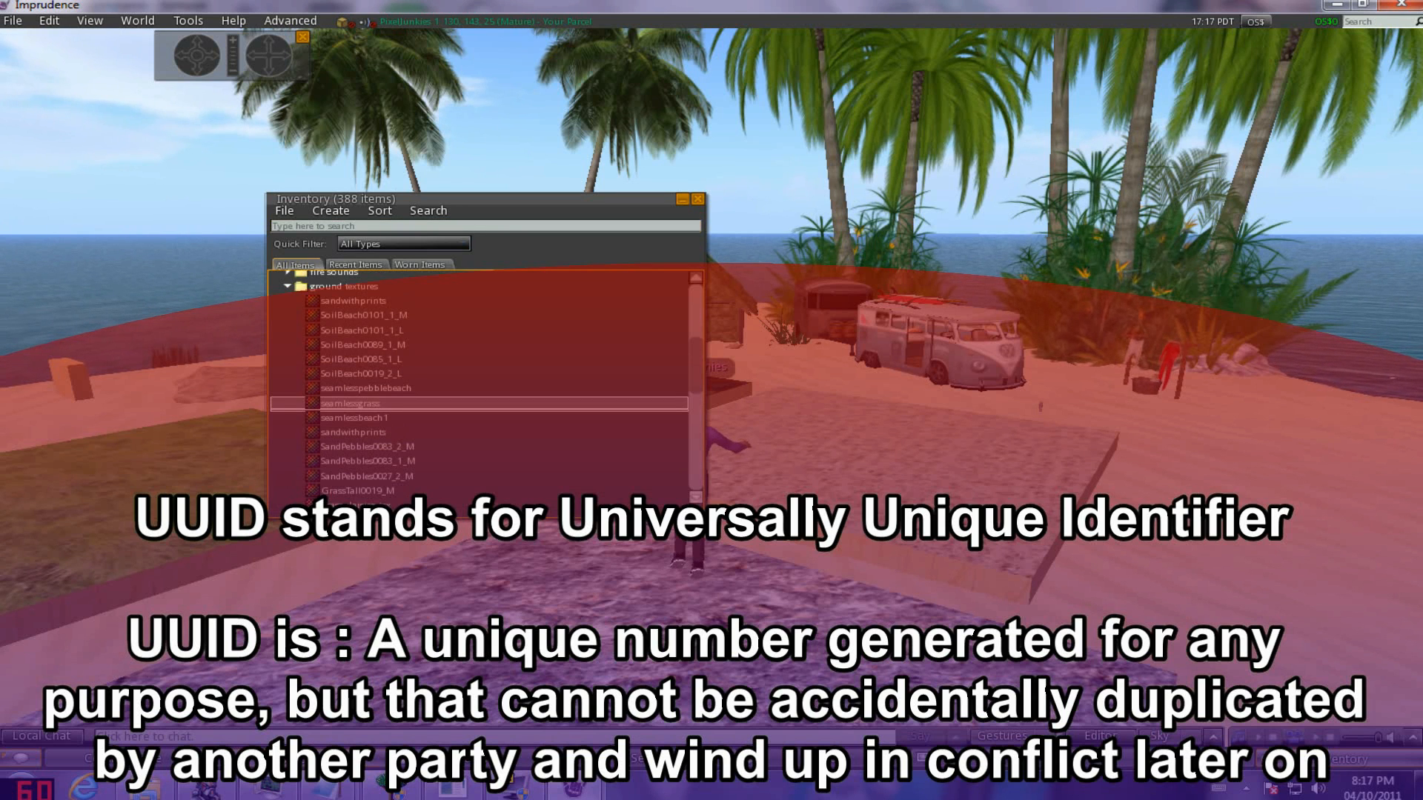
{"action": "double_click", "coordinate": [352, 389]}
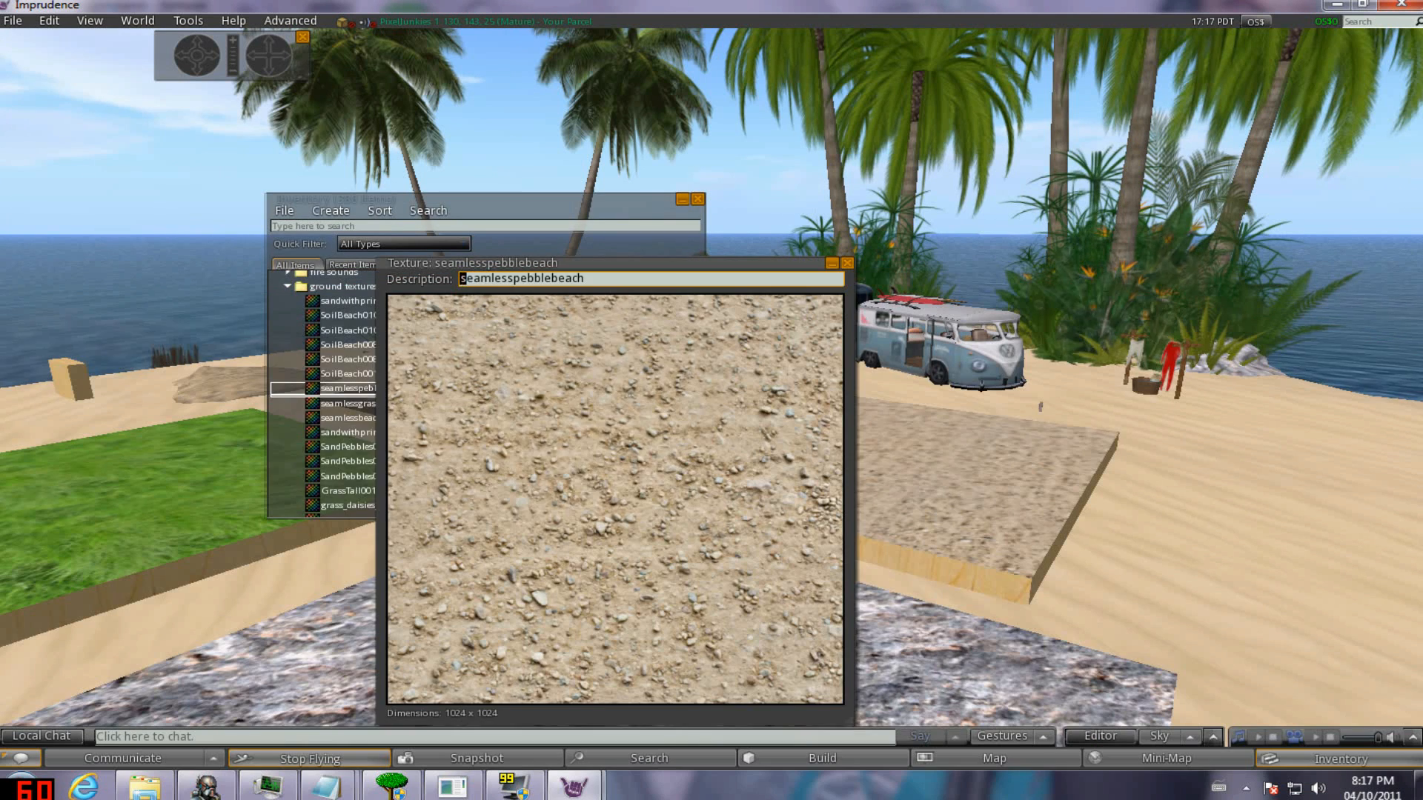
{"action": "right_click", "coordinate": [360, 389]}
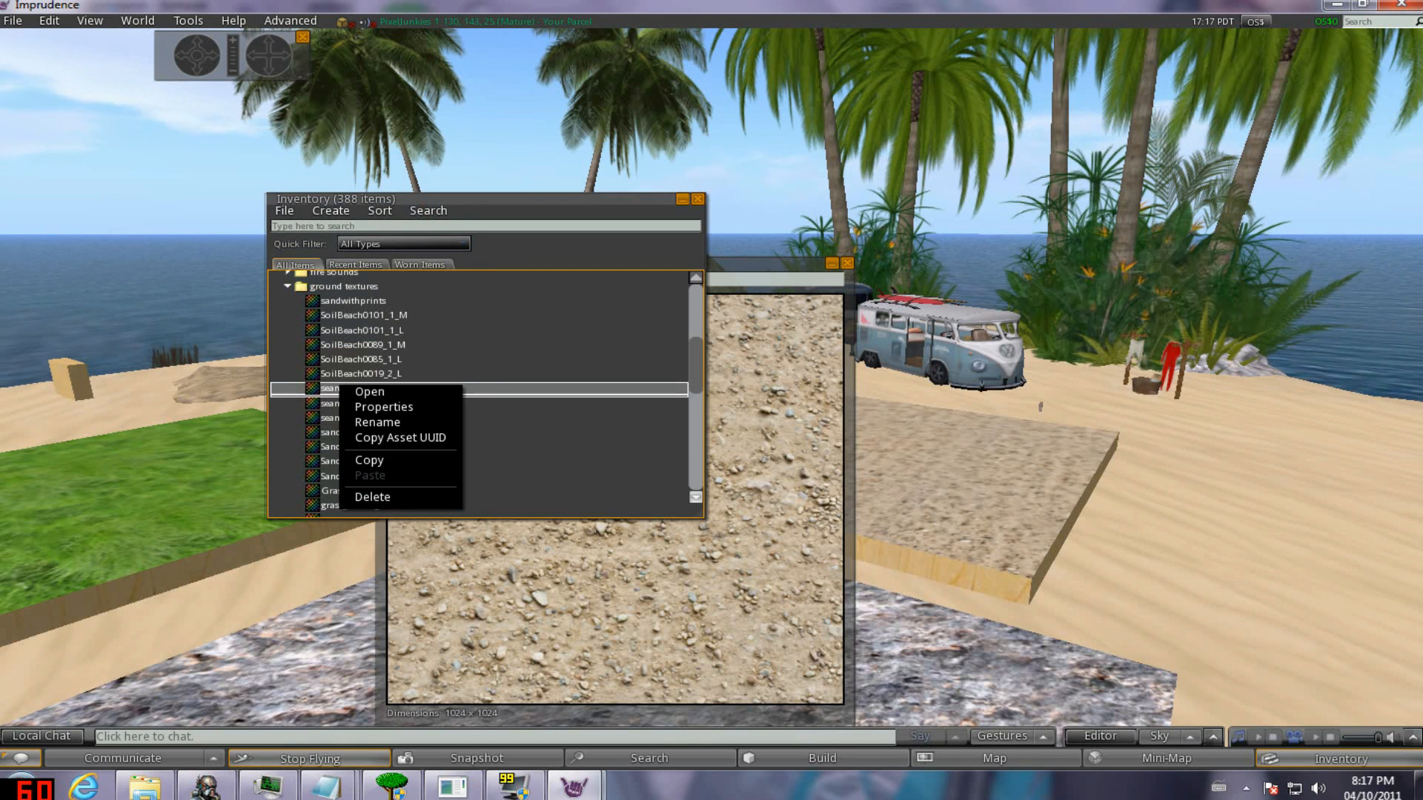
{"action": "mouse_move", "coordinate": [399, 438]}
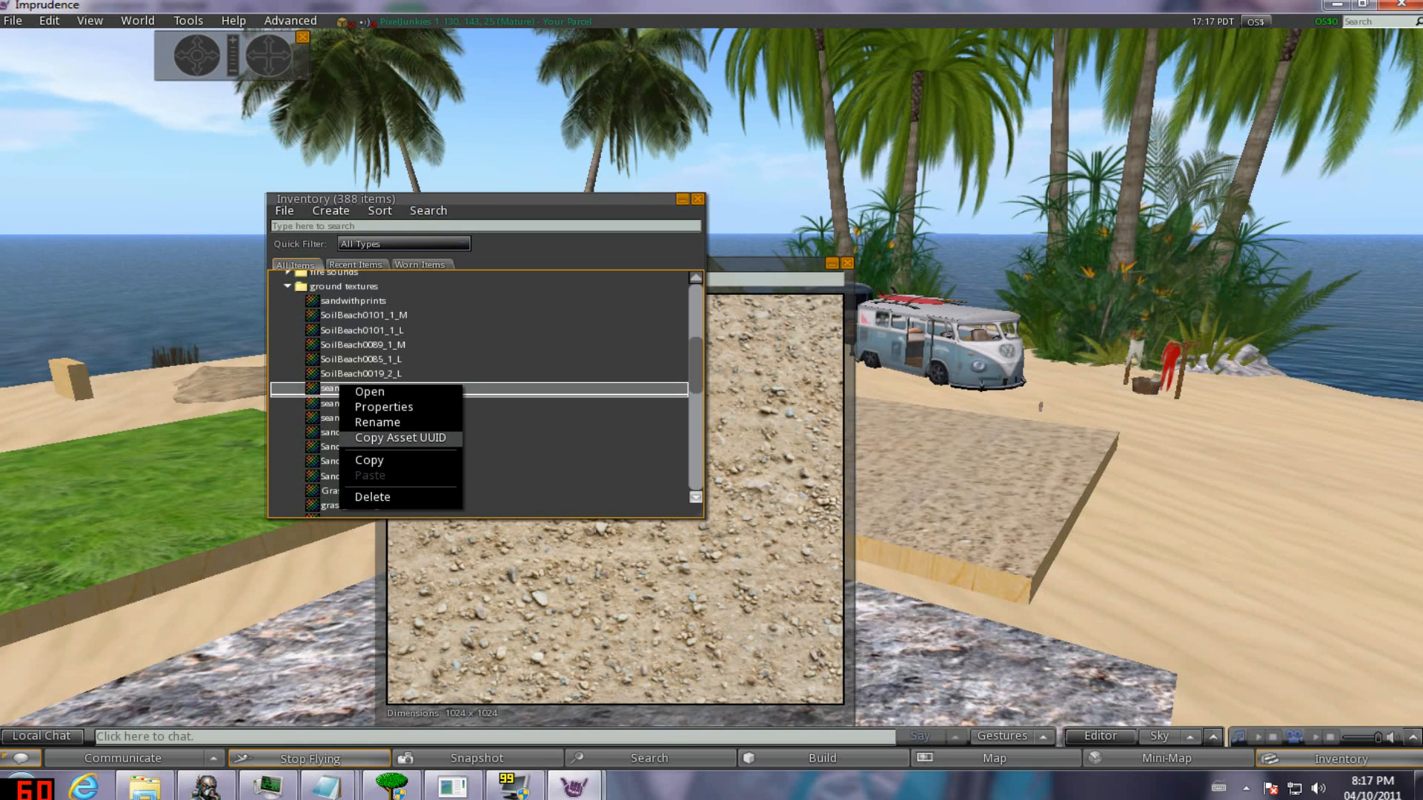
{"action": "left_click", "coordinate": [399, 438]}
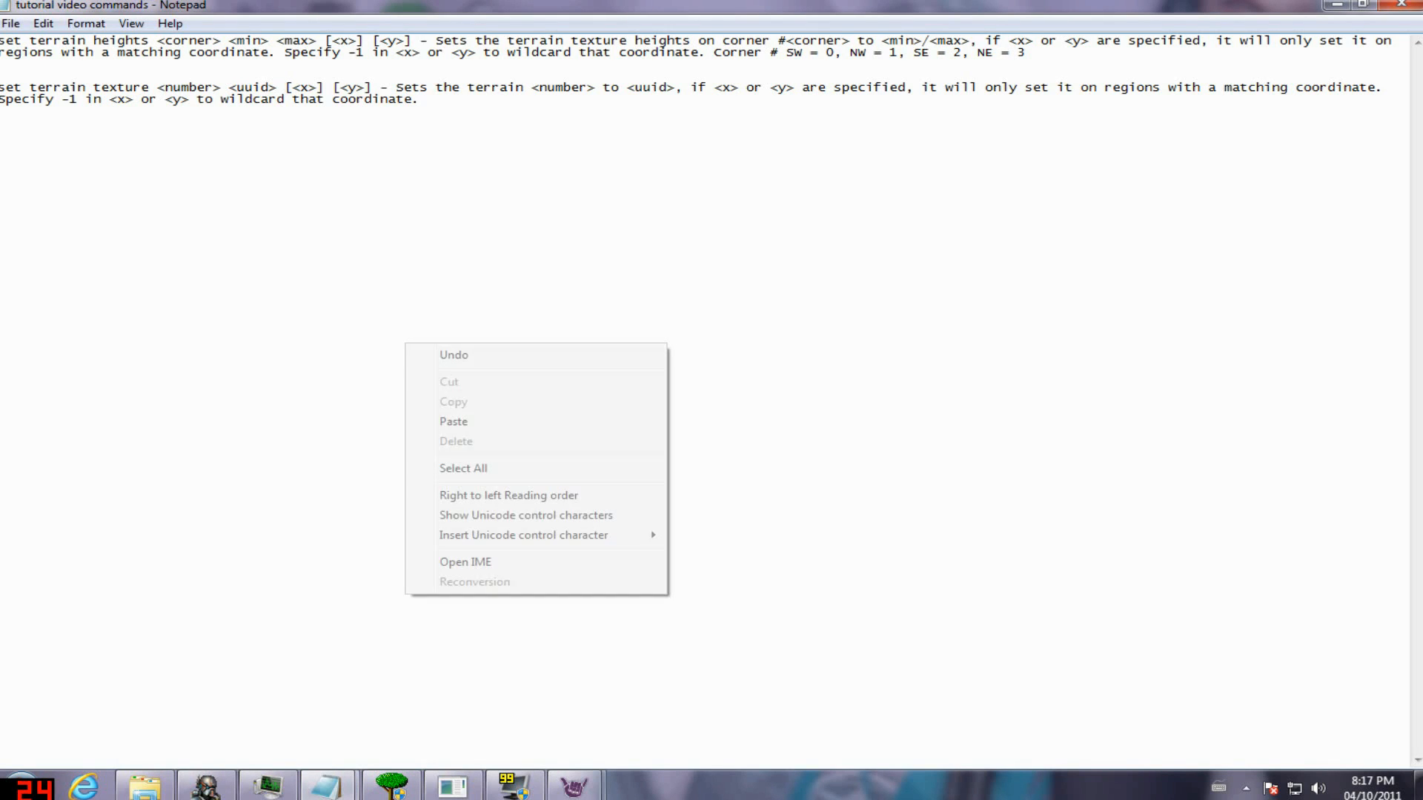
Paste the pebble beach UUID below the 'set terrain texture' description.
{"action": "left_click", "coordinate": [453, 421]}
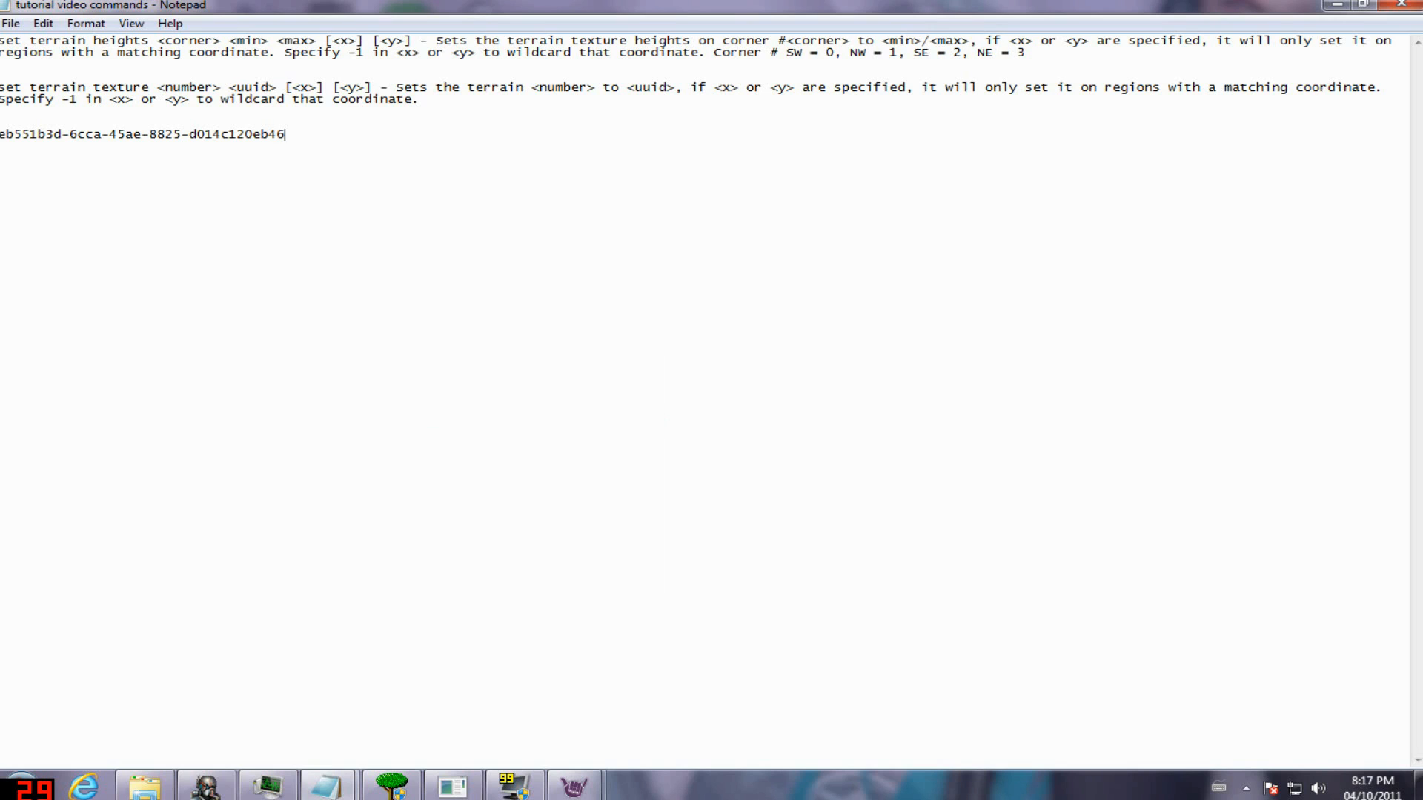
{"action": "double_click", "coordinate": [9, 87]}
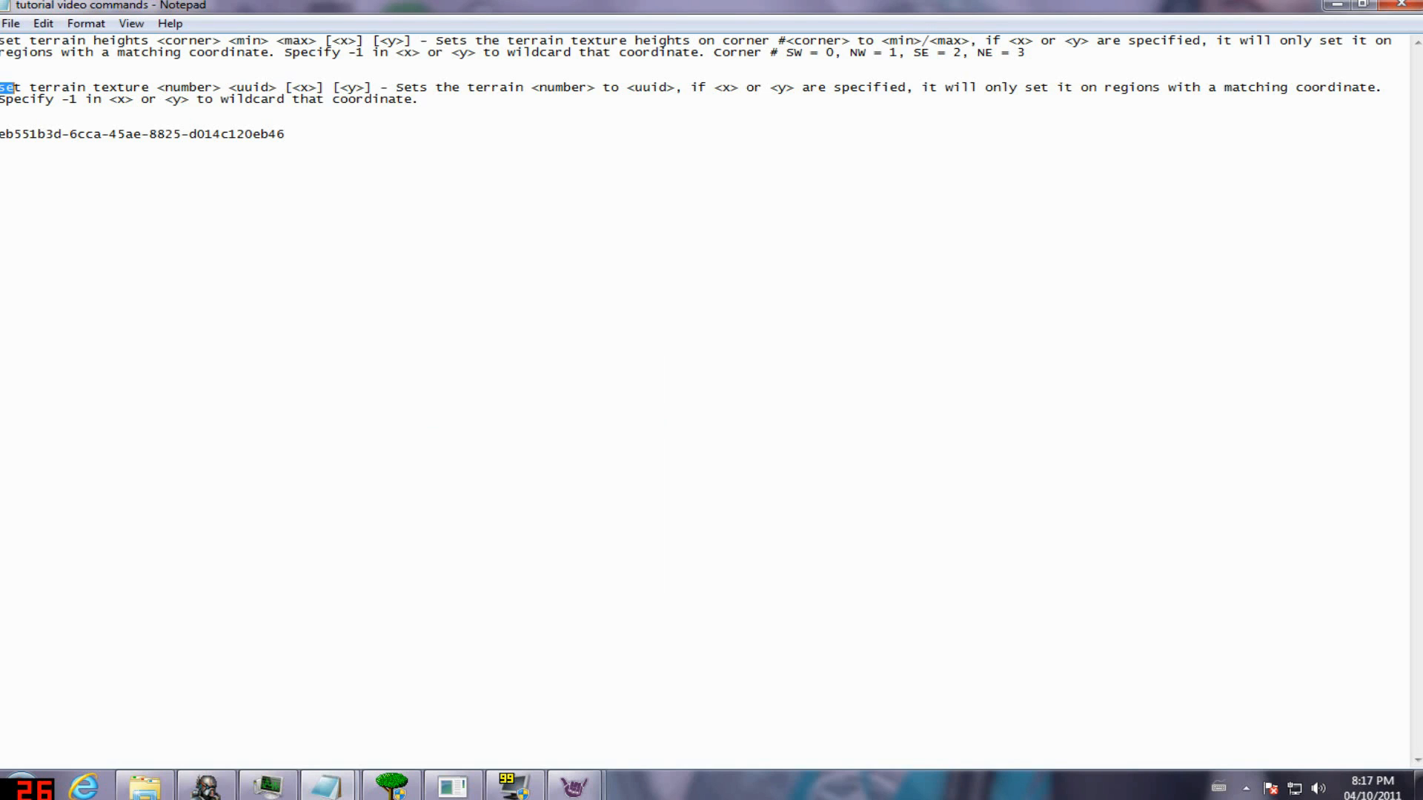
{"action": "left_click_drag", "start_coordinate": [4, 88], "coordinate": [168, 87]}
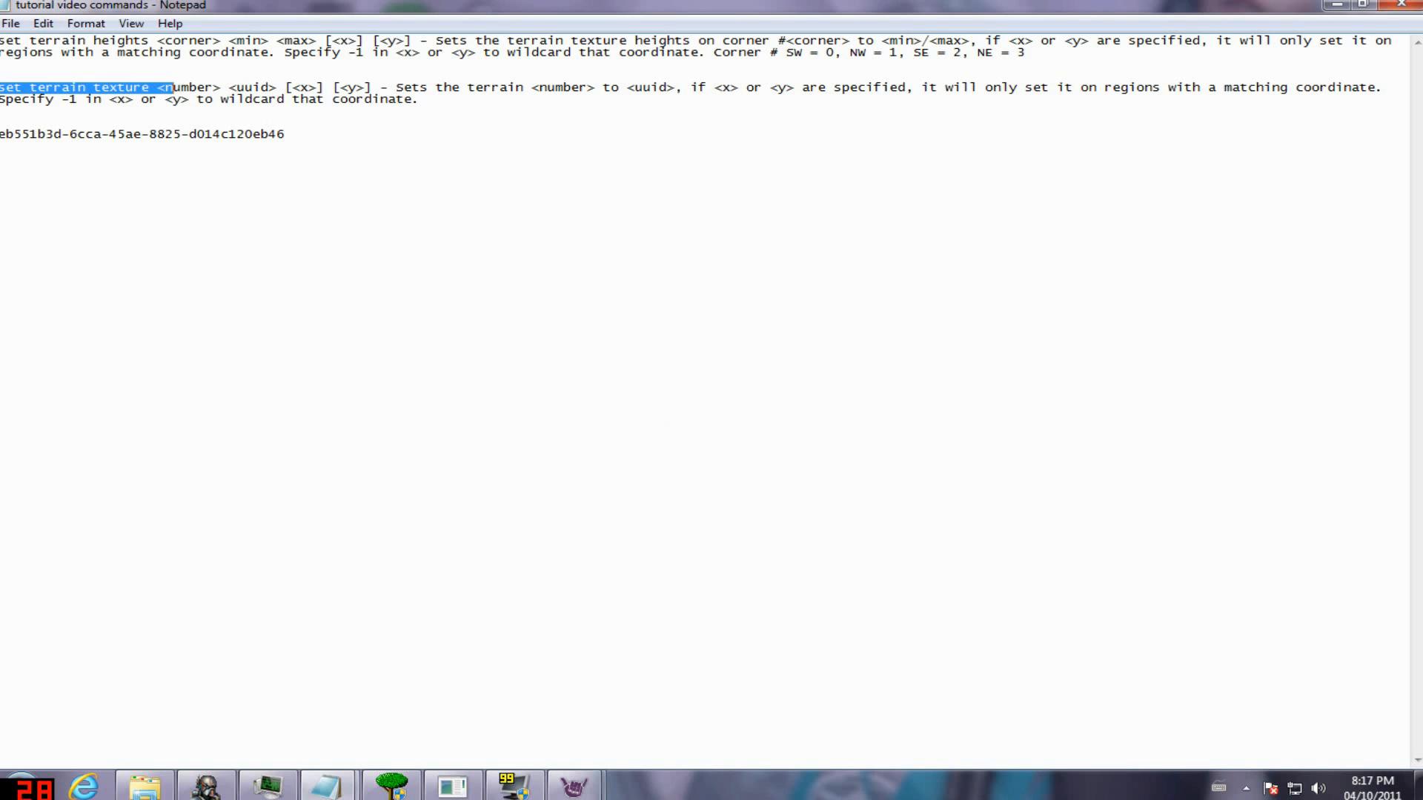
{"action": "left_click_drag", "start_coordinate": [168, 87], "coordinate": [277, 87]}
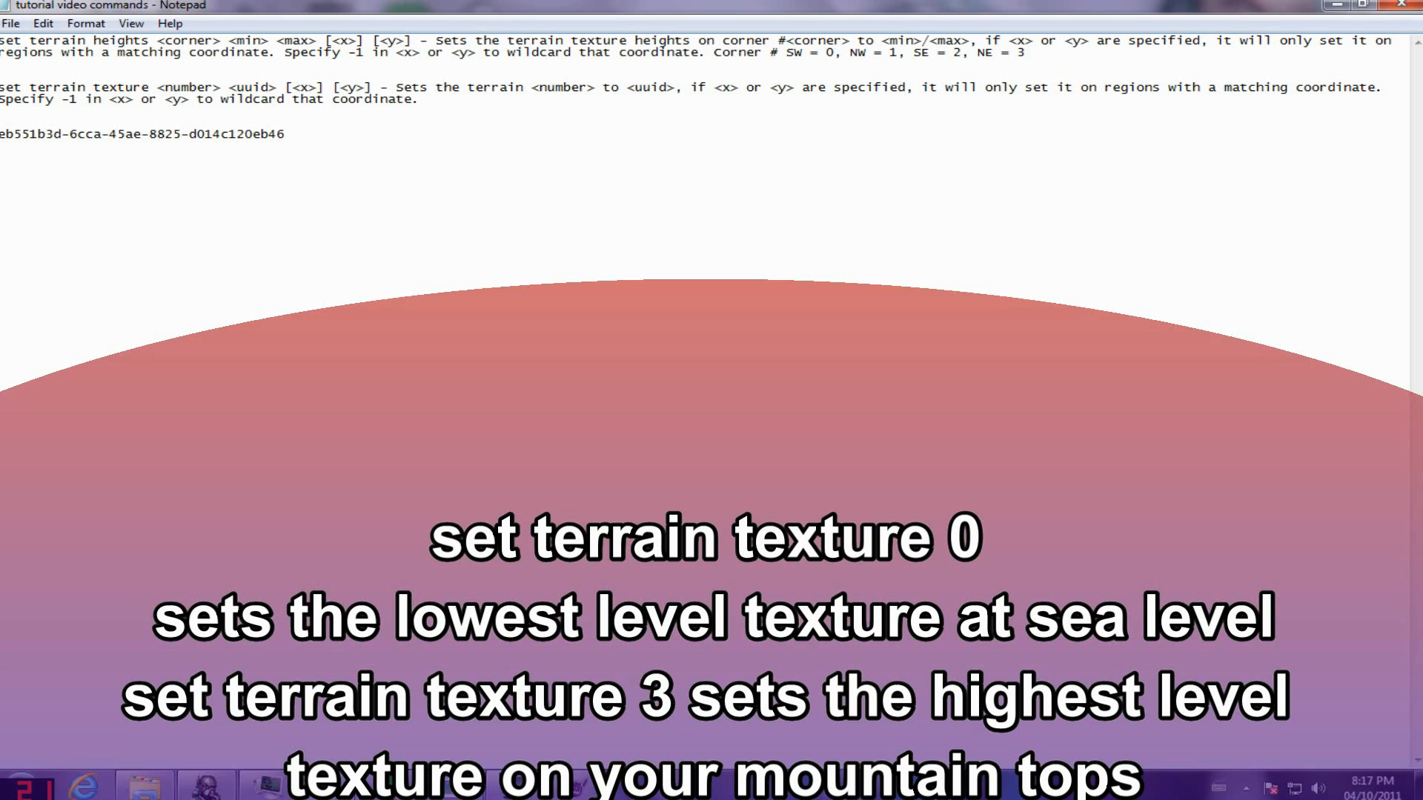
Type terrain texture numbers 0, 1, 2 and 3 on separate lines.
{"action": "type", "text": "0"}
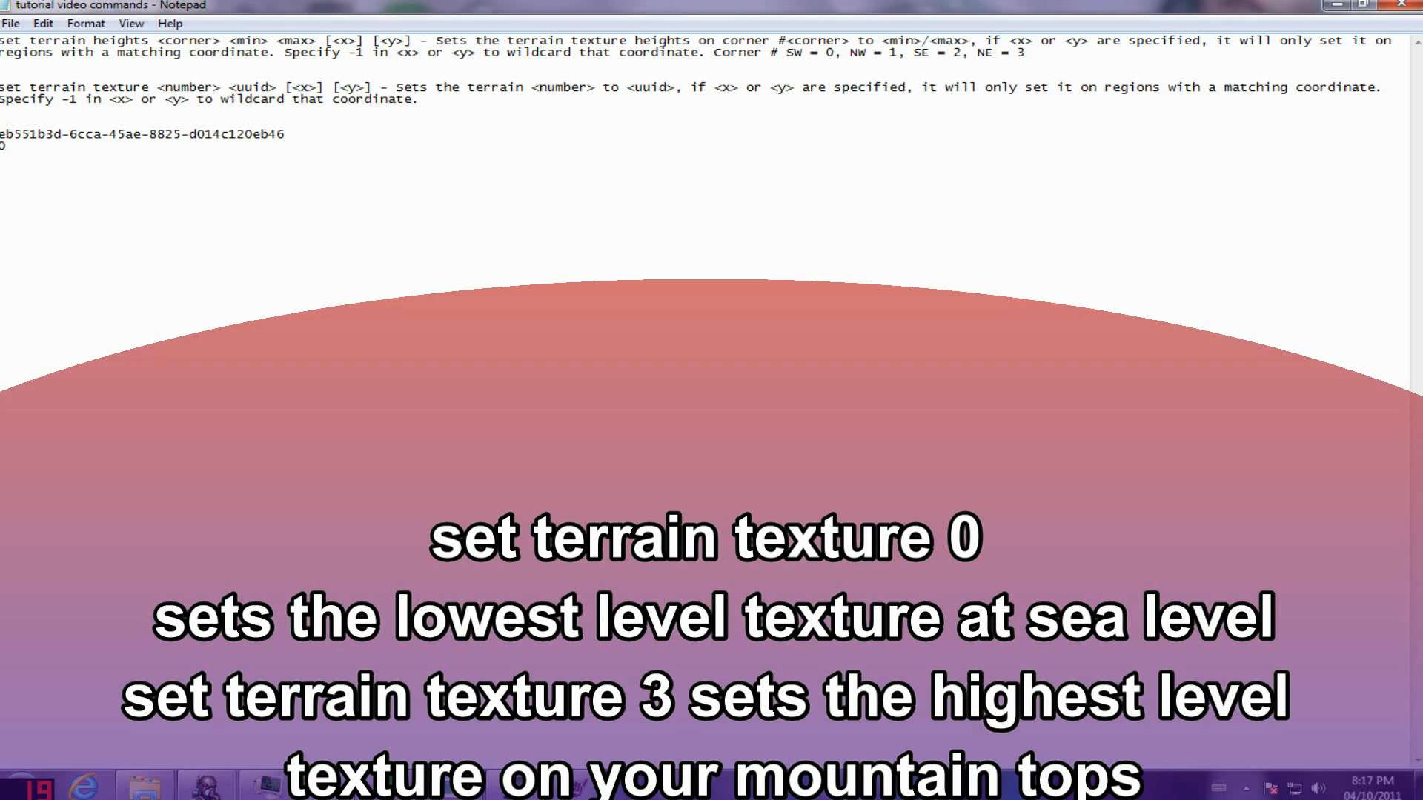
{"action": "type", "text": "1"}
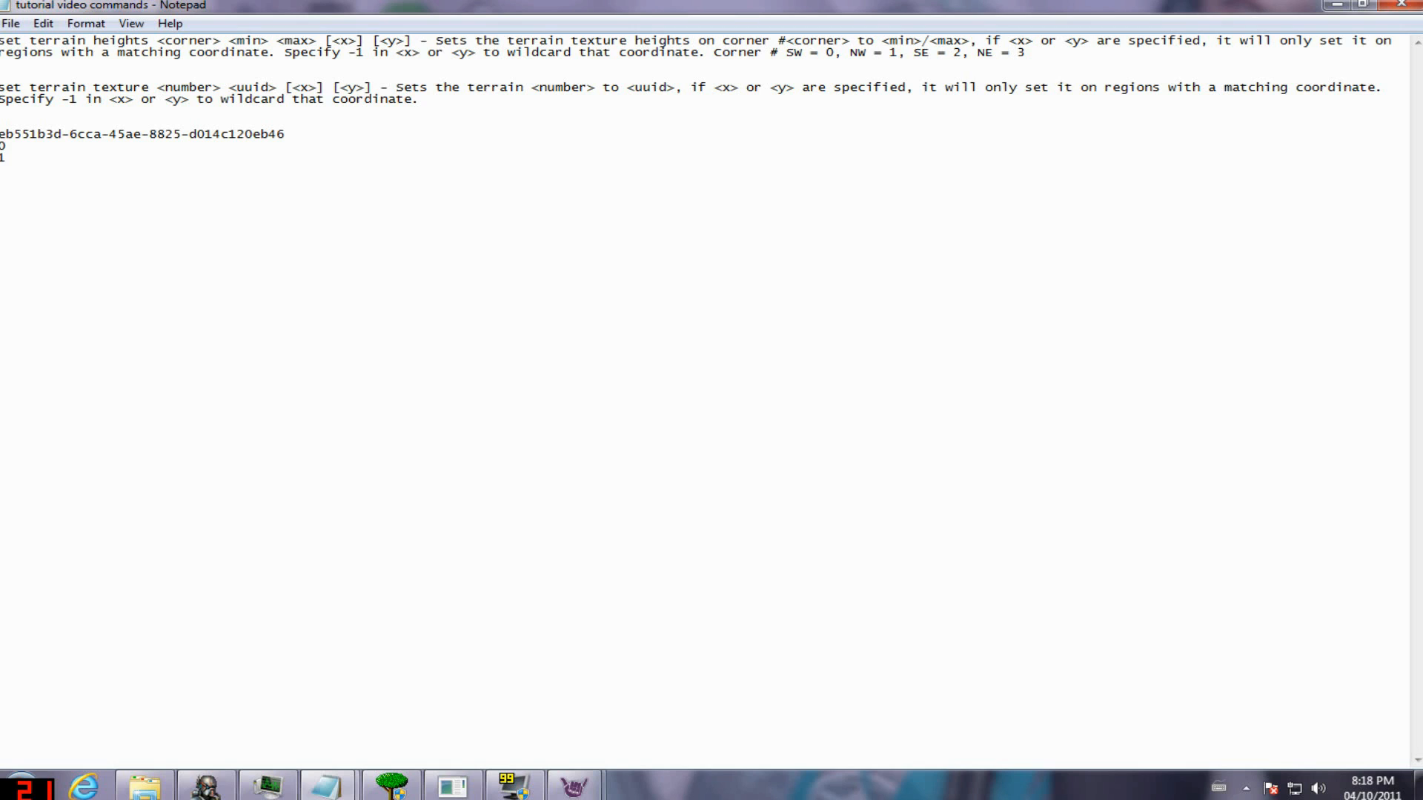
{"action": "type", "text": "2"}
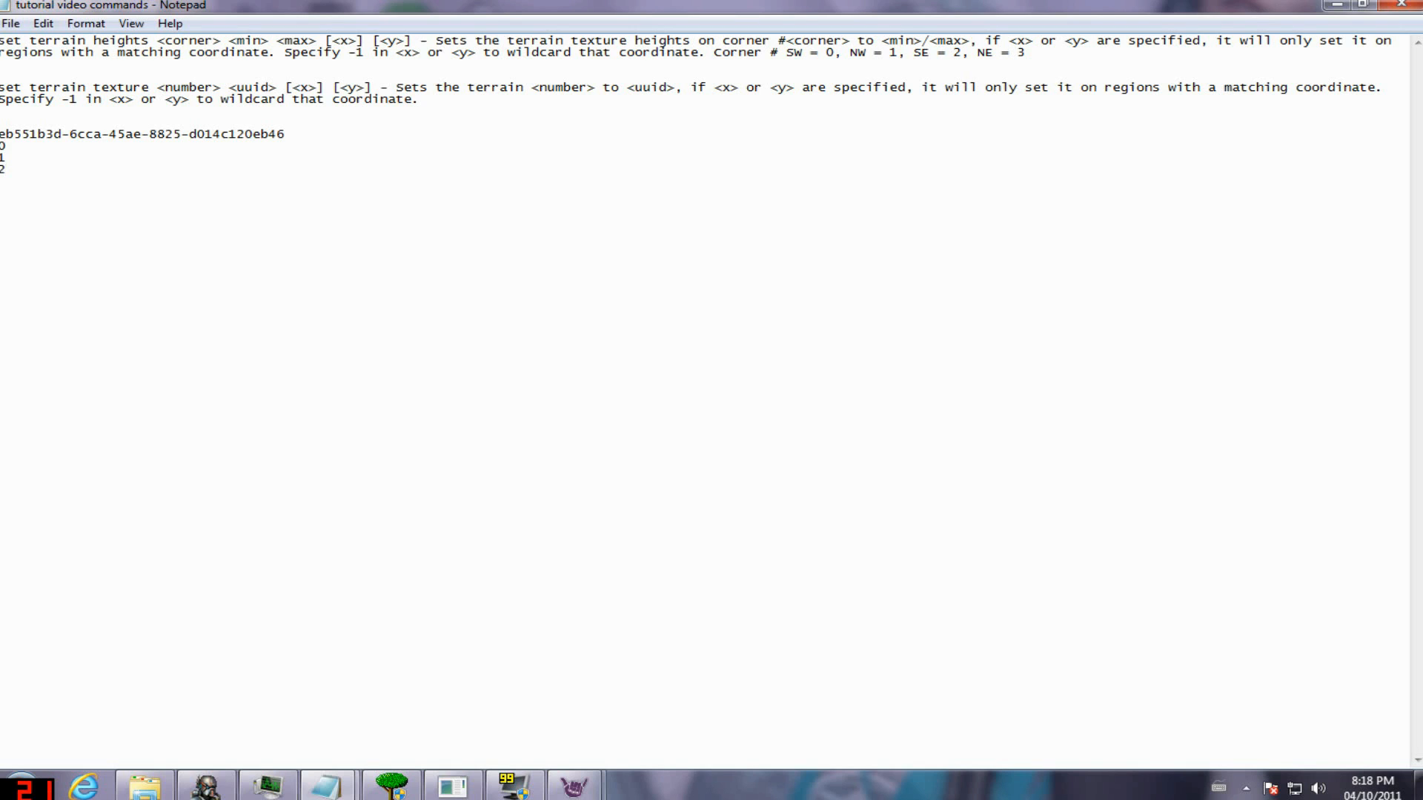
{"action": "type", "text": "3"}
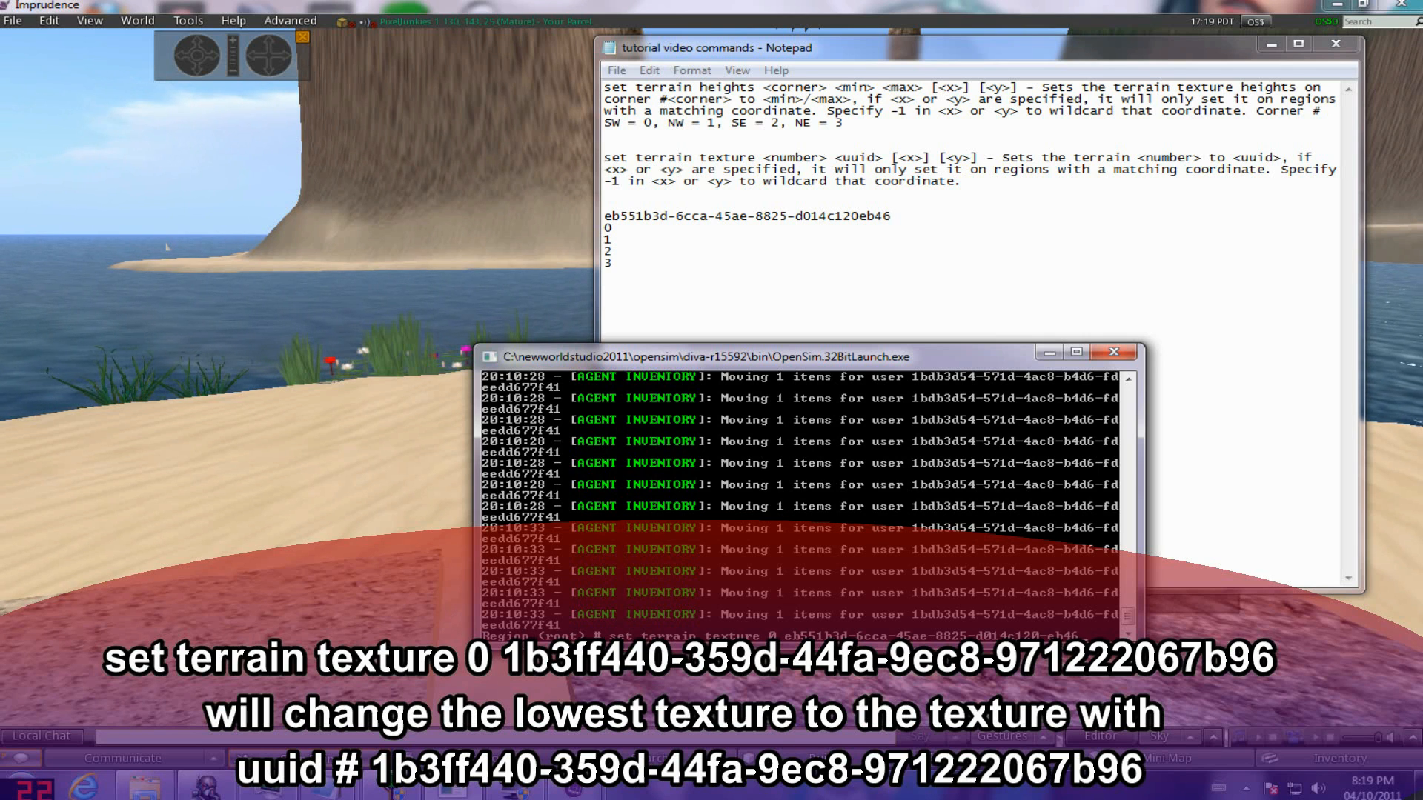
Run 'set terrain texture 0 eb551b3d-6cca-45ae-8825-d014c120eb46' in the OpenSim console.
{"action": "key", "text": "Return"}
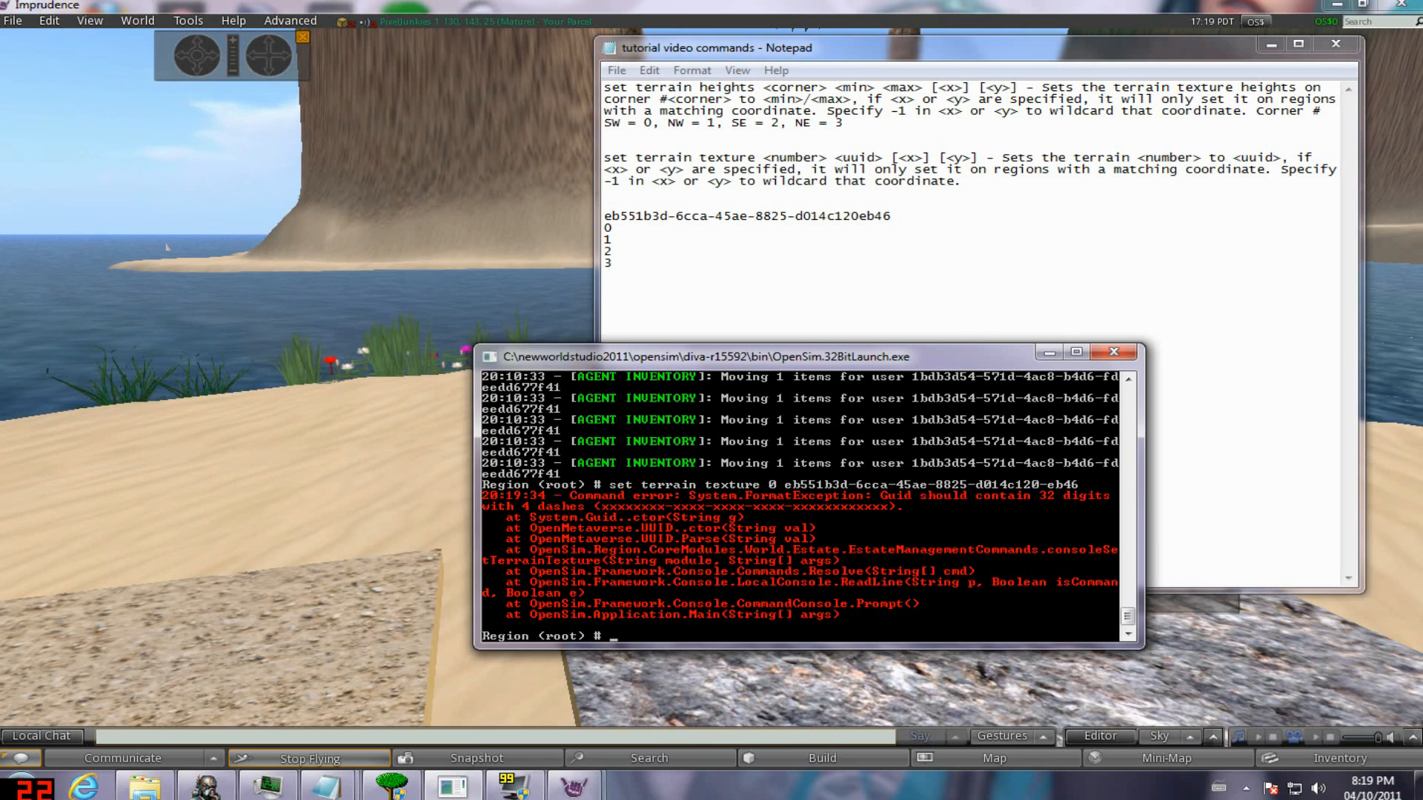
{"action": "type", "text": "set terrain texture 0"}
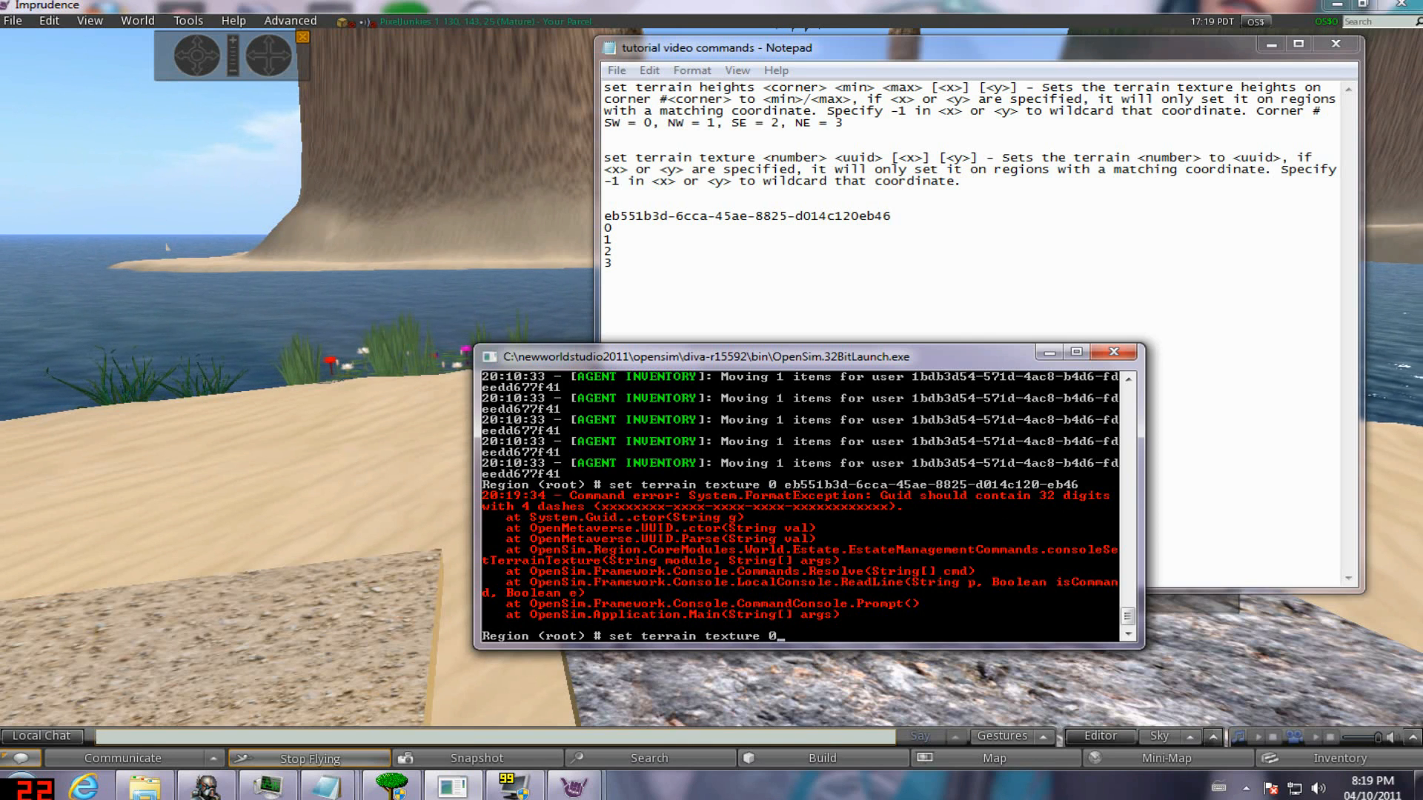
{"action": "type", "text": "eb55"}
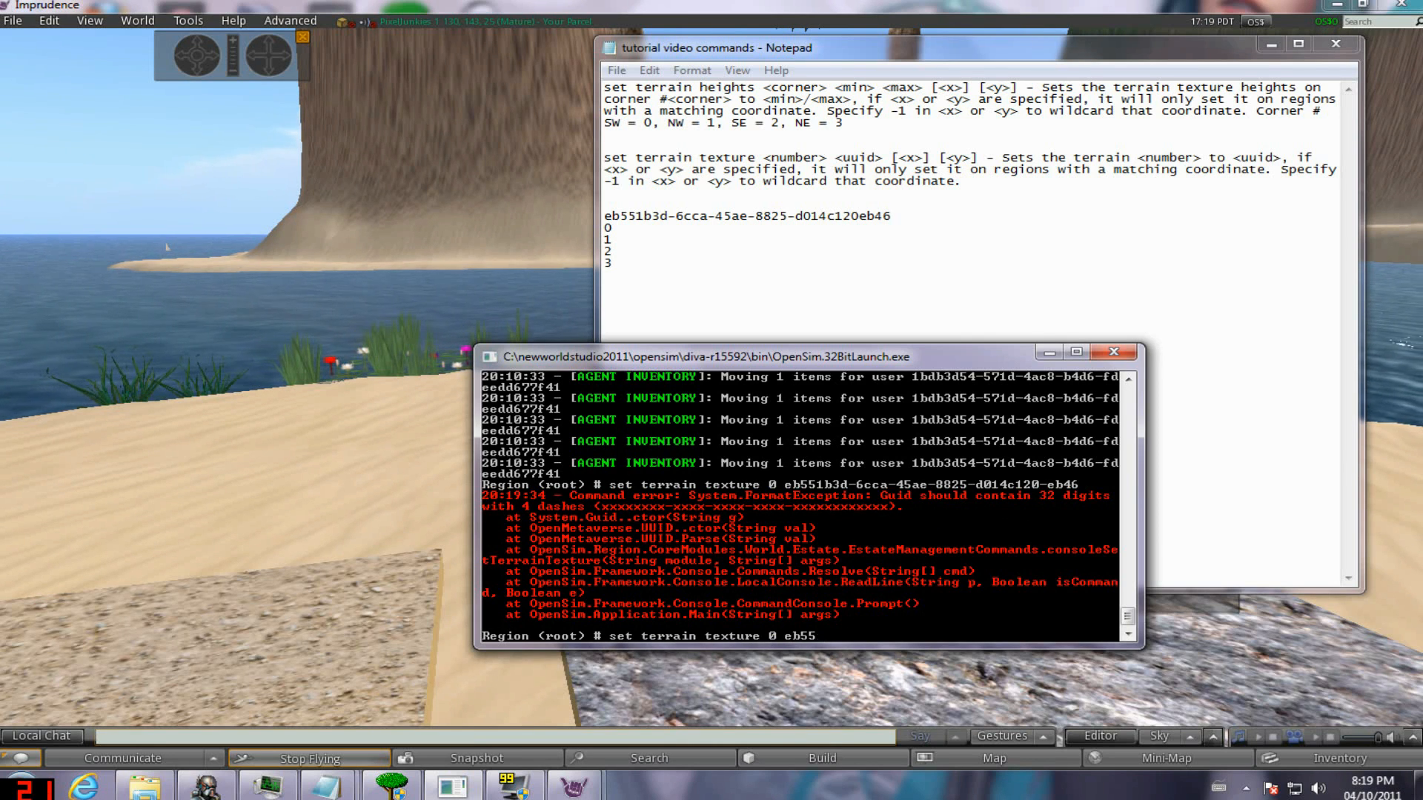
{"action": "type", "text": "1b"}
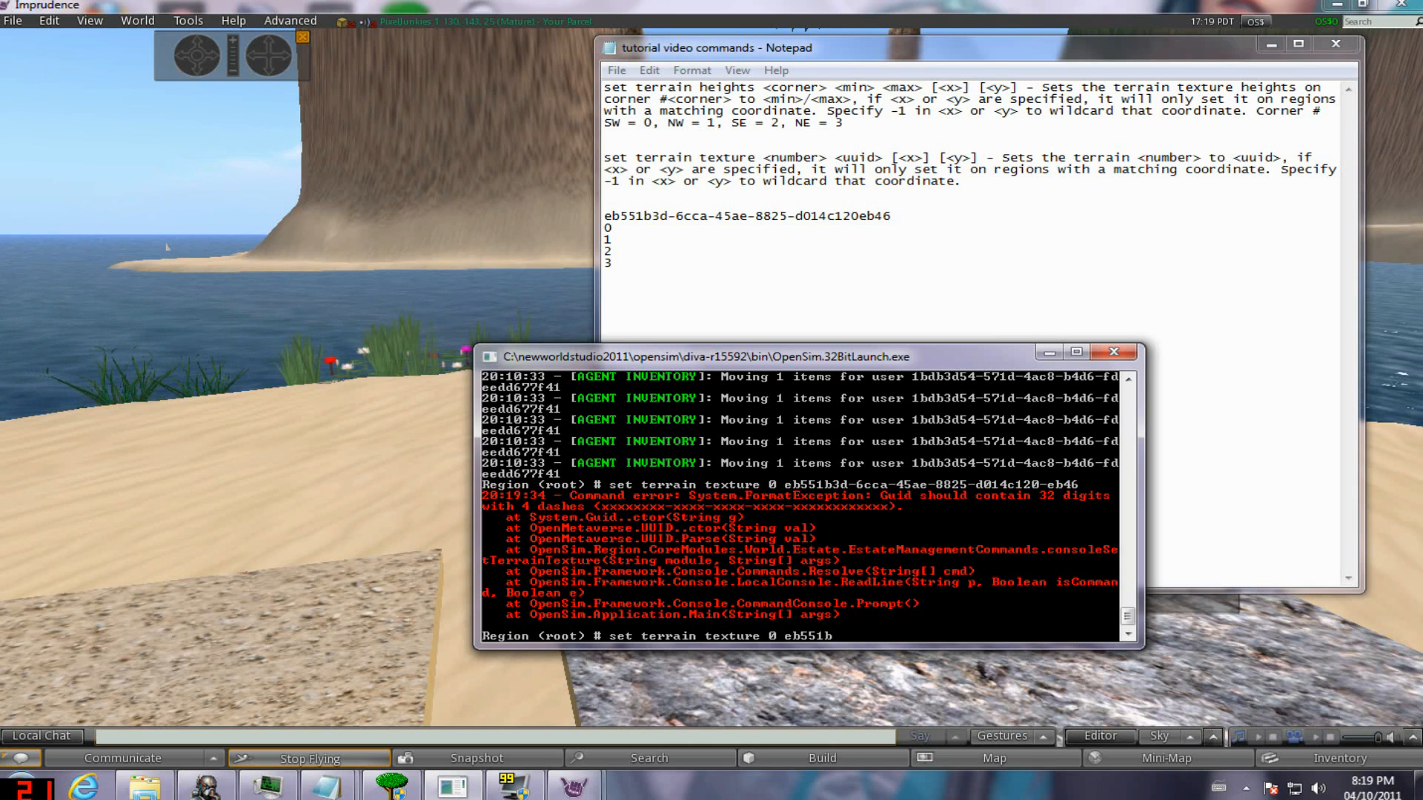
{"action": "type", "text": "3d-6cca-45ae-8825-"}
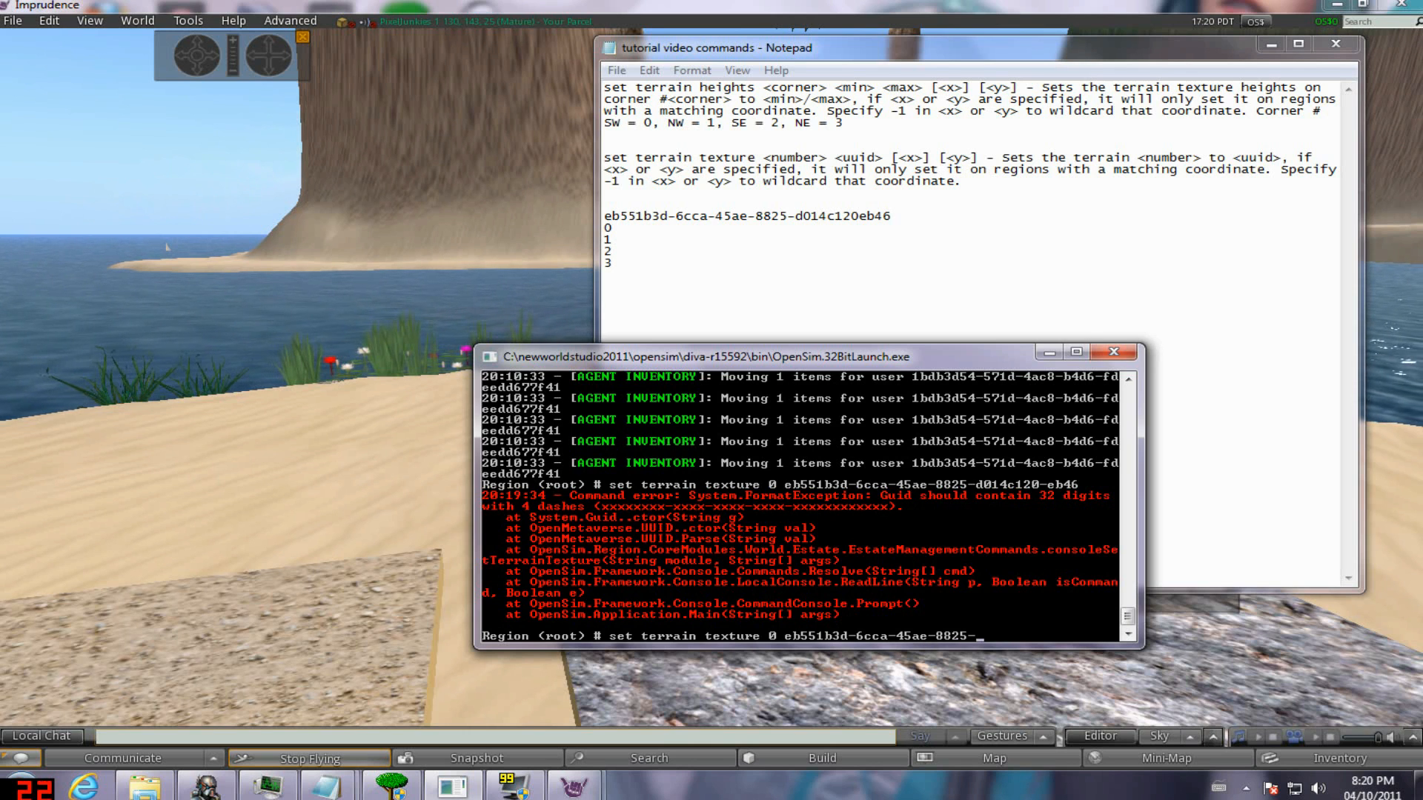
{"action": "type", "text": "d014c120eb46"}
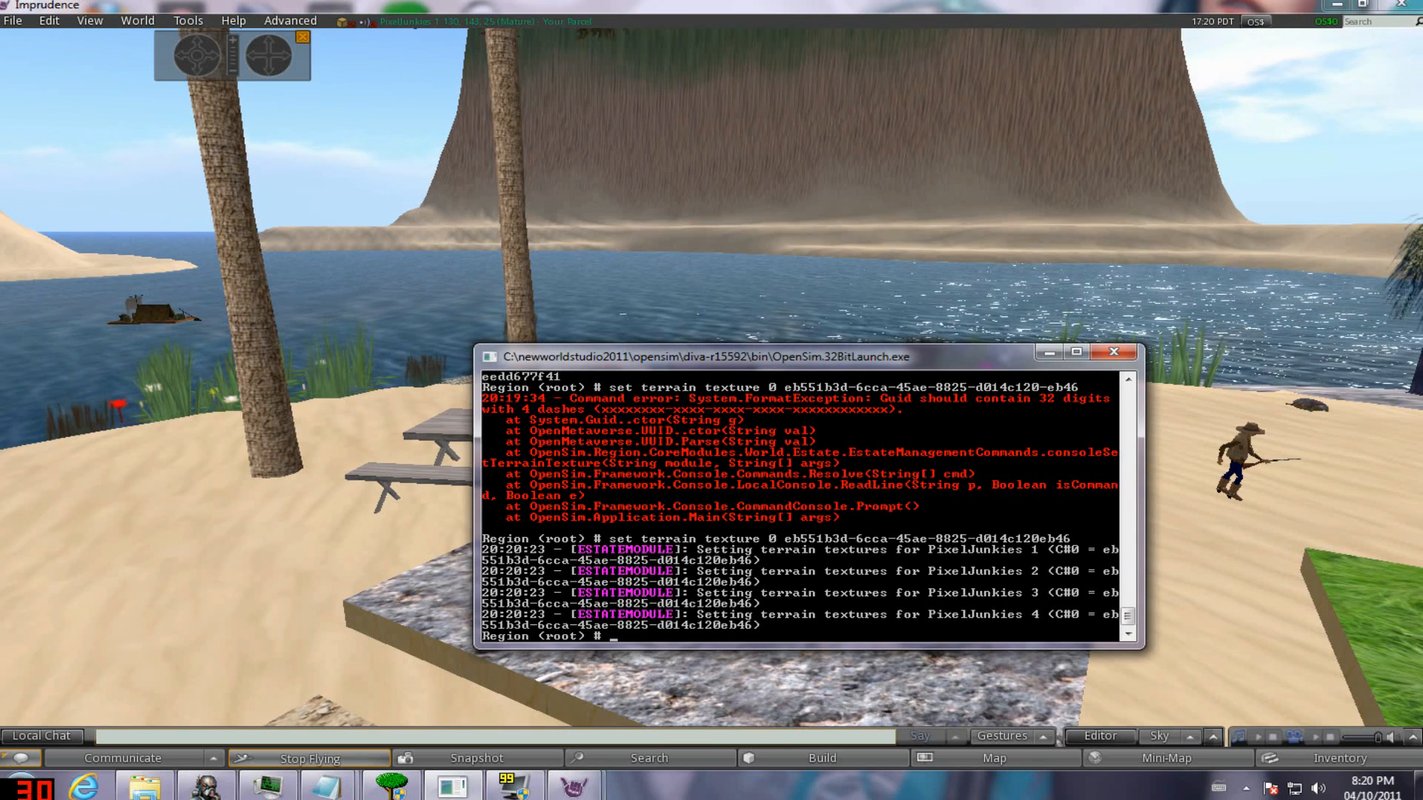
Scroll the ground textures inventory and copy the chosen texture's asset UUID.
{"action": "left_click", "coordinate": [1341, 758]}
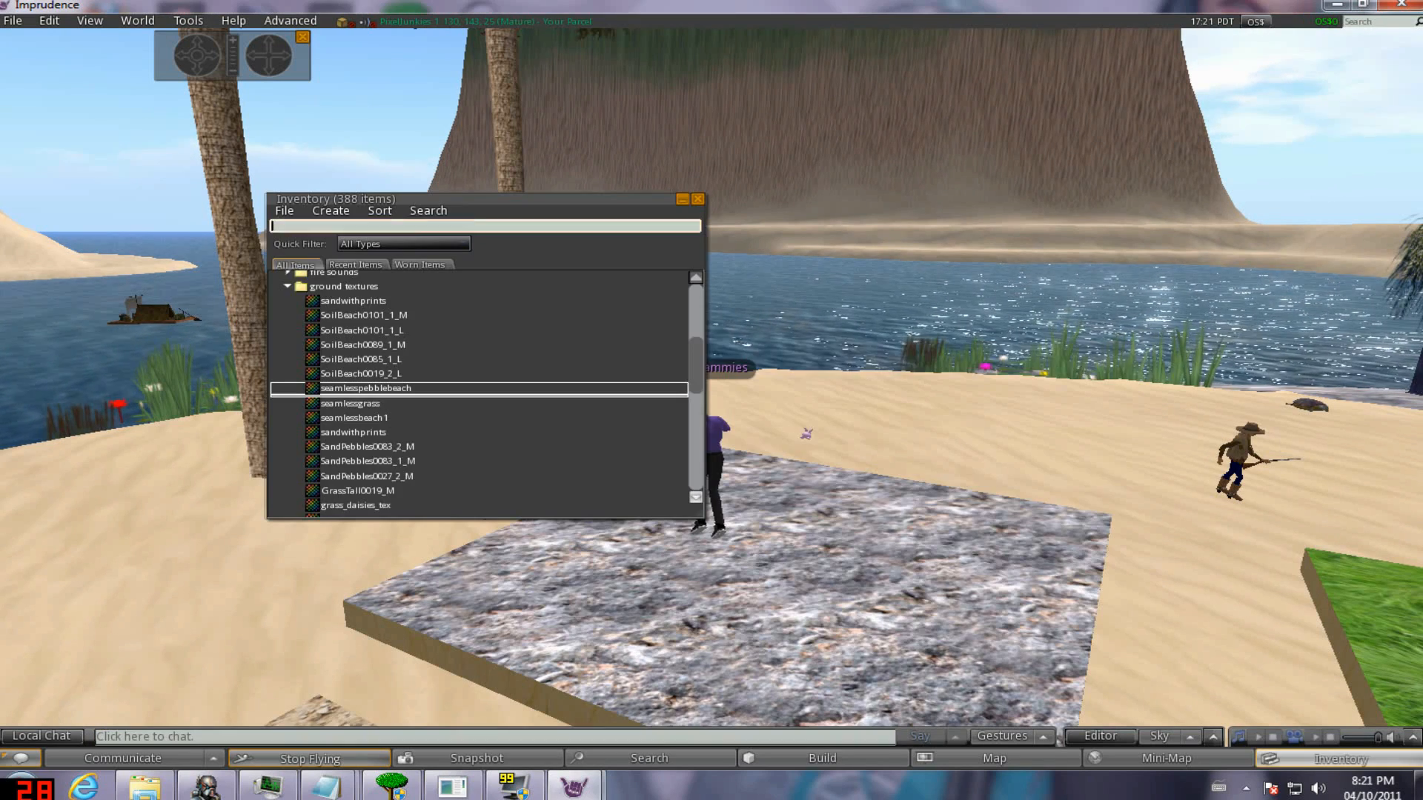
{"action": "scroll", "scroll_direction": "down", "scroll_amount": 3}
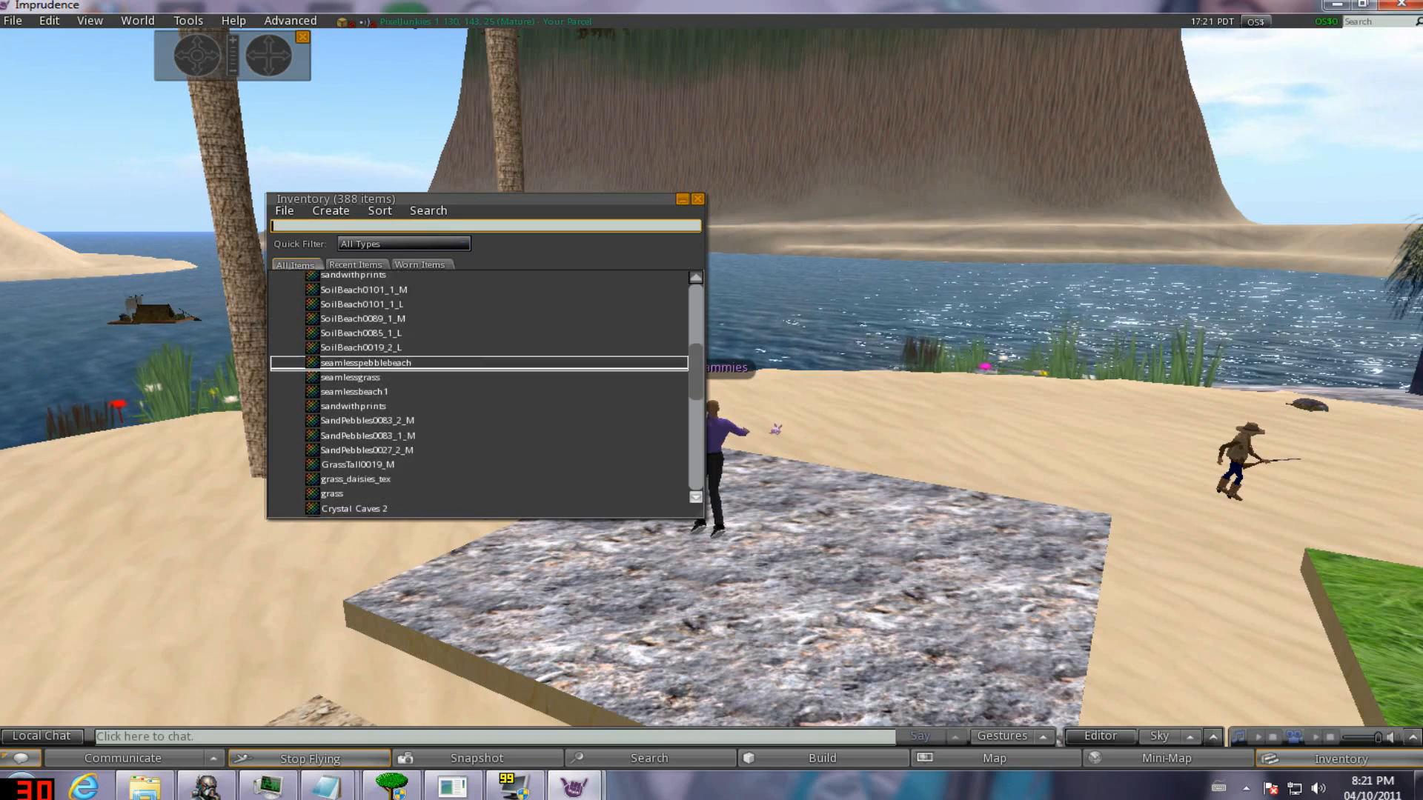
{"action": "scroll", "scroll_direction": "down", "scroll_amount": 3}
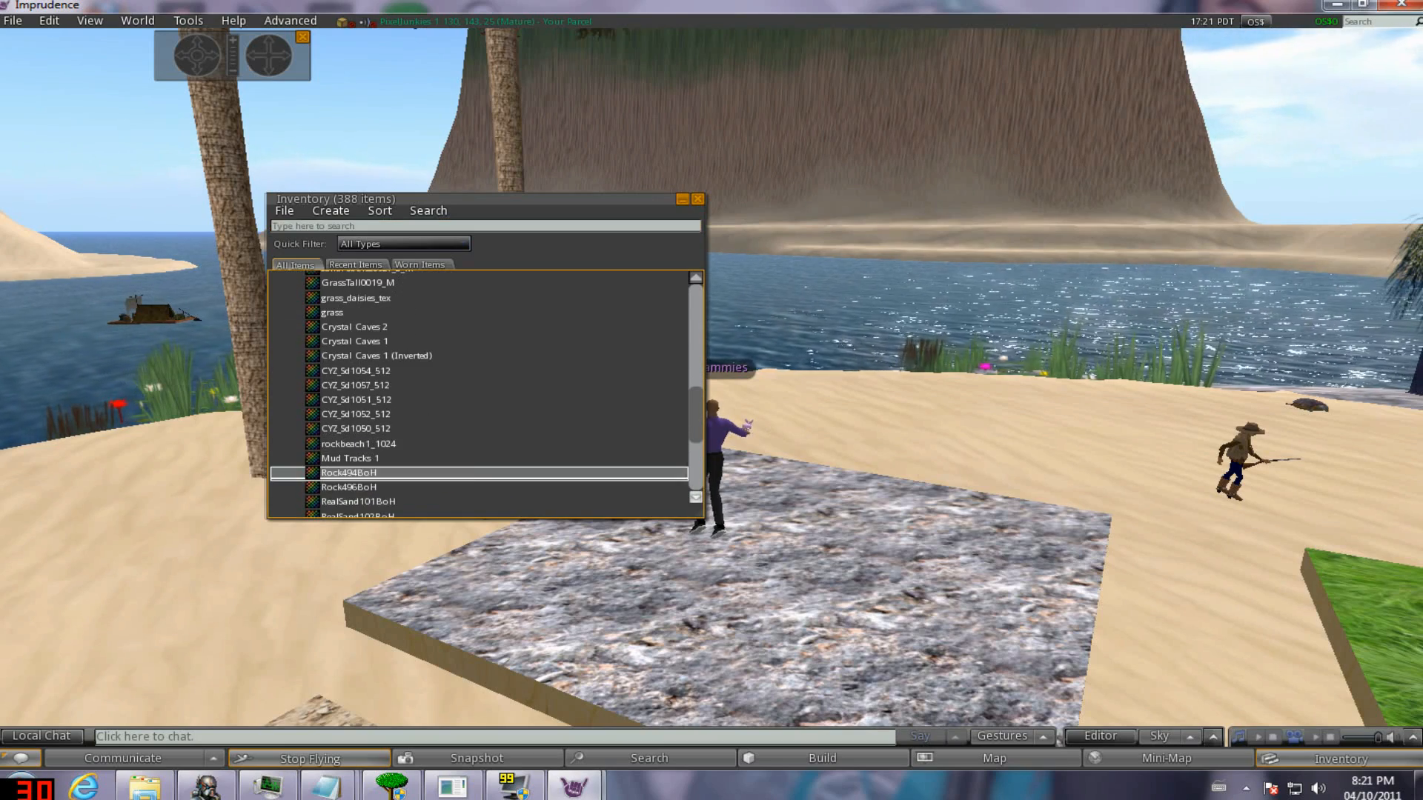
{"action": "right_click", "coordinate": [347, 473]}
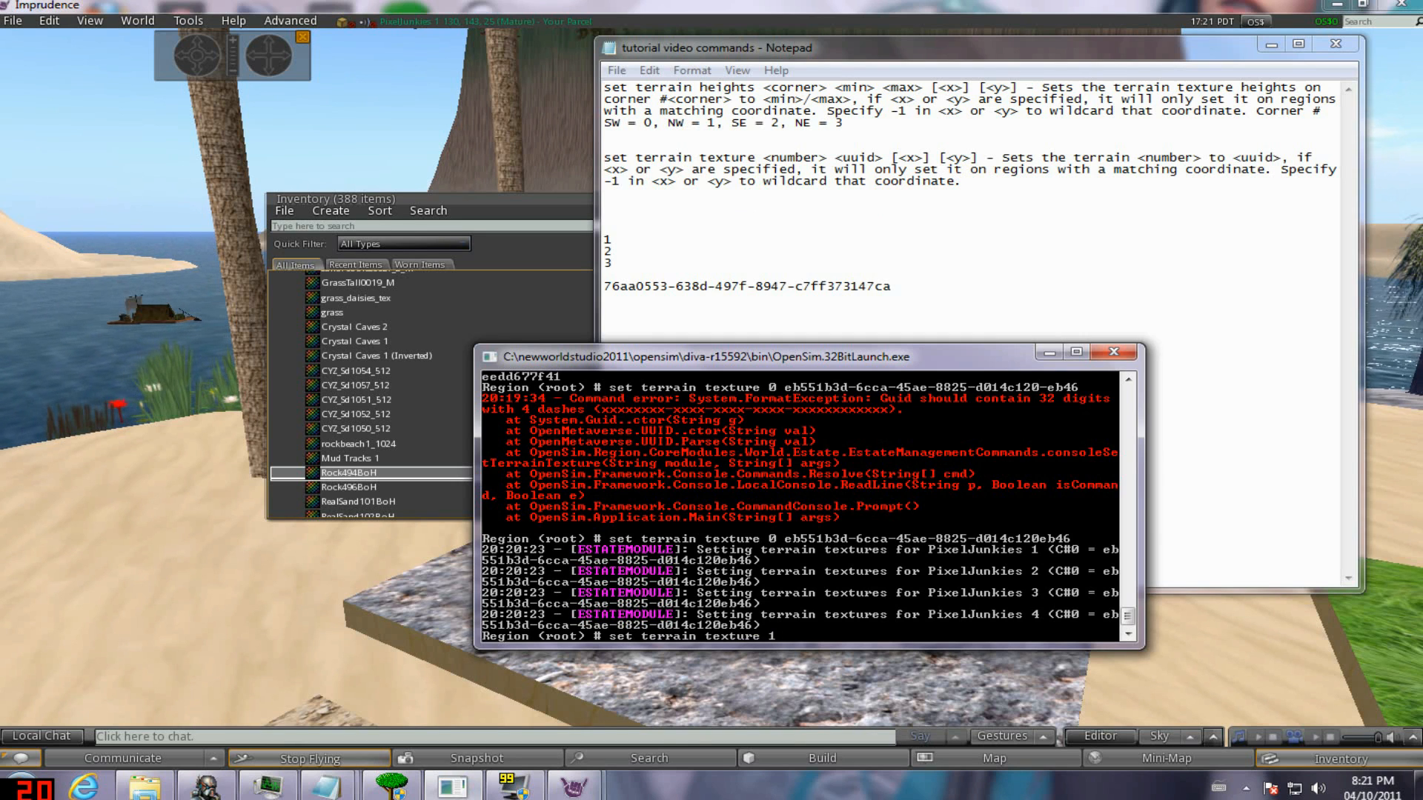
Run 'set terrain texture 1 76aa0553-638d-497f-8947-c7ff373147ca' in the console.
{"action": "type", "text": "76aa0553"}
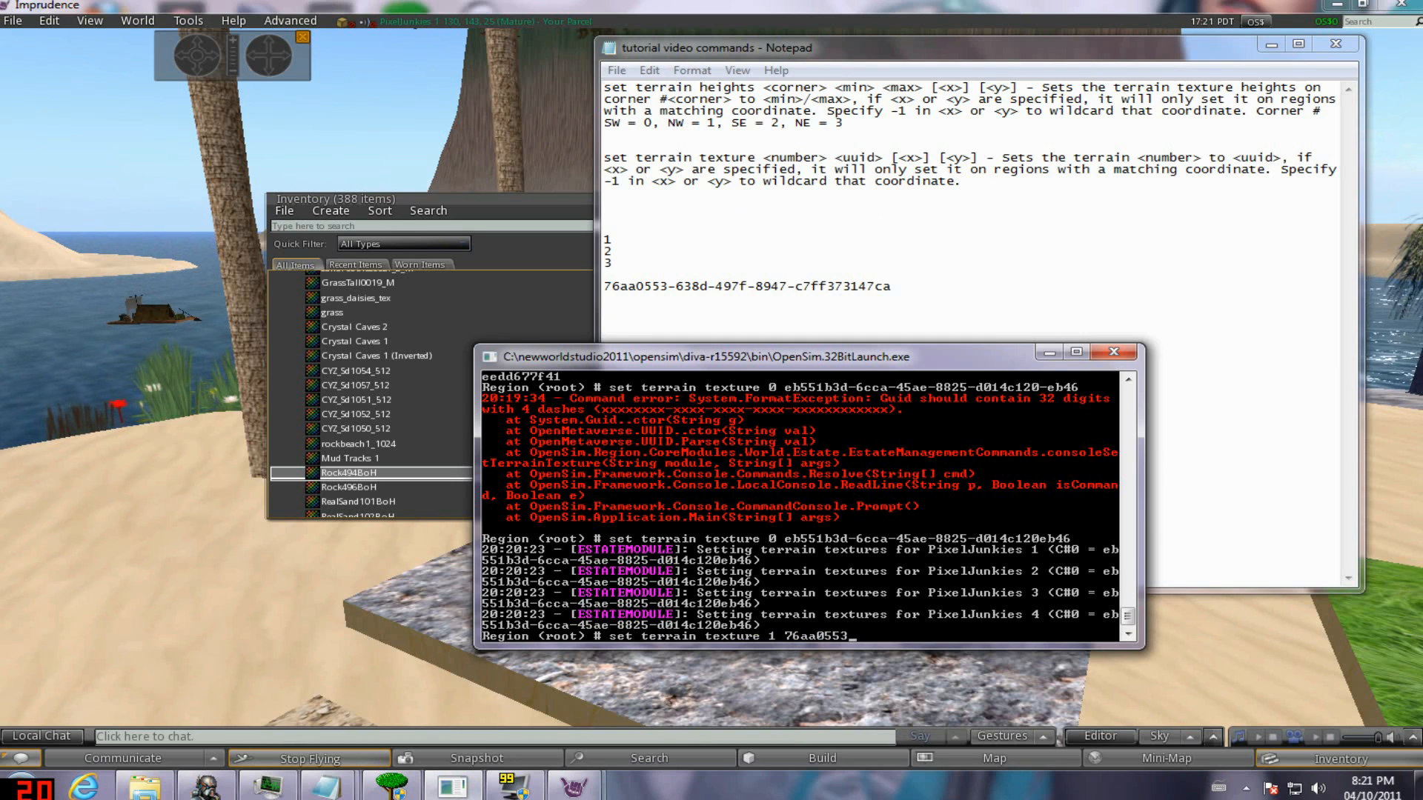
{"action": "type", "text": "-638d-"}
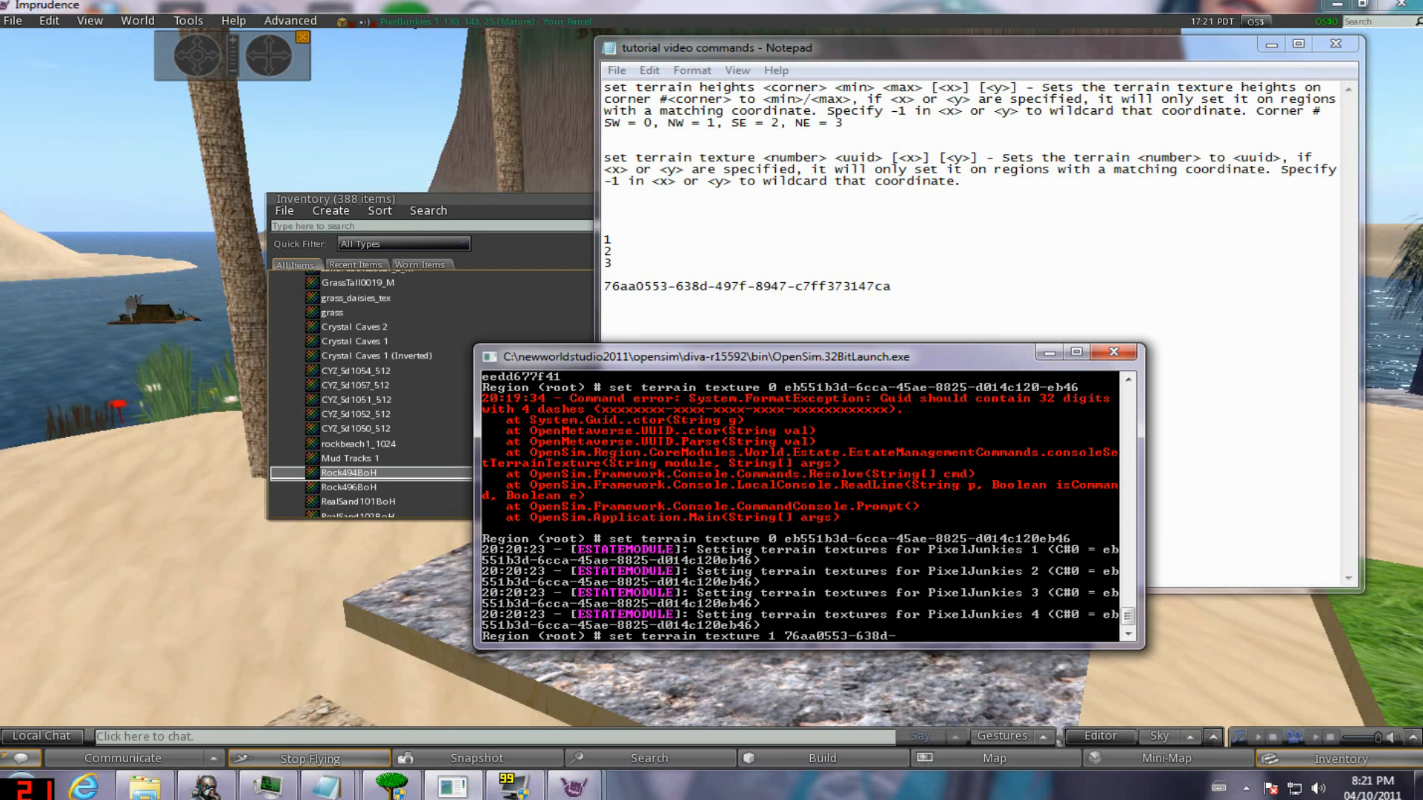
{"action": "type", "text": "497f-"}
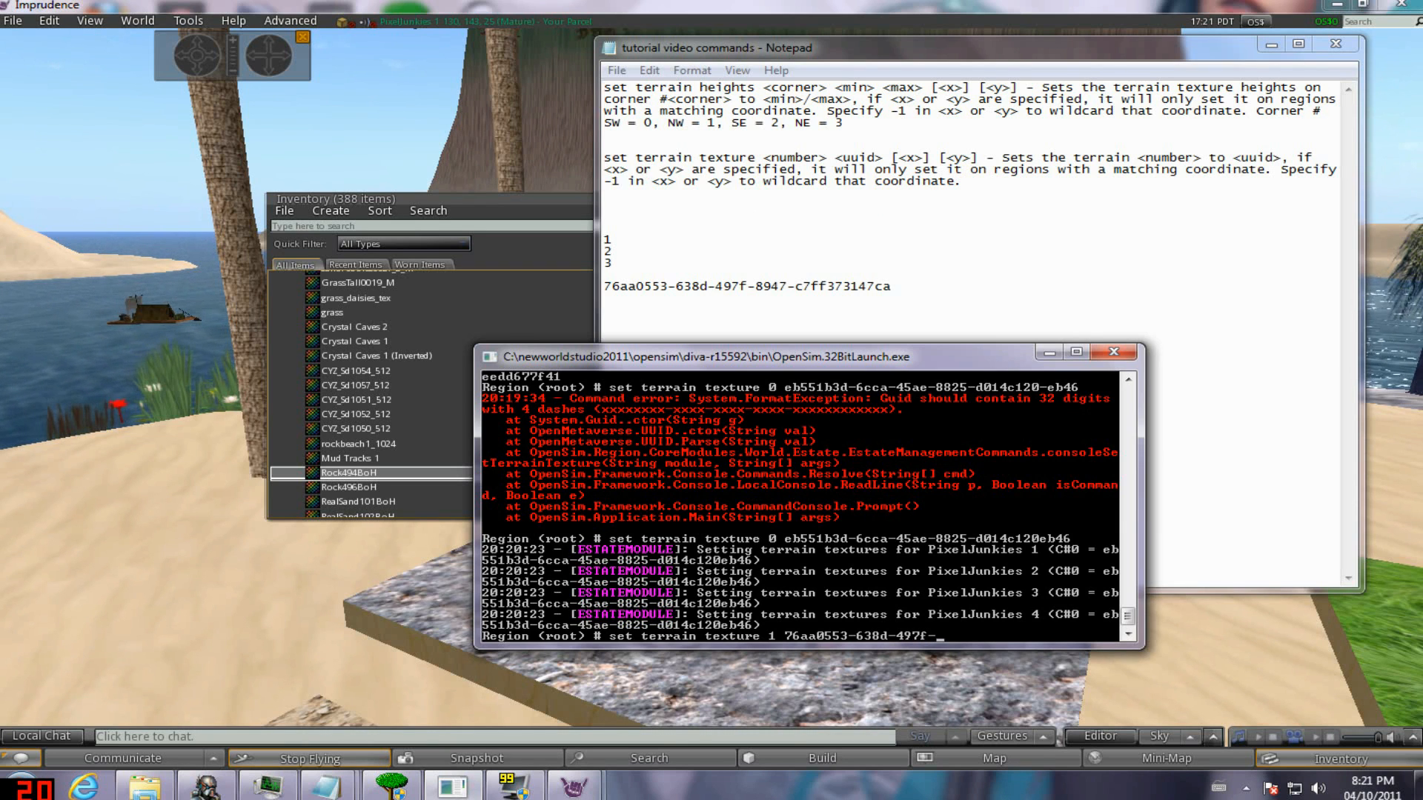
{"action": "type", "text": "8947-c7ff373"}
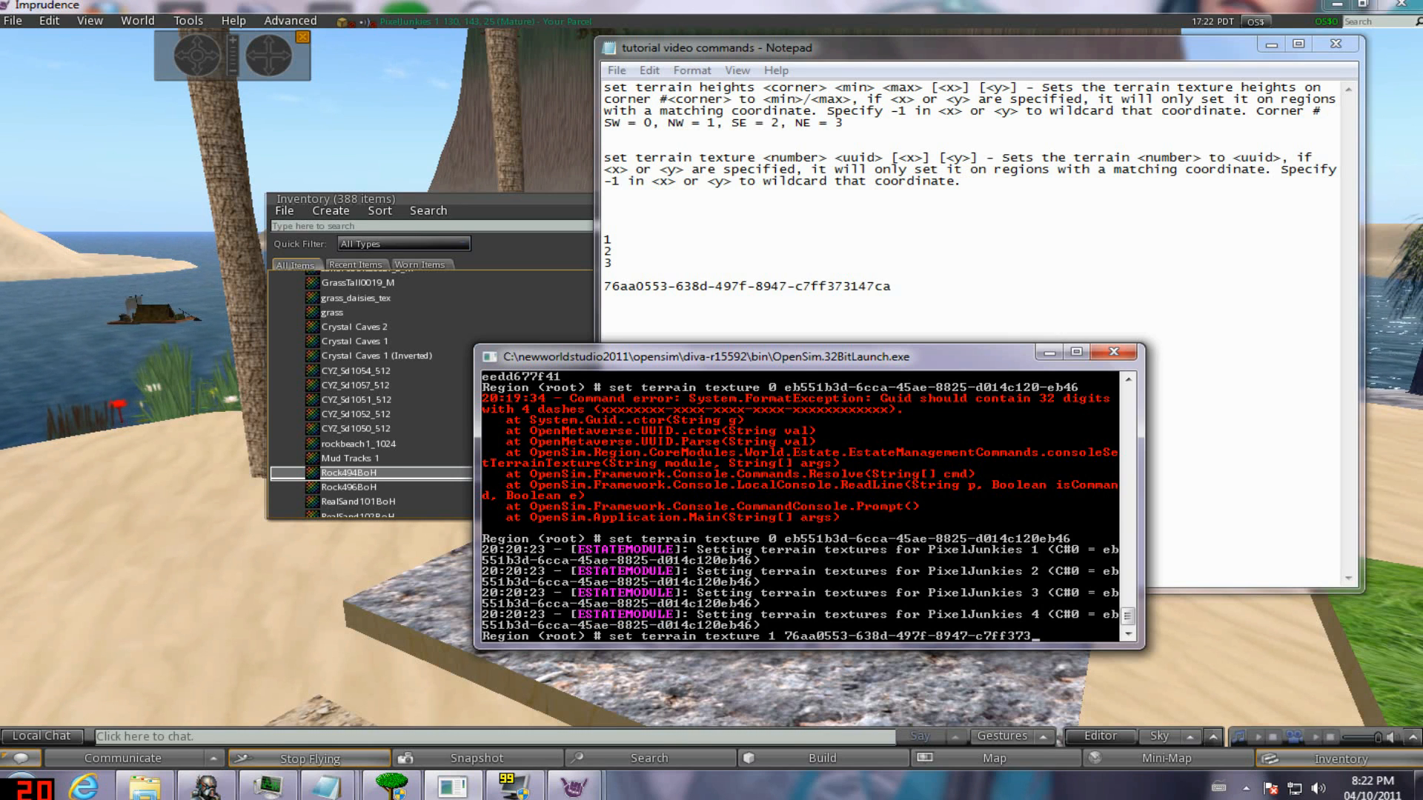
{"action": "key", "text": "Return"}
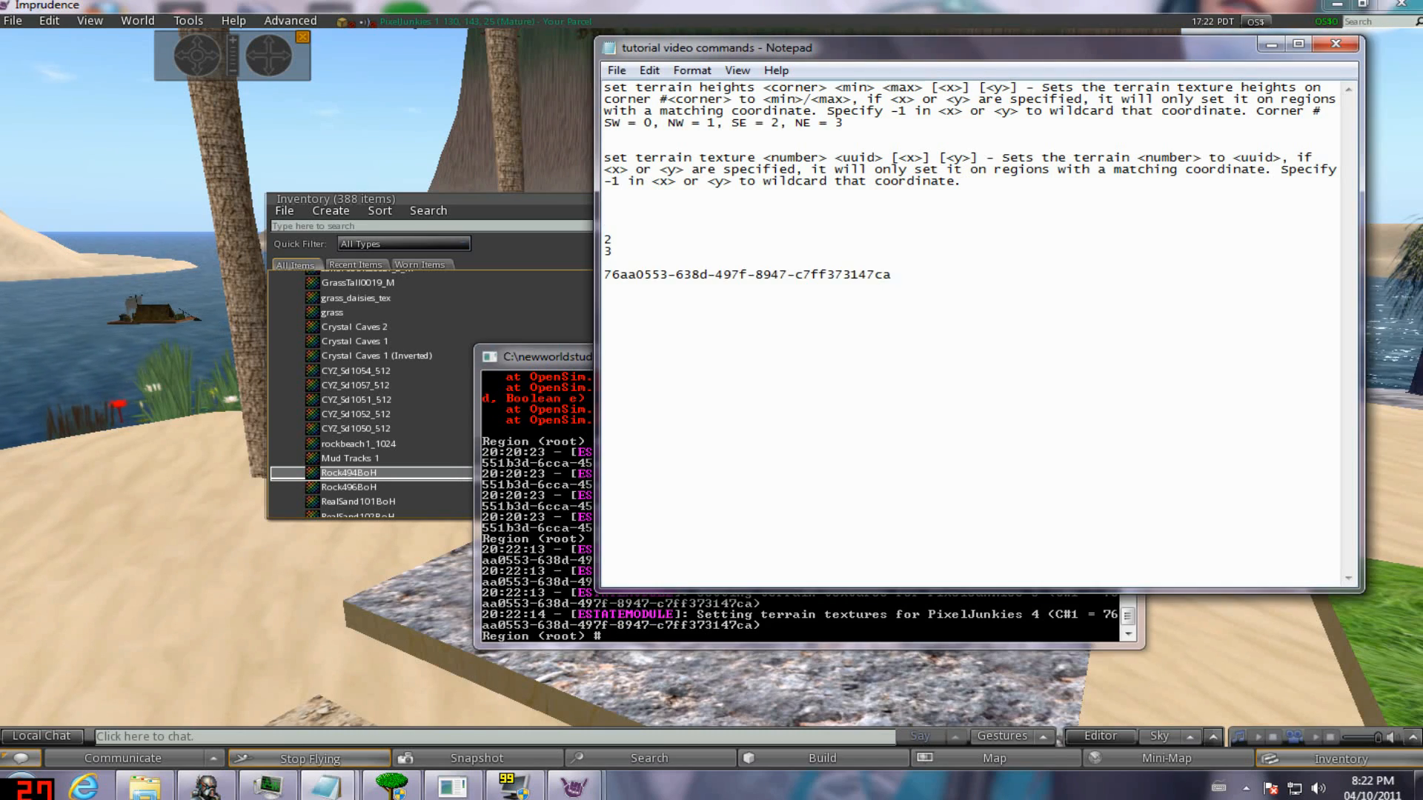
Copy the next texture's UUID and run 'set terrain texture 2 d640a24f-2333-4d68-ad56-e4561b1c3f06'.
{"action": "right_click", "coordinate": [332, 312]}
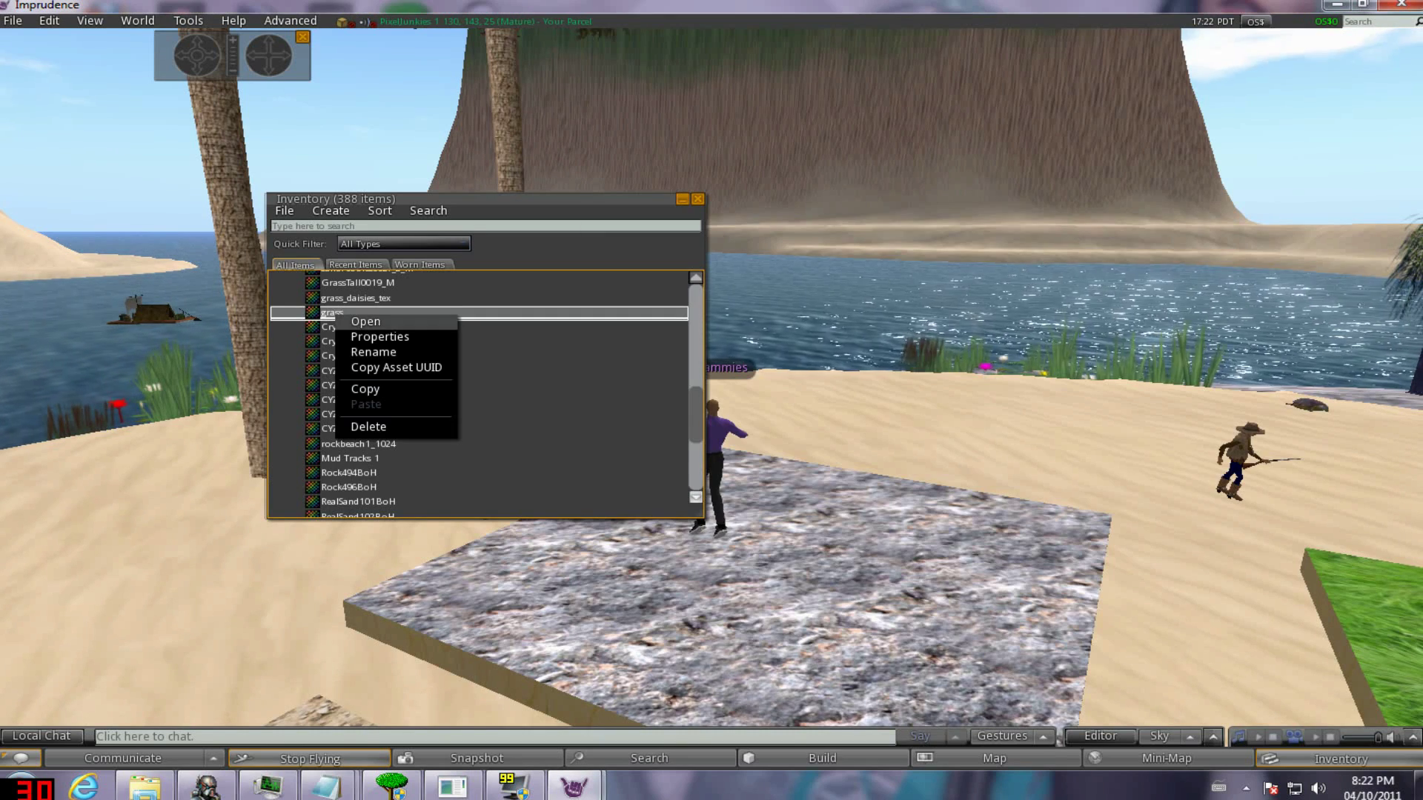
{"action": "left_click", "coordinate": [363, 320]}
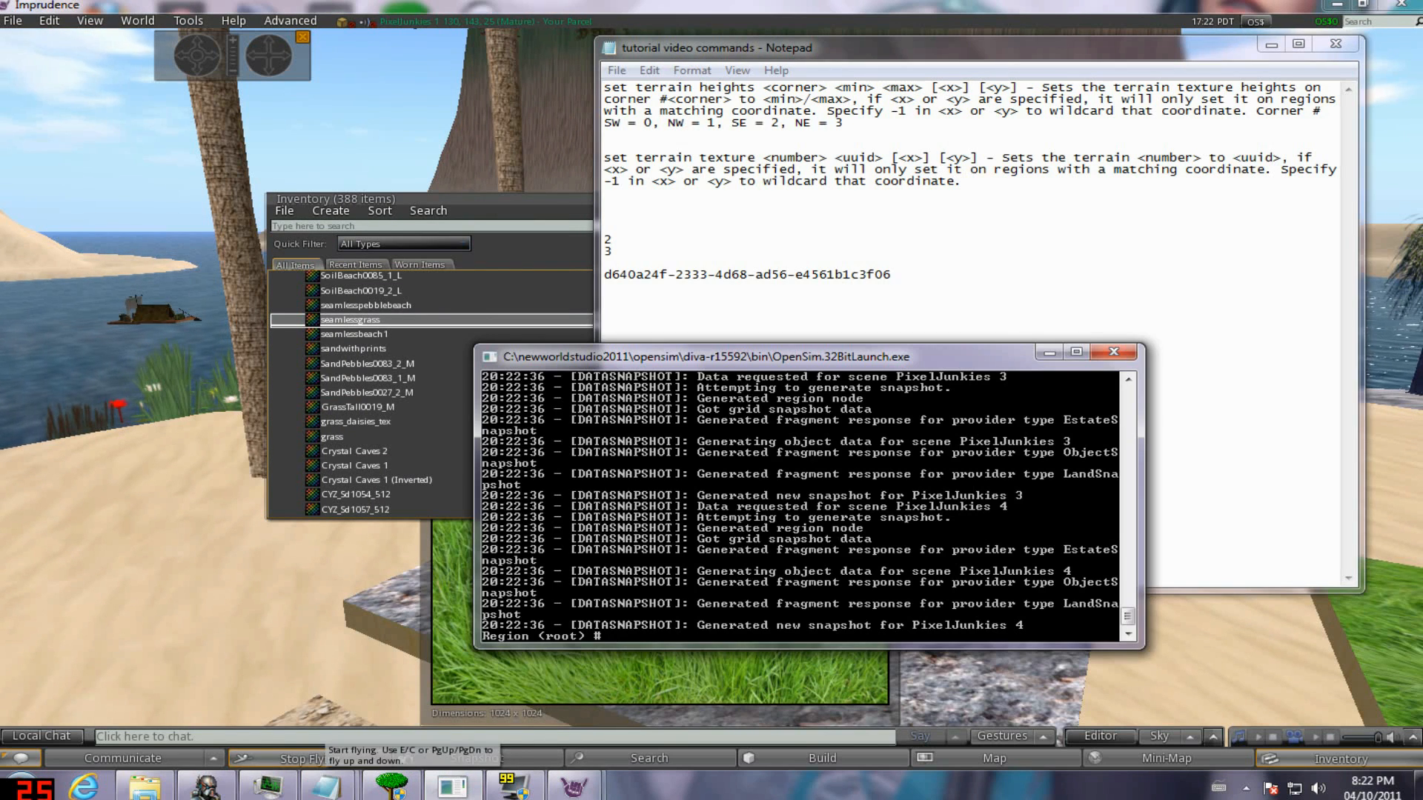
{"action": "type", "text": "set terrain texture"}
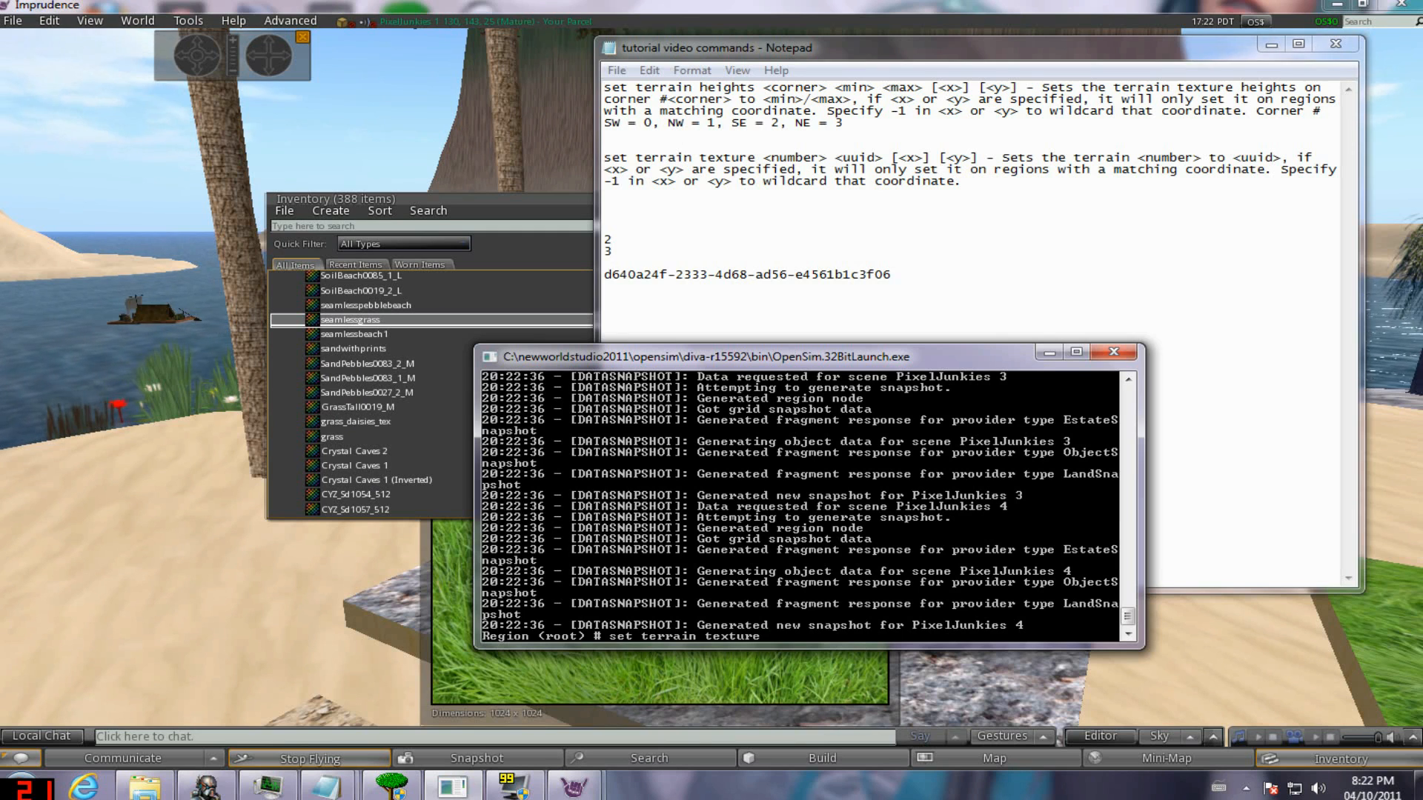
{"action": "type", "text": "2"}
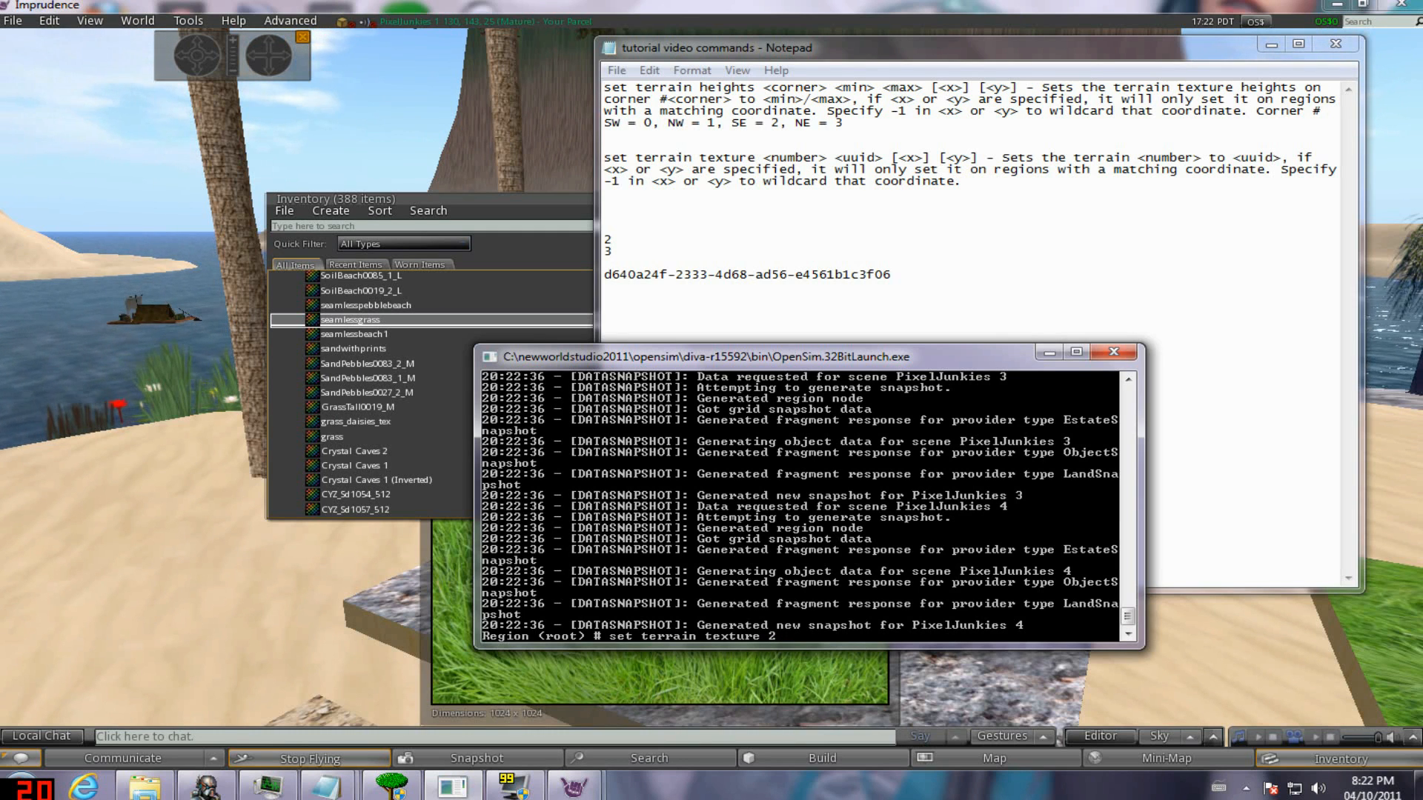
{"action": "type", "text": "d640"}
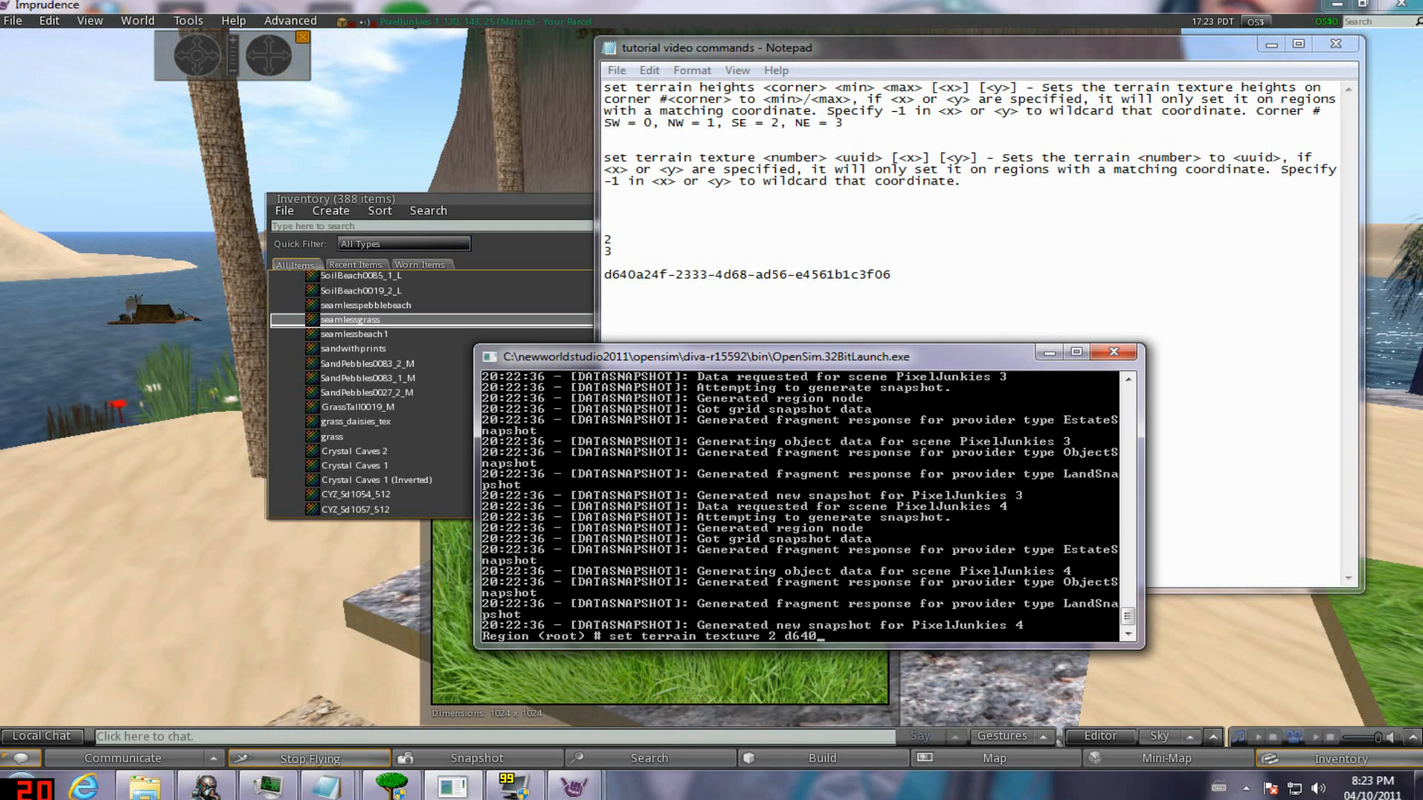
{"action": "type", "text": "a24f-2333"}
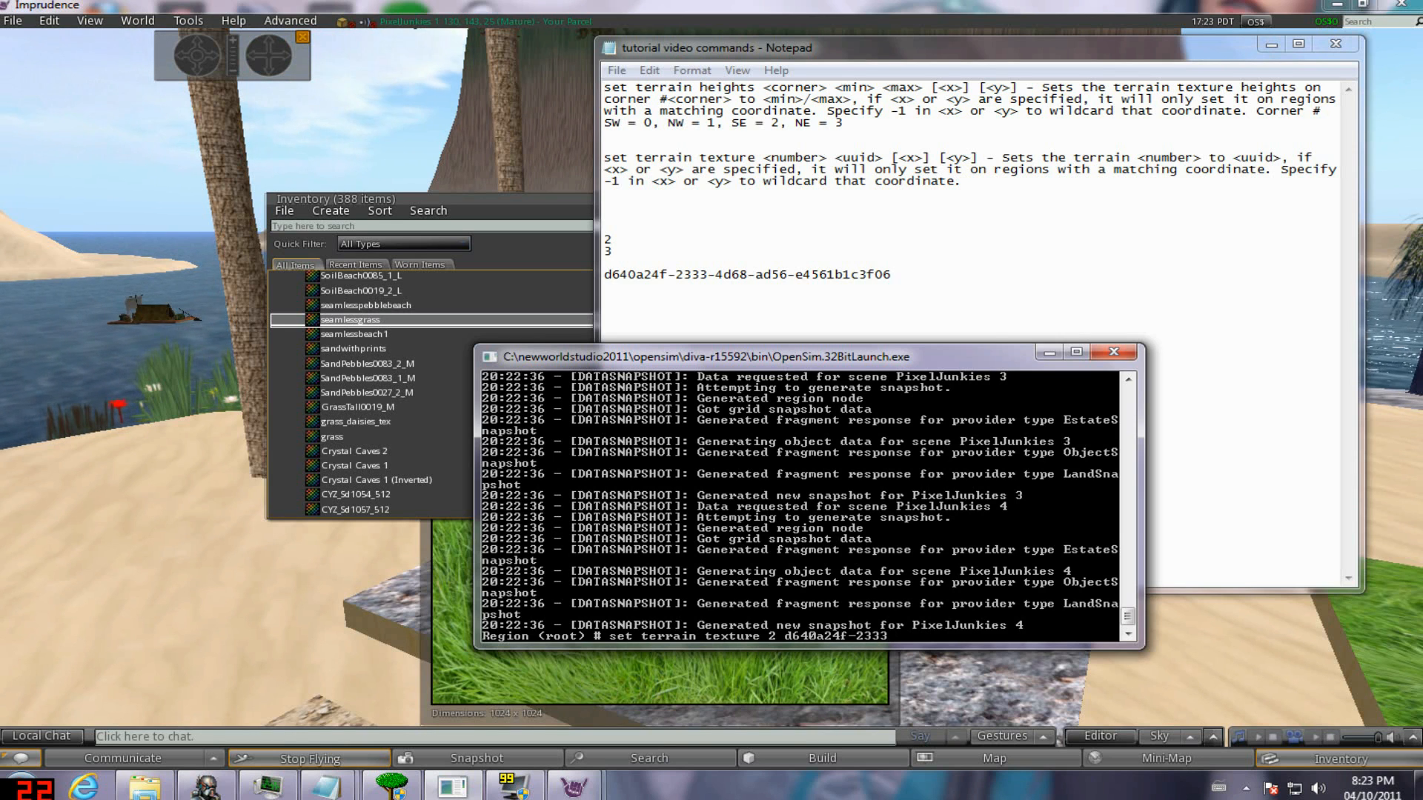
{"action": "type", "text": "-4d68-"}
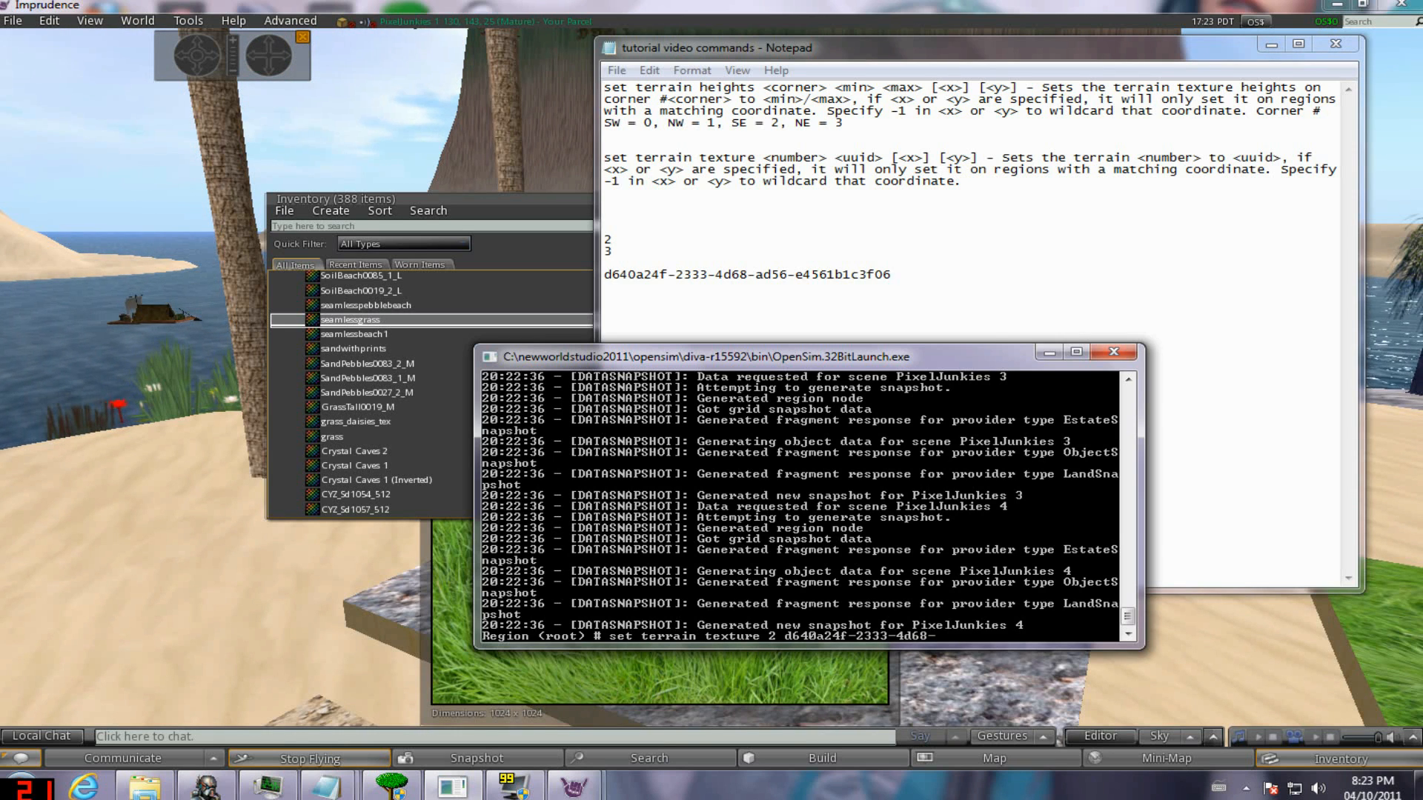
{"action": "type", "text": "ad56-e4561b1c3f06"}
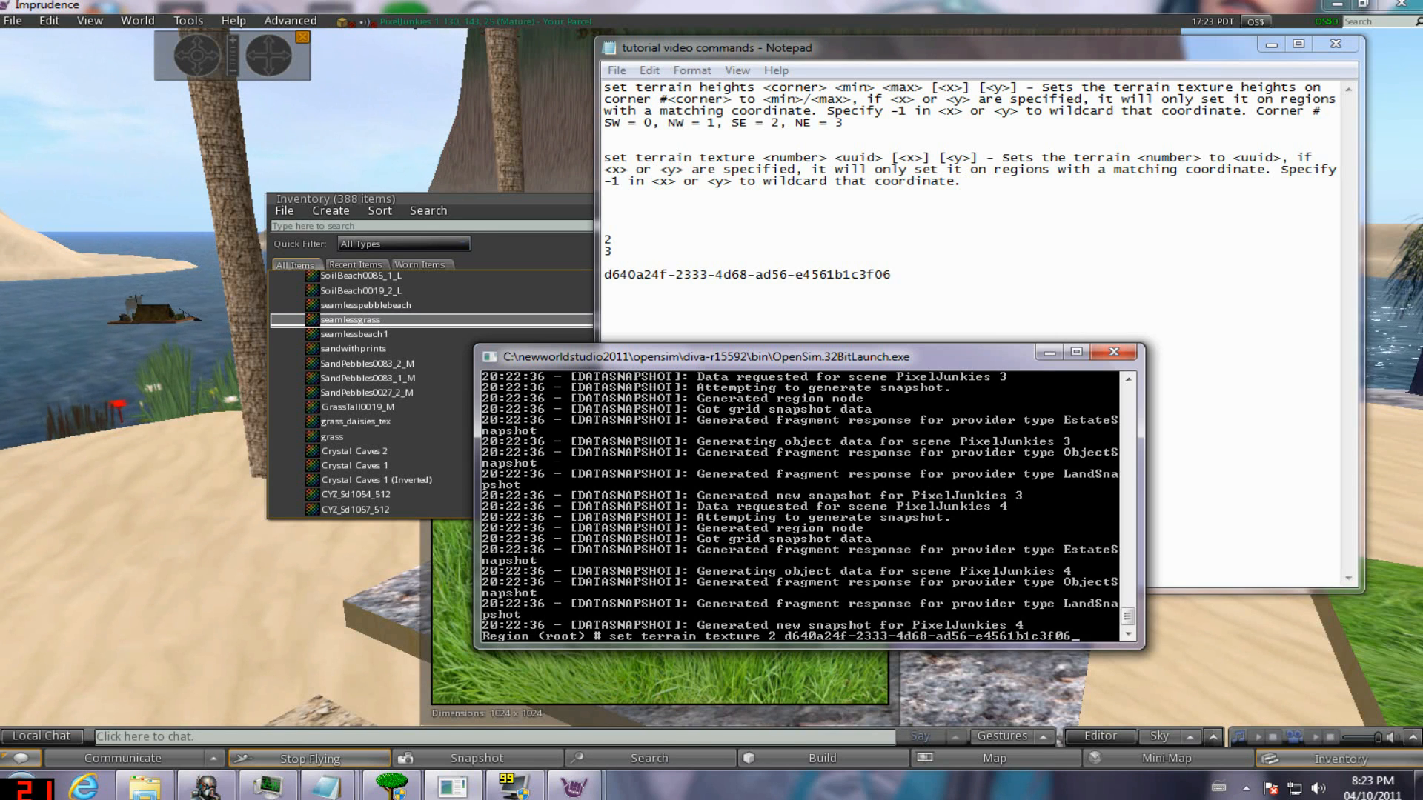
{"action": "key", "text": "Return"}
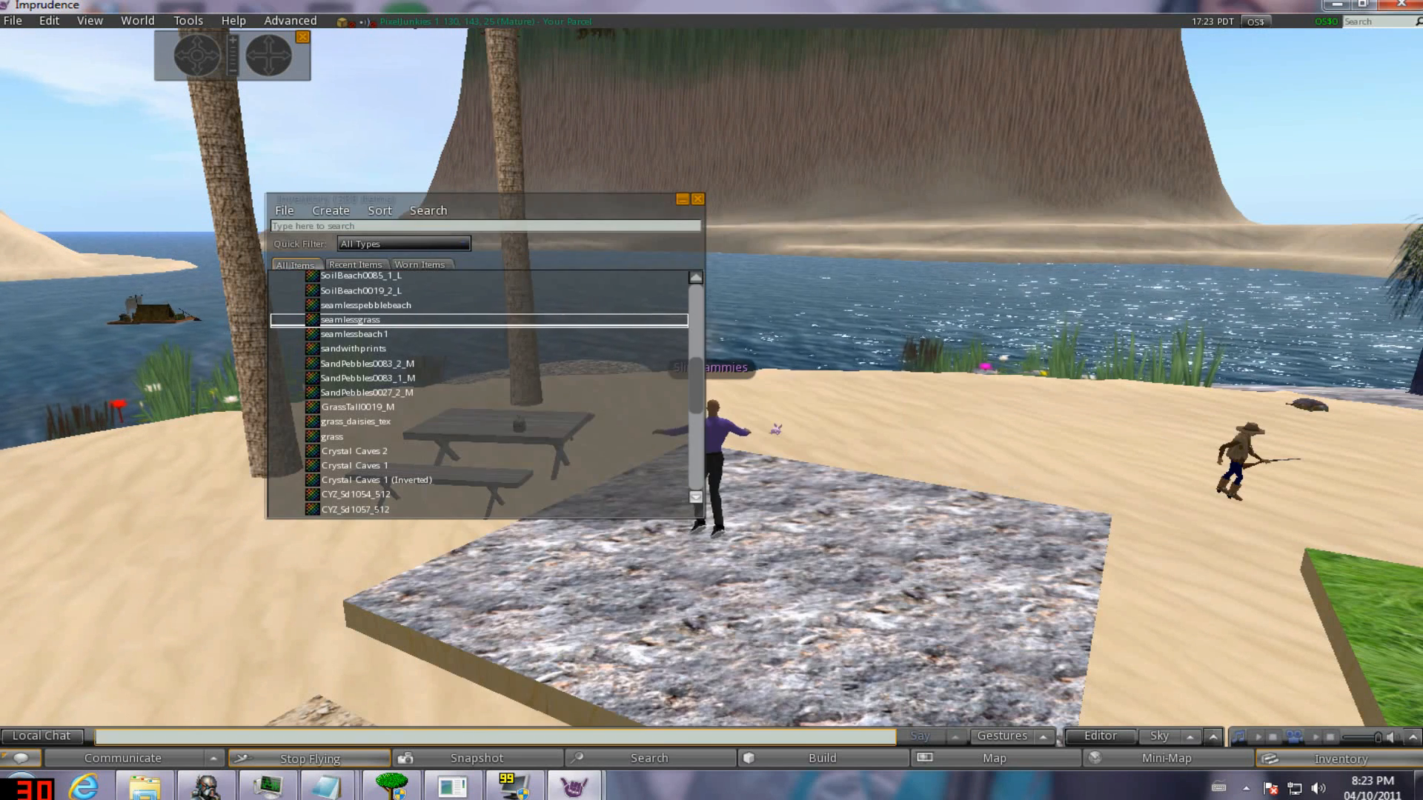
Preview Crystal Caves 1 and run 'set terrain texture 3 ee785480-b8cd-4e01-bdd8-3c7a078dcad6'.
{"action": "double_click", "coordinate": [354, 465]}
{"action": "type", "text": "set terrain texture 3 ee785480-"}
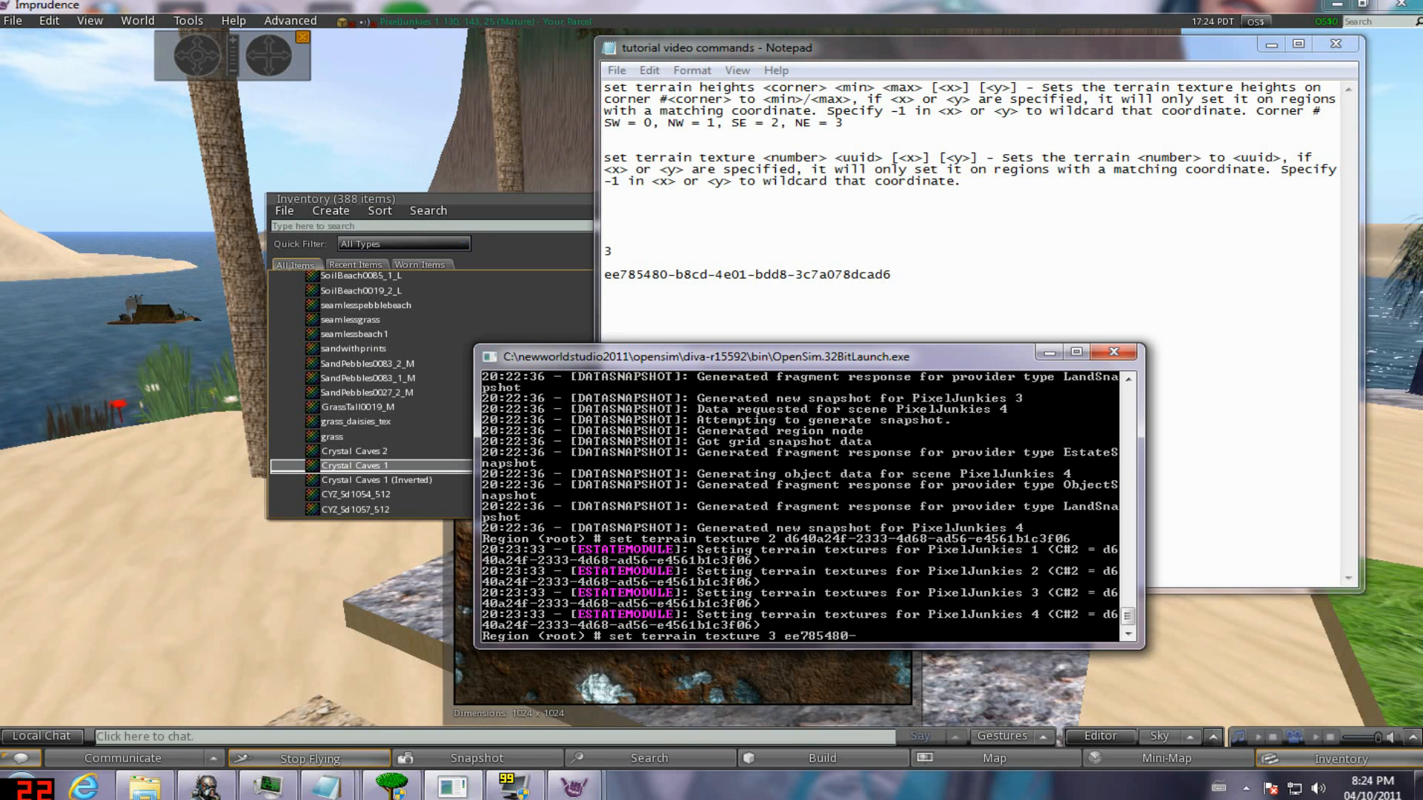
{"action": "type", "text": "b8"}
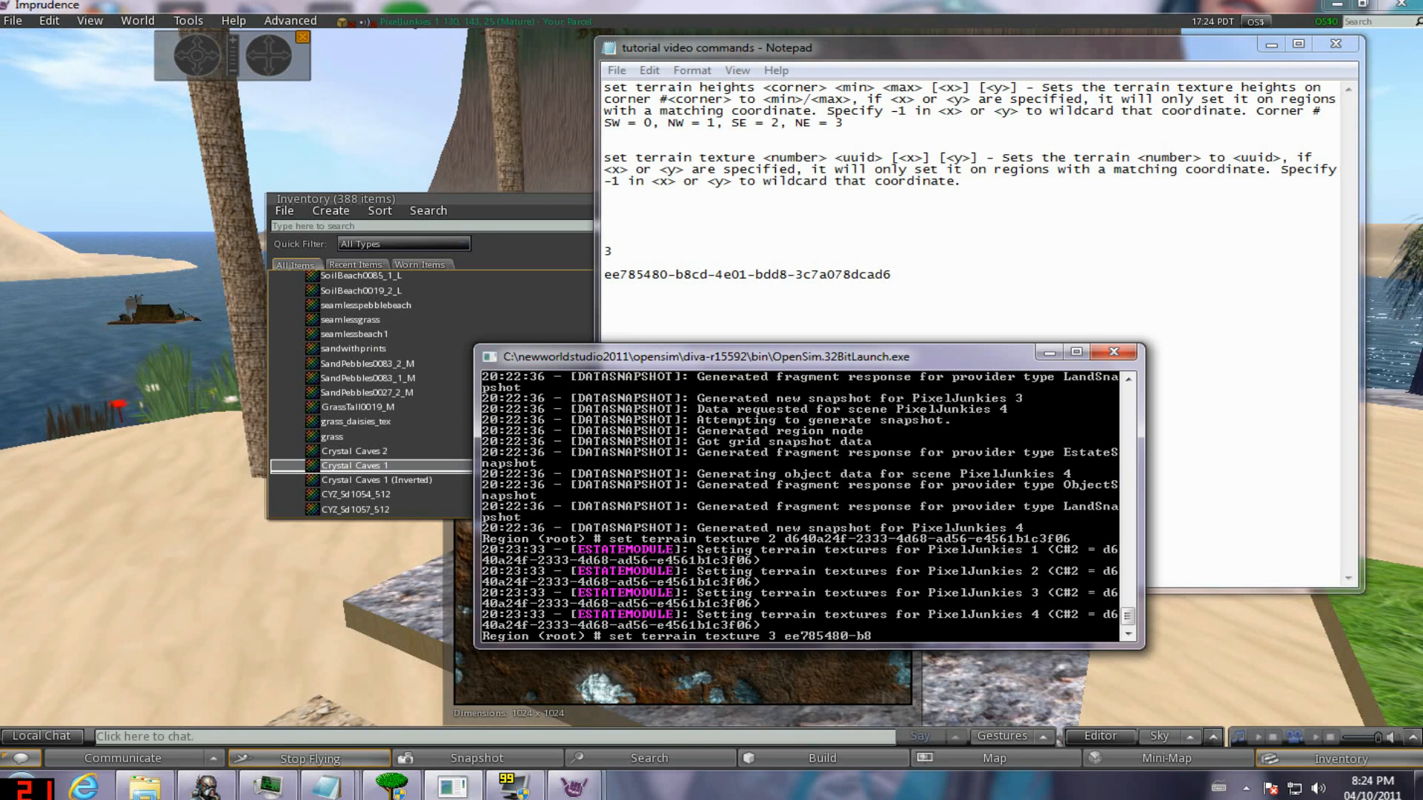
{"action": "type", "text": "cd-"}
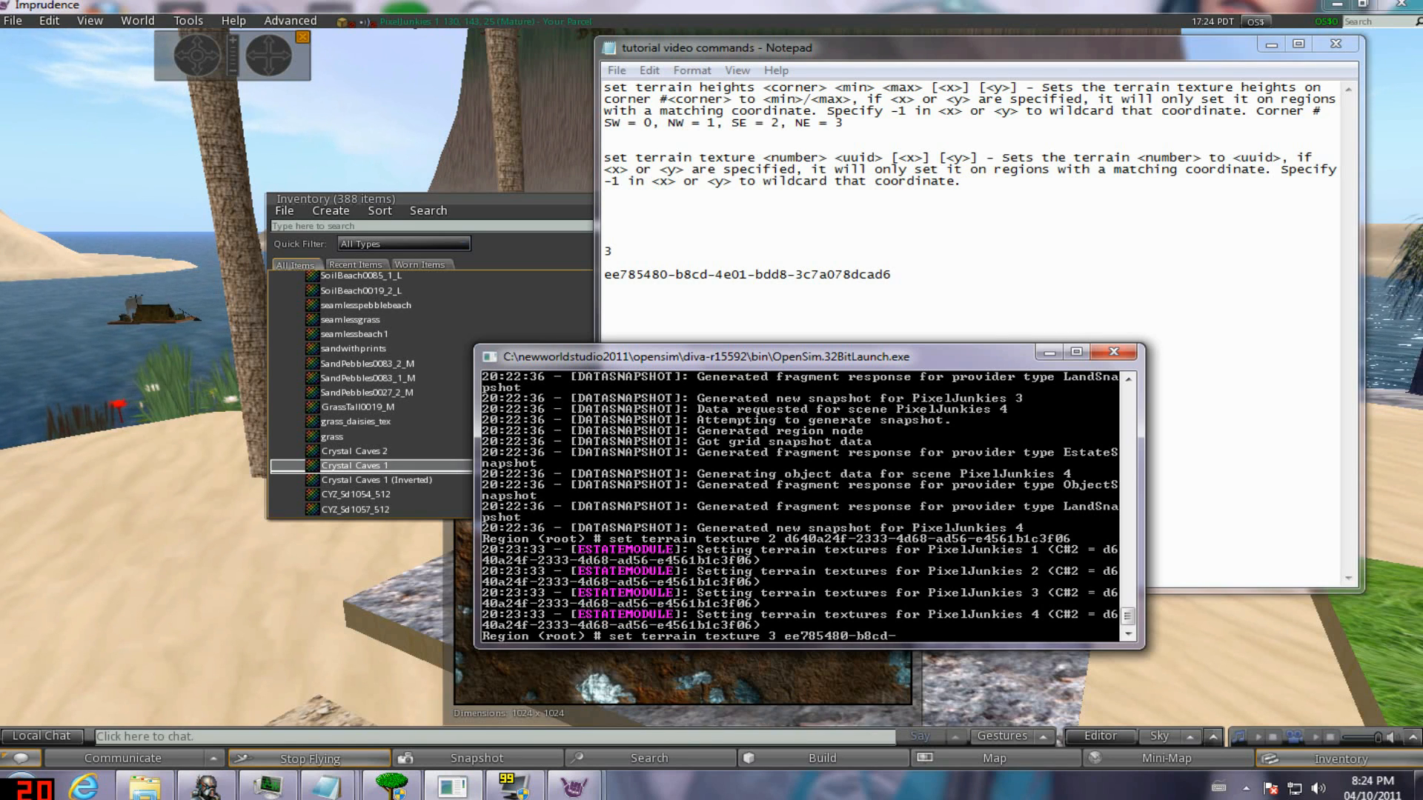
{"action": "type", "text": "4e01-b"}
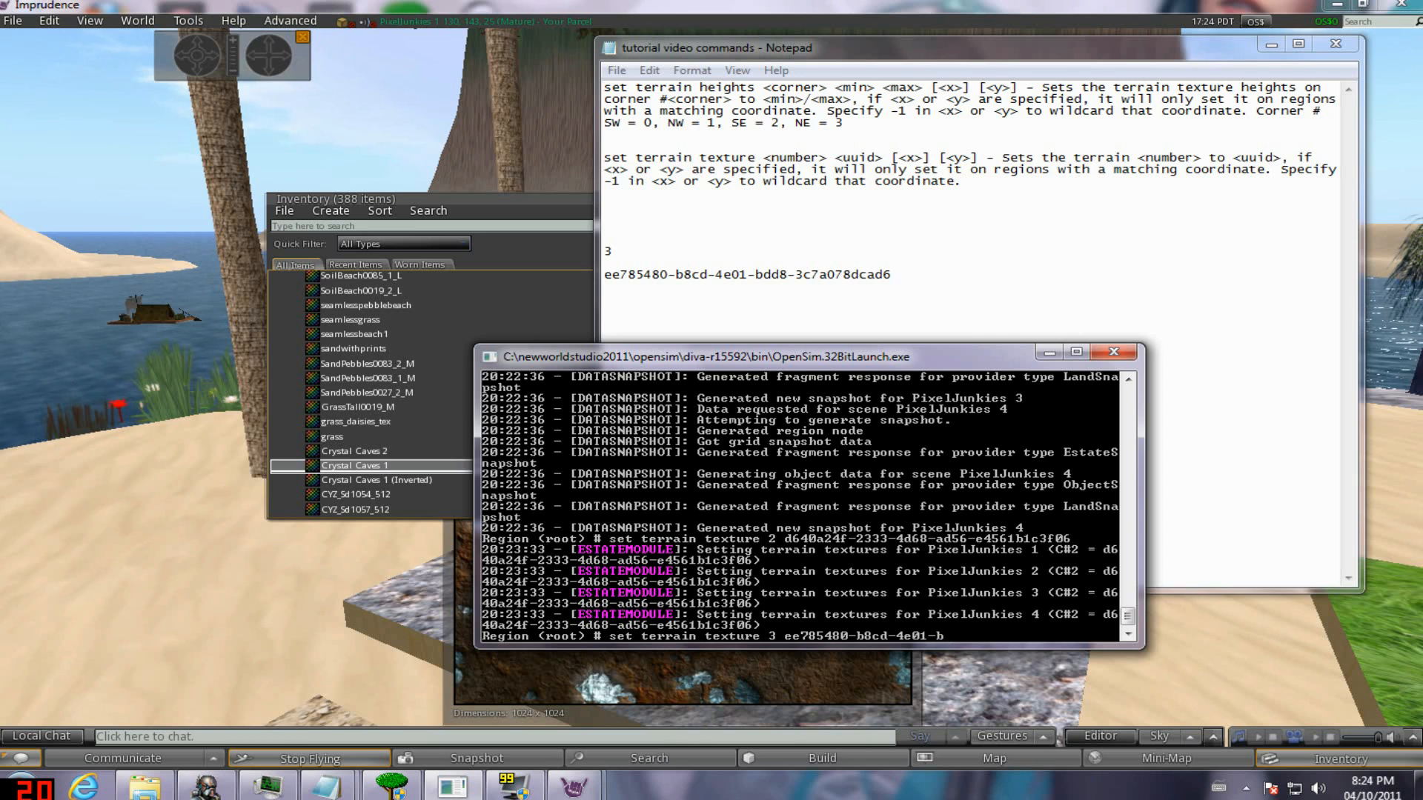
{"action": "type", "text": "dd8-3c7a078d"}
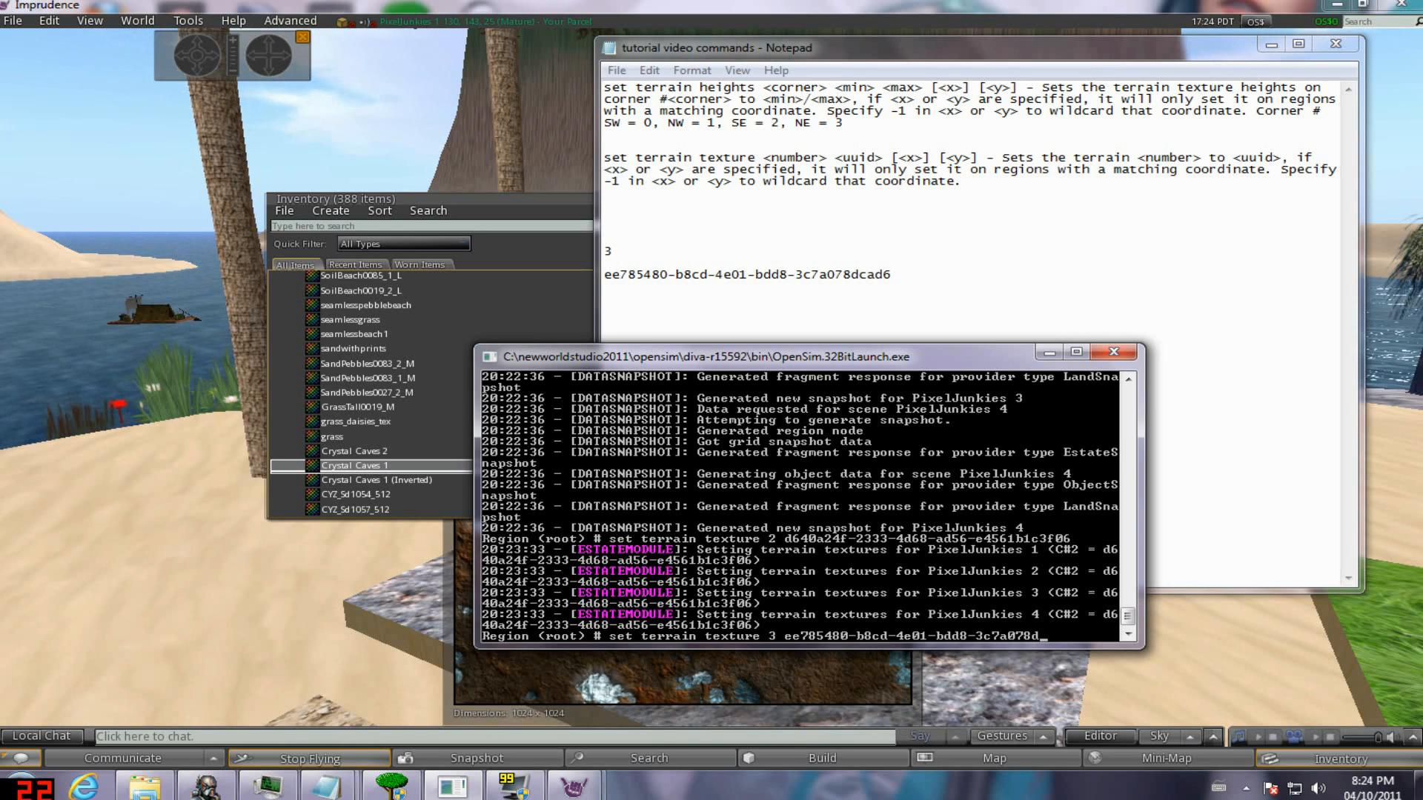
{"action": "type", "text": "cad6"}
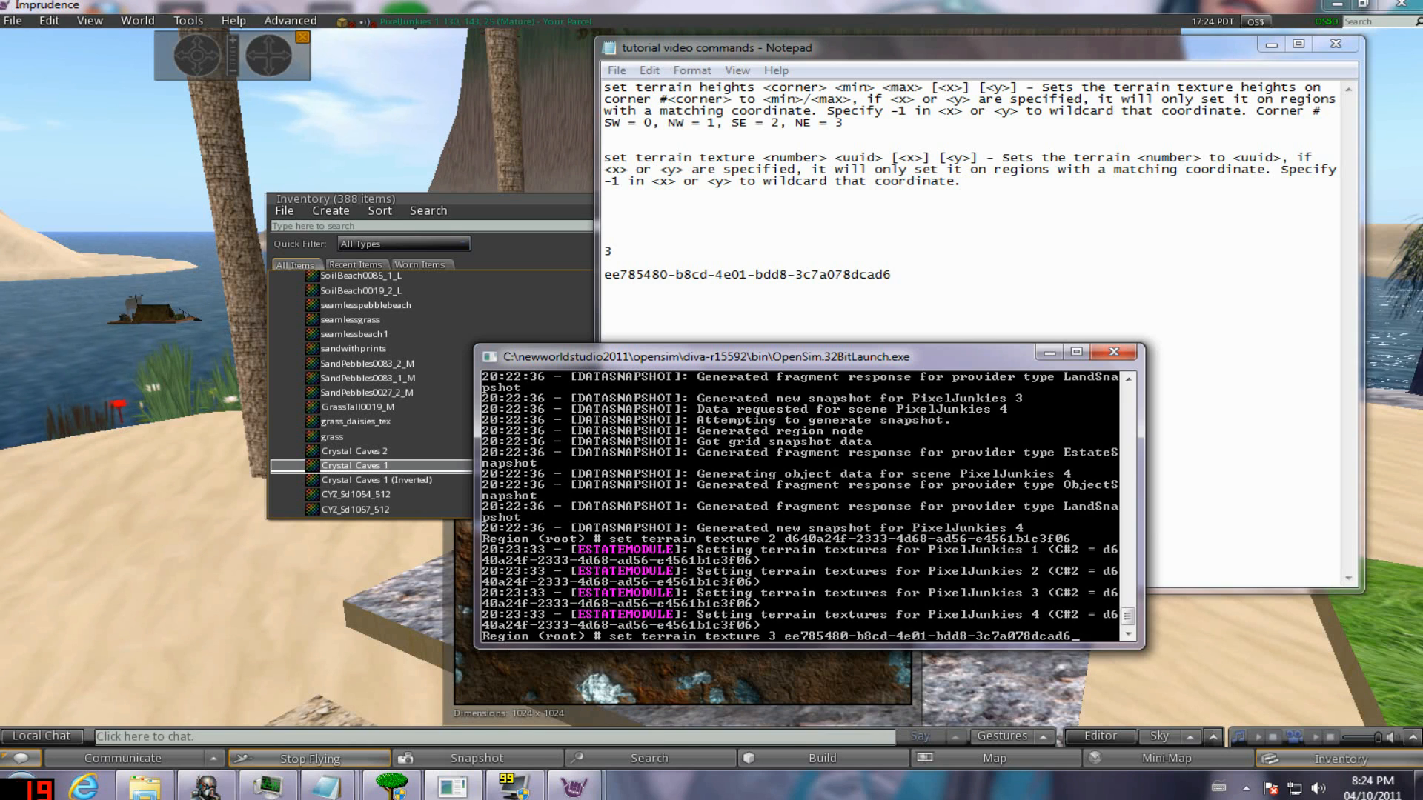
{"action": "key", "text": "Return"}
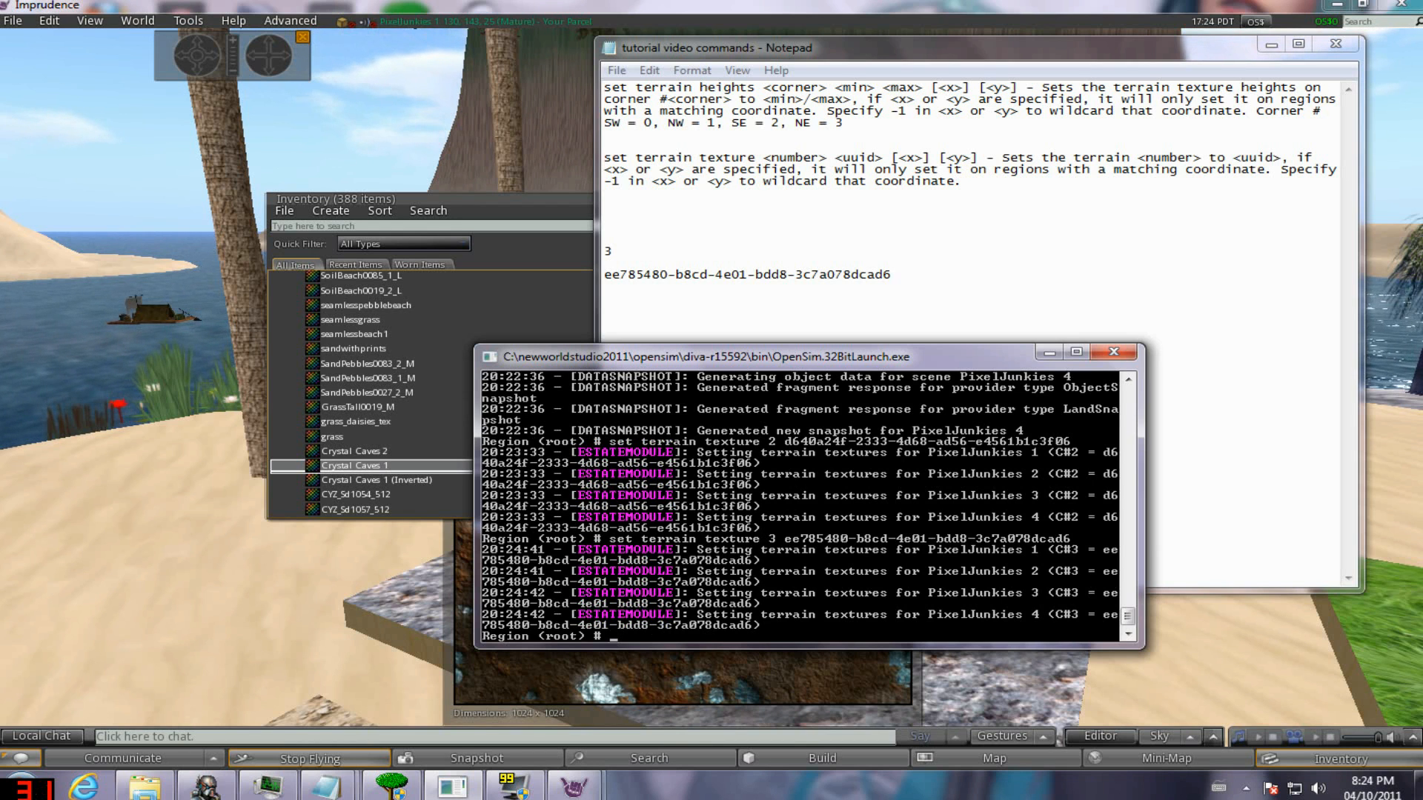
{"action": "left_click", "coordinate": [13, 20]}
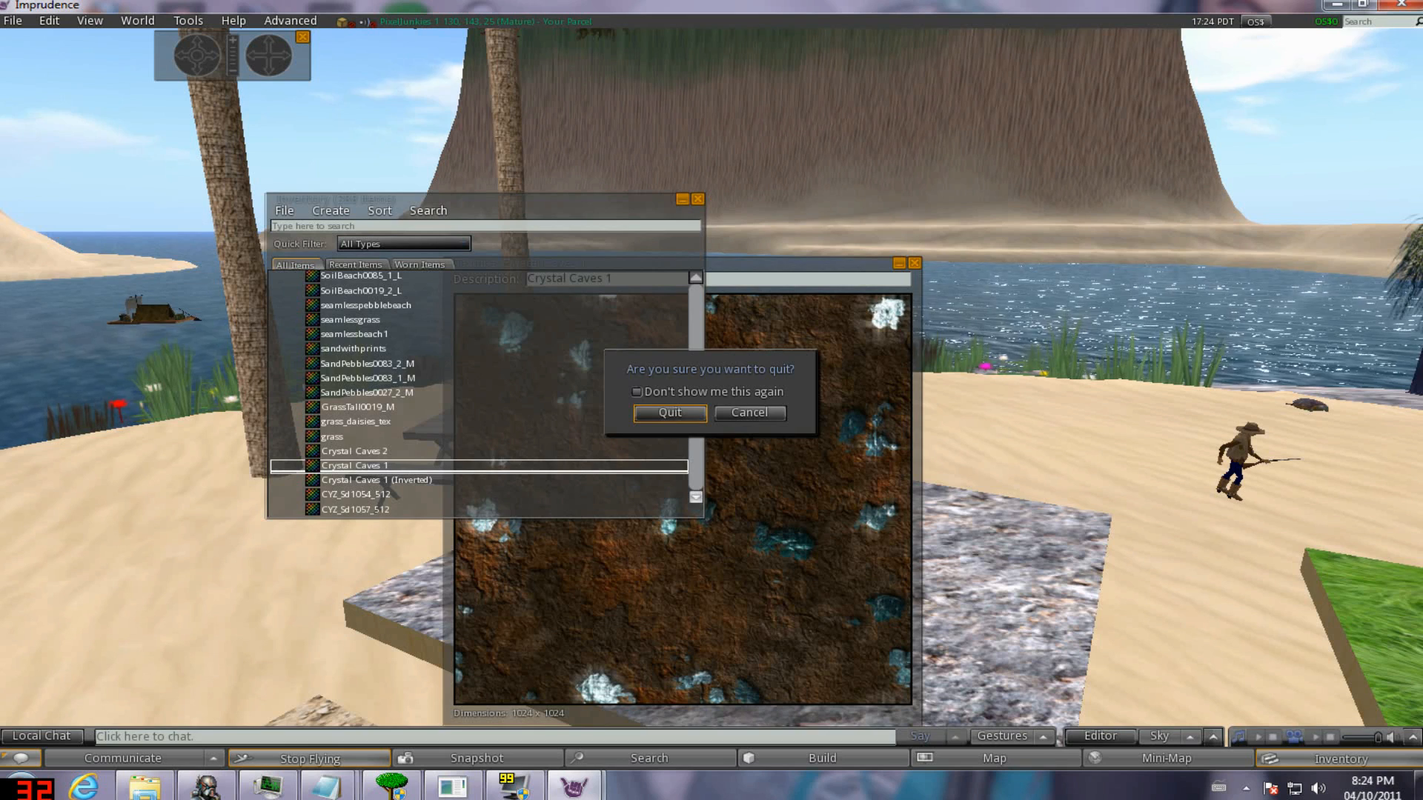
Cancel the viewer quit prompt and close the texture preview and inventory windows.
{"action": "left_click", "coordinate": [748, 413]}
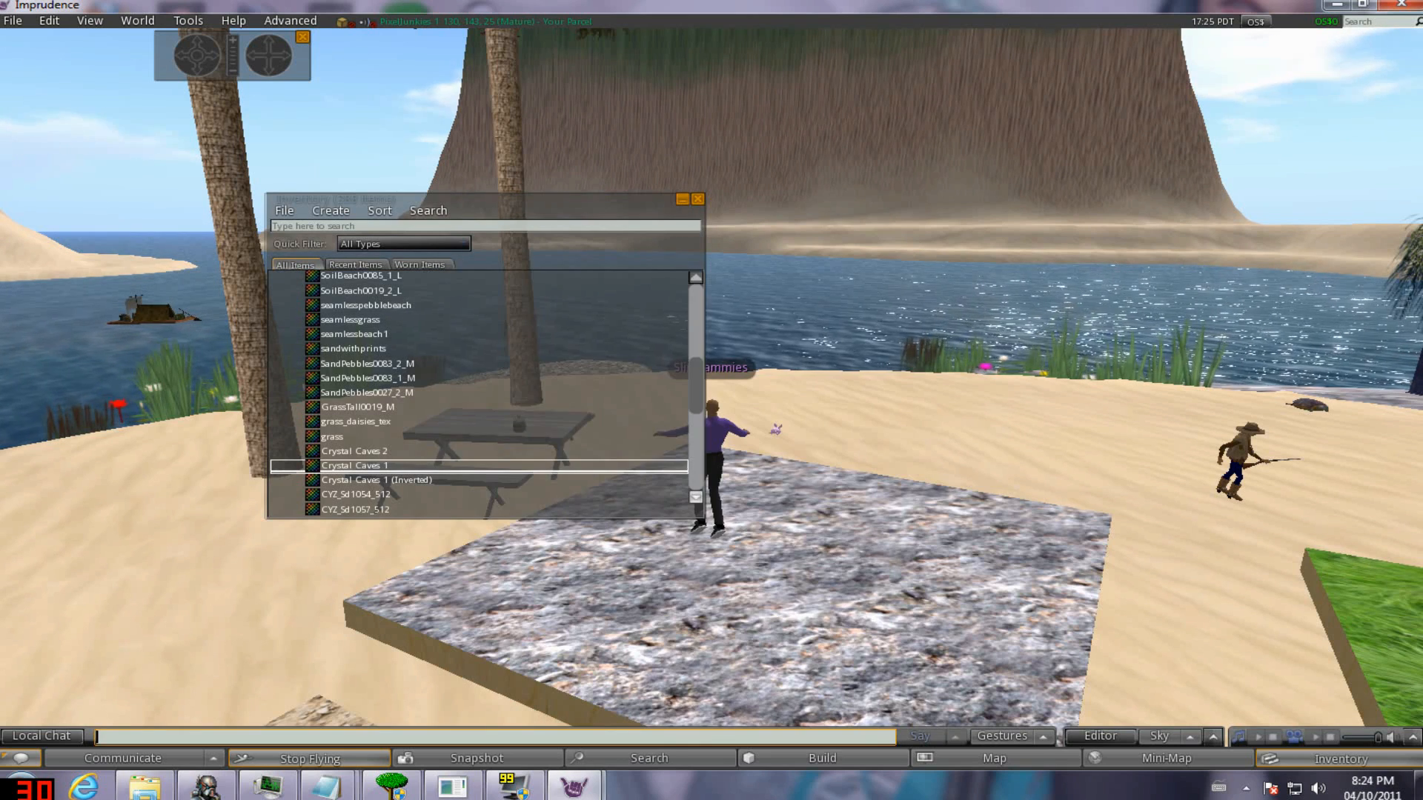
{"action": "left_click", "coordinate": [12, 20]}
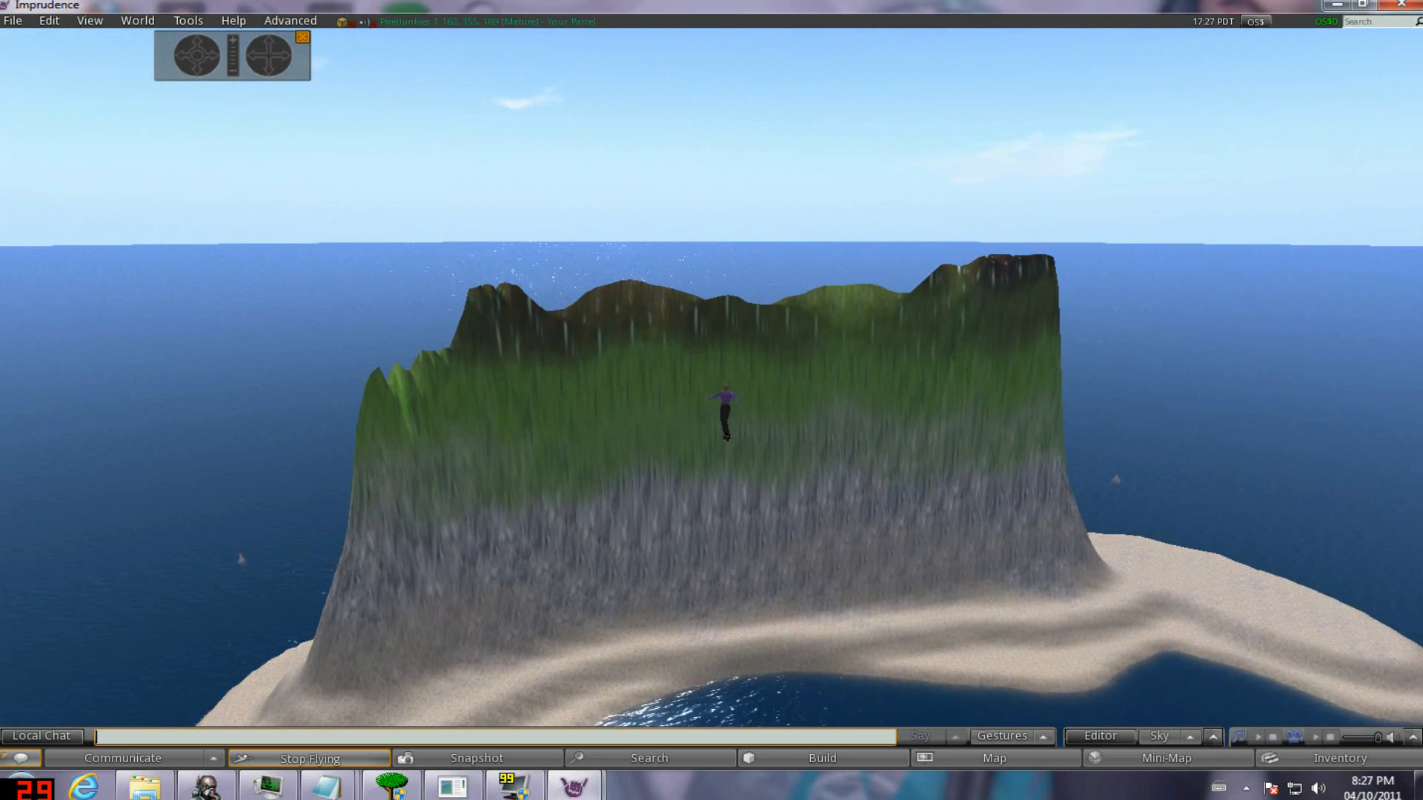
{"action": "left_click", "coordinate": [137, 20]}
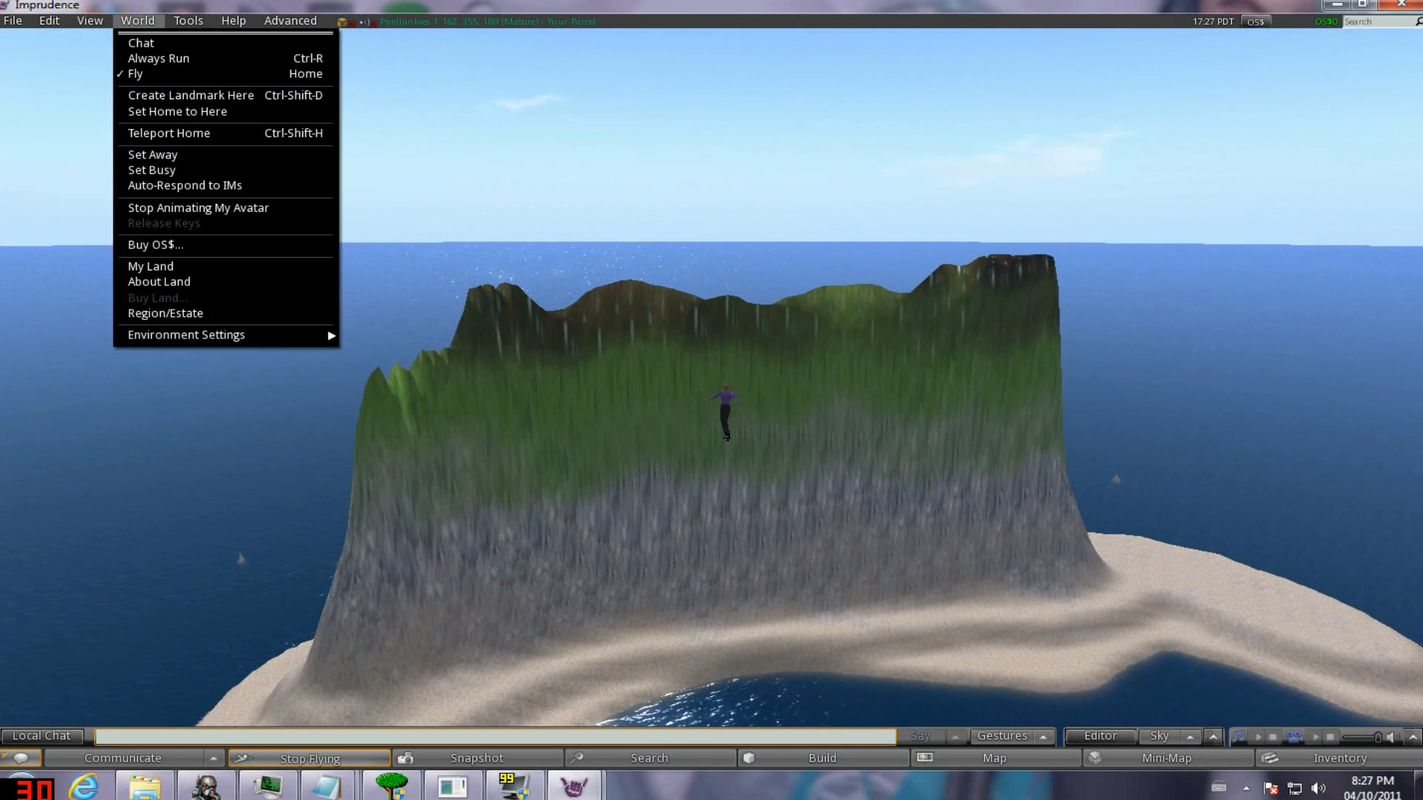
Review the four ground textures and elevation ranges in Region/Estate settings, then close it.
{"action": "left_click", "coordinate": [165, 312]}
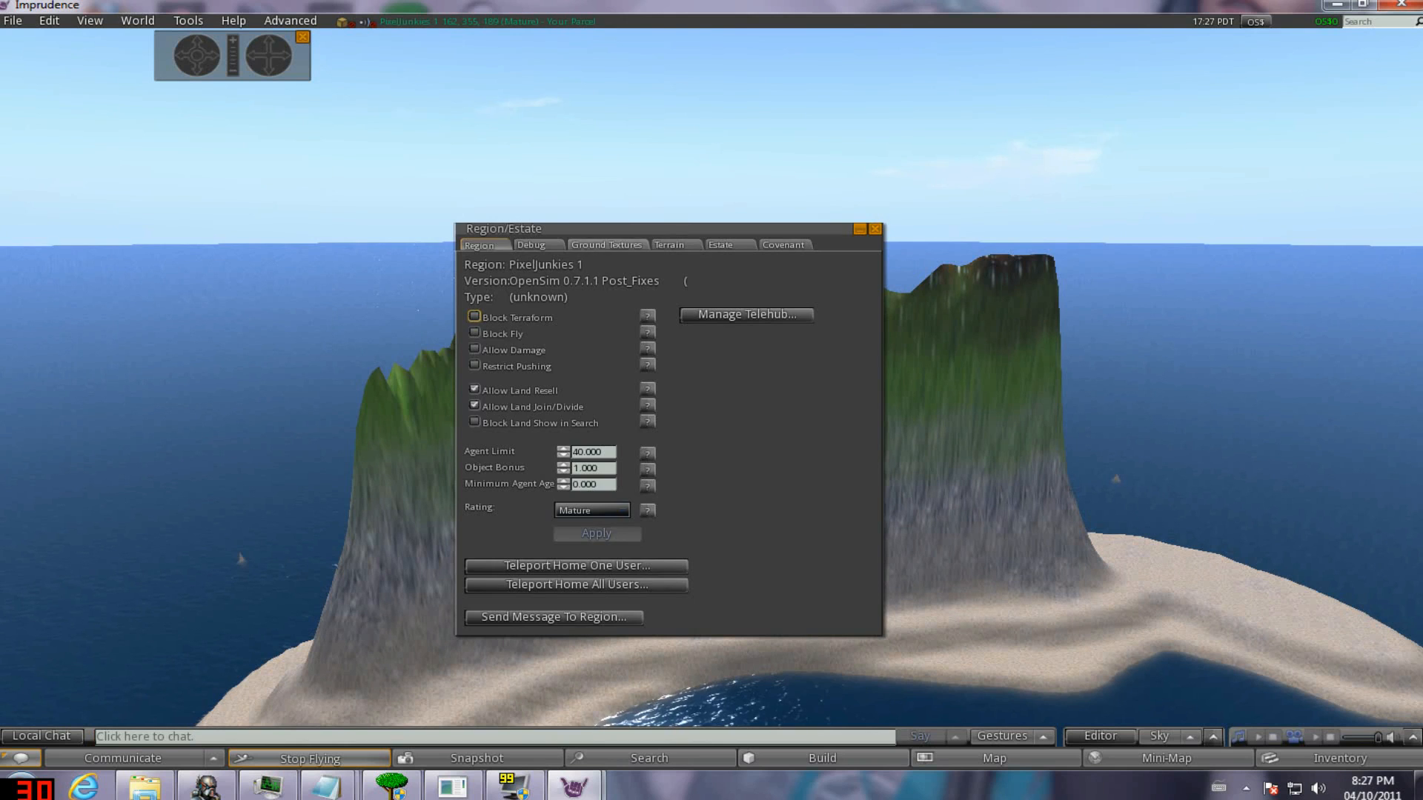
{"action": "left_click", "coordinate": [605, 245]}
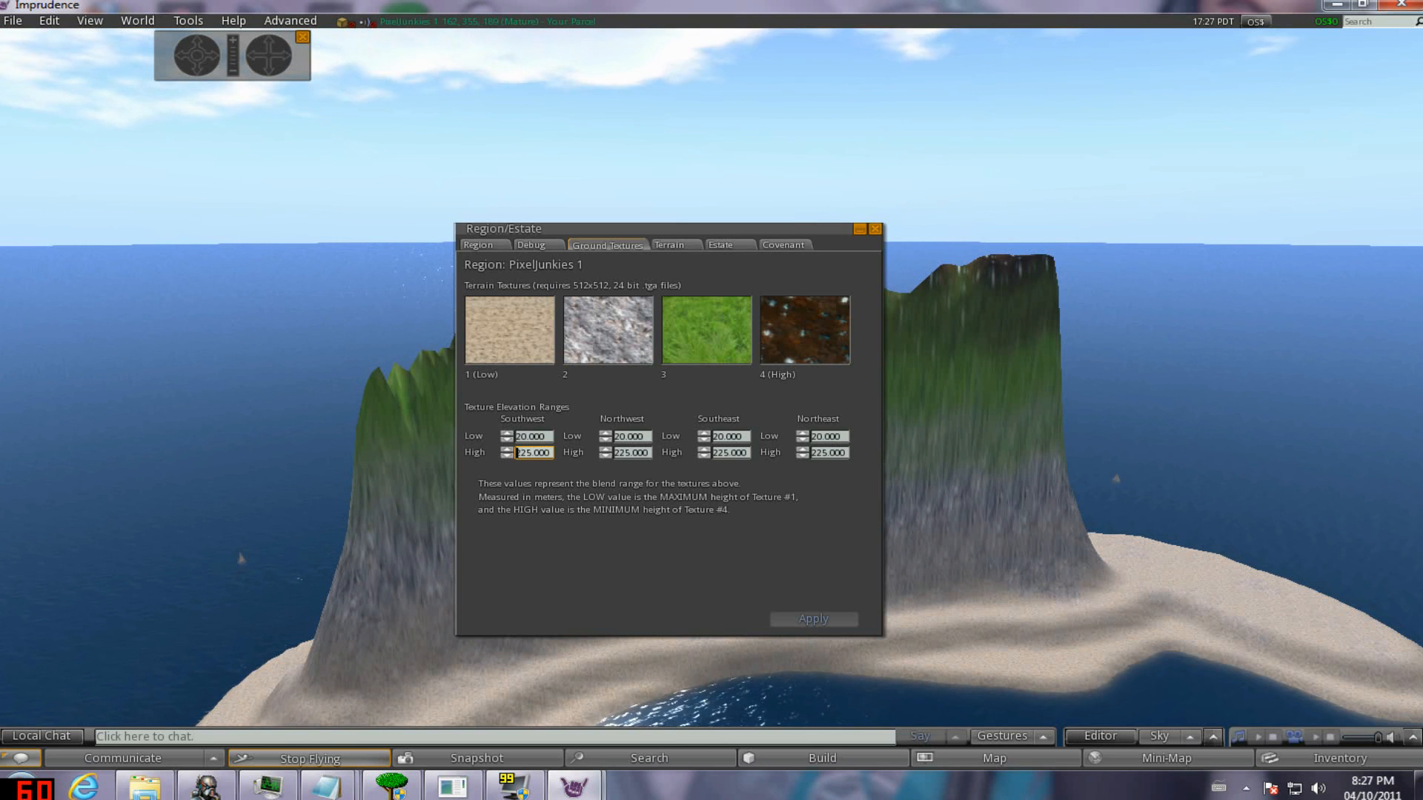
{"action": "left_click", "coordinate": [874, 229]}
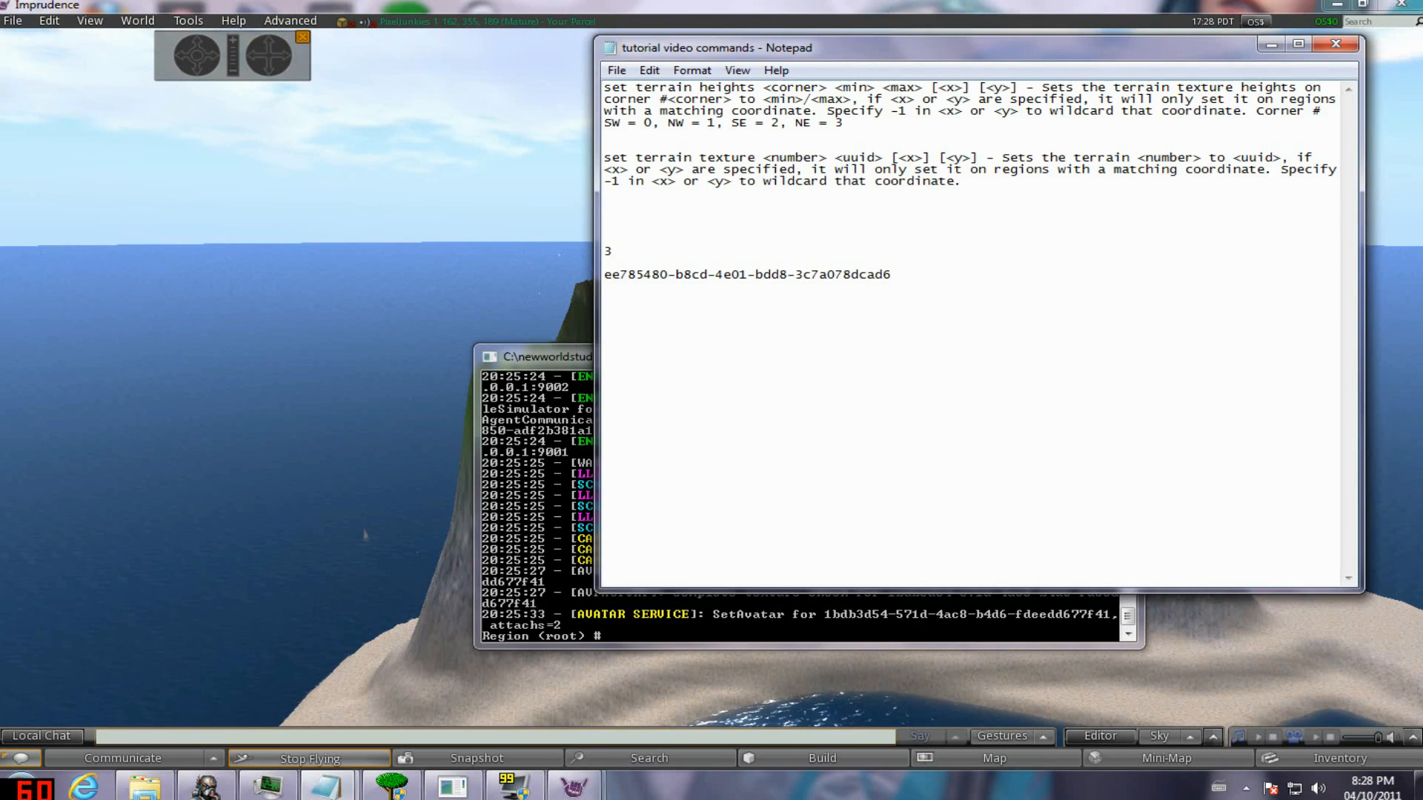
In the OpenSim console, run 'set terrain height' 15 175 for corners 1 and 2.
{"action": "double_click", "coordinate": [676, 87]}
{"action": "type", "text": "set terrain height 1 15"}
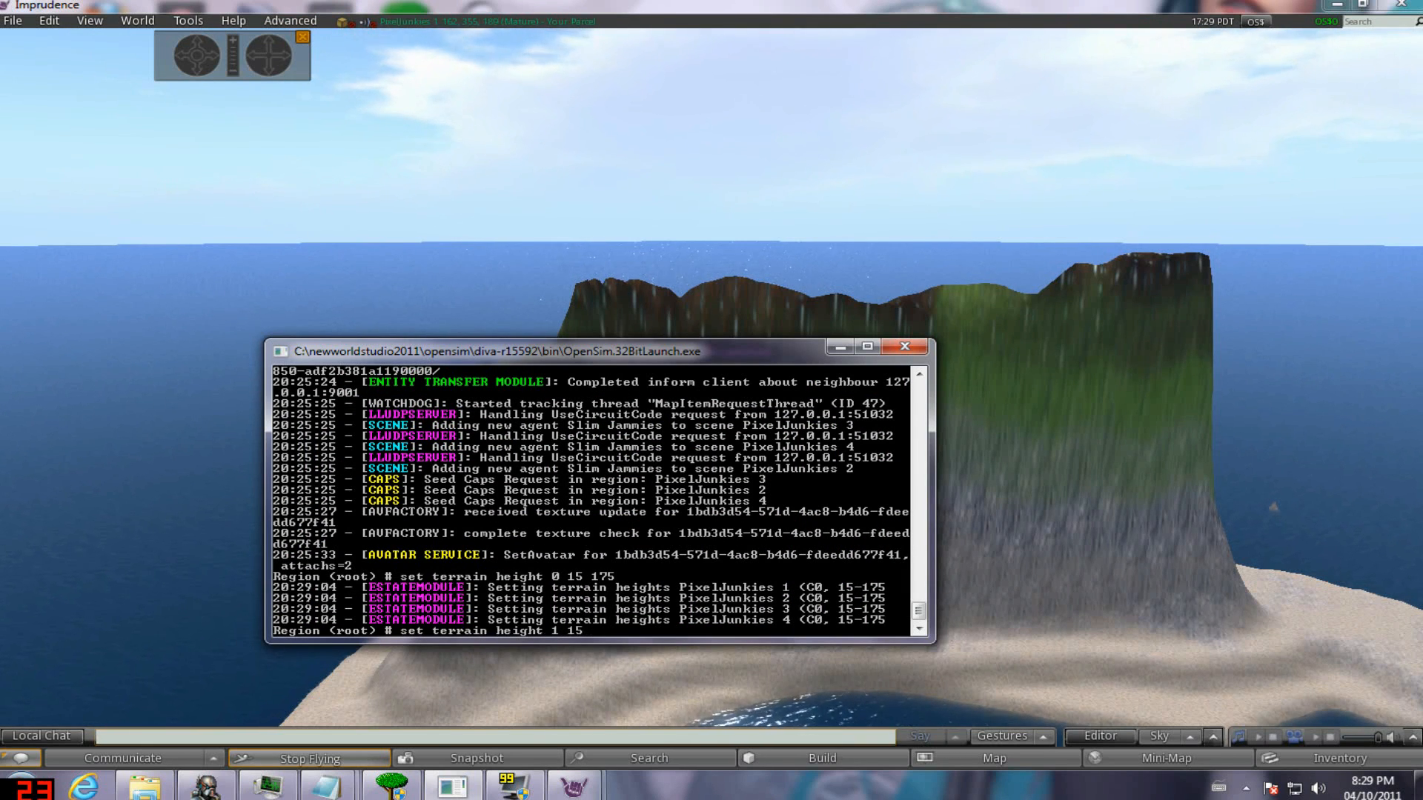
{"action": "key", "text": "Return"}
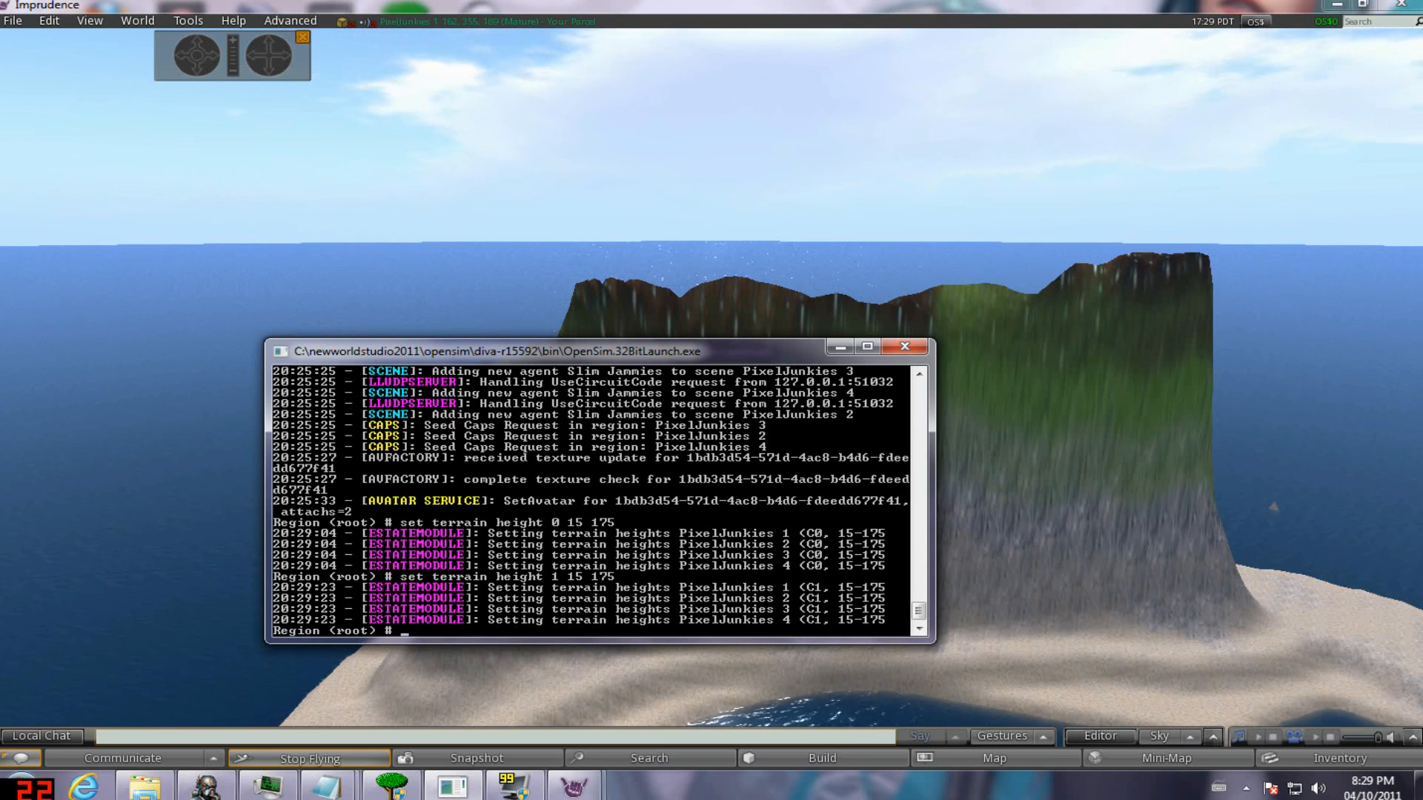
{"action": "type", "text": "set terrain height"}
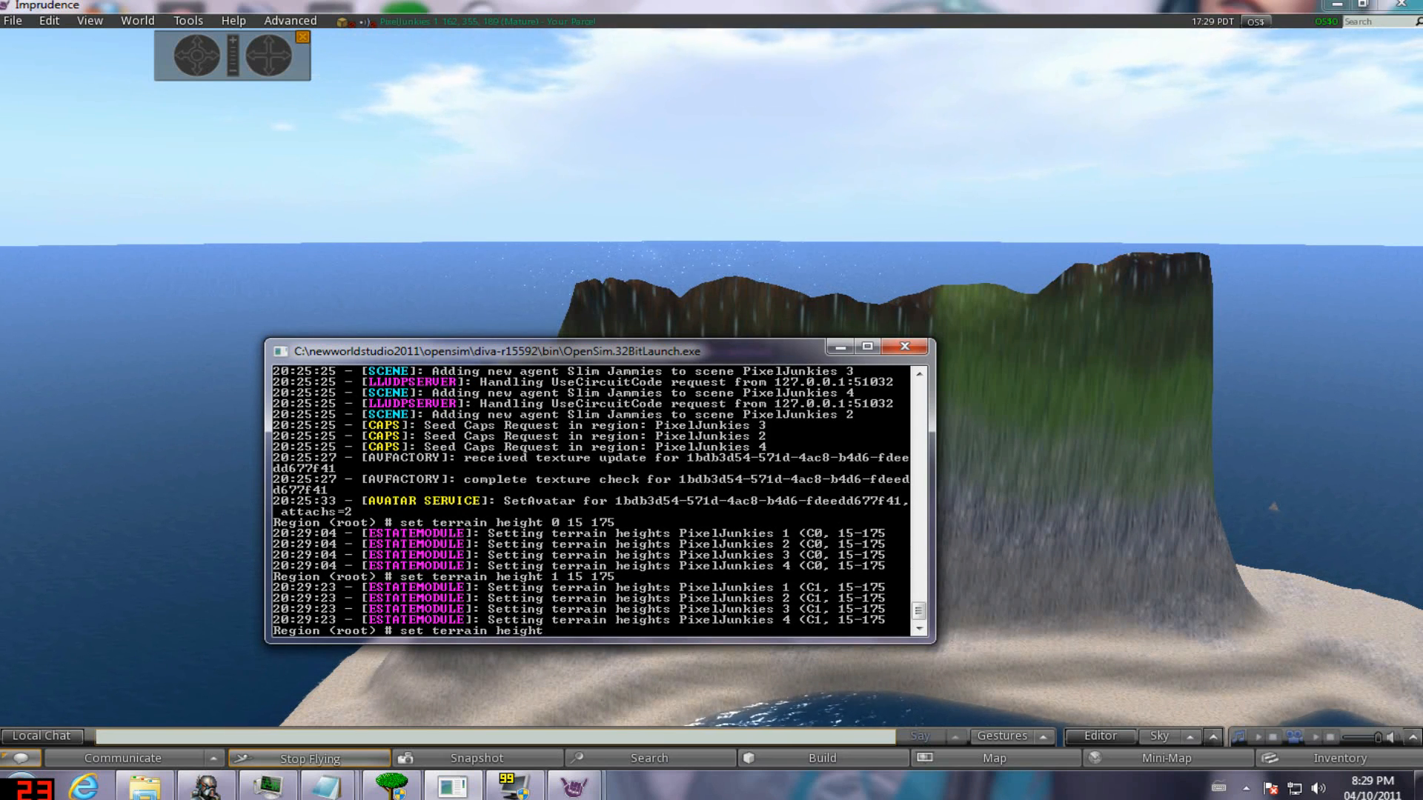
{"action": "type", "text": "2 15 175"}
{"action": "type", "text": "set terrain"}
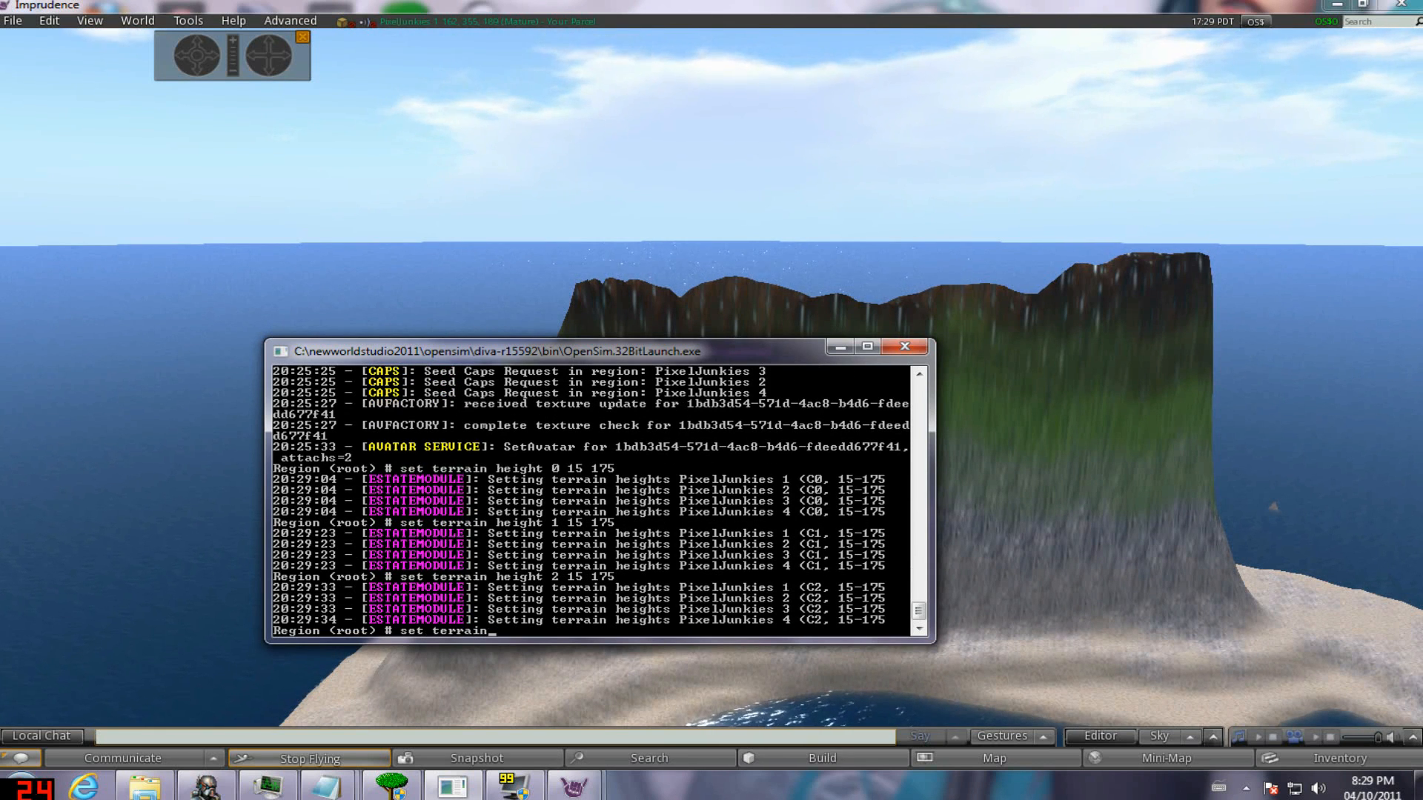
{"action": "type", "text": "height"}
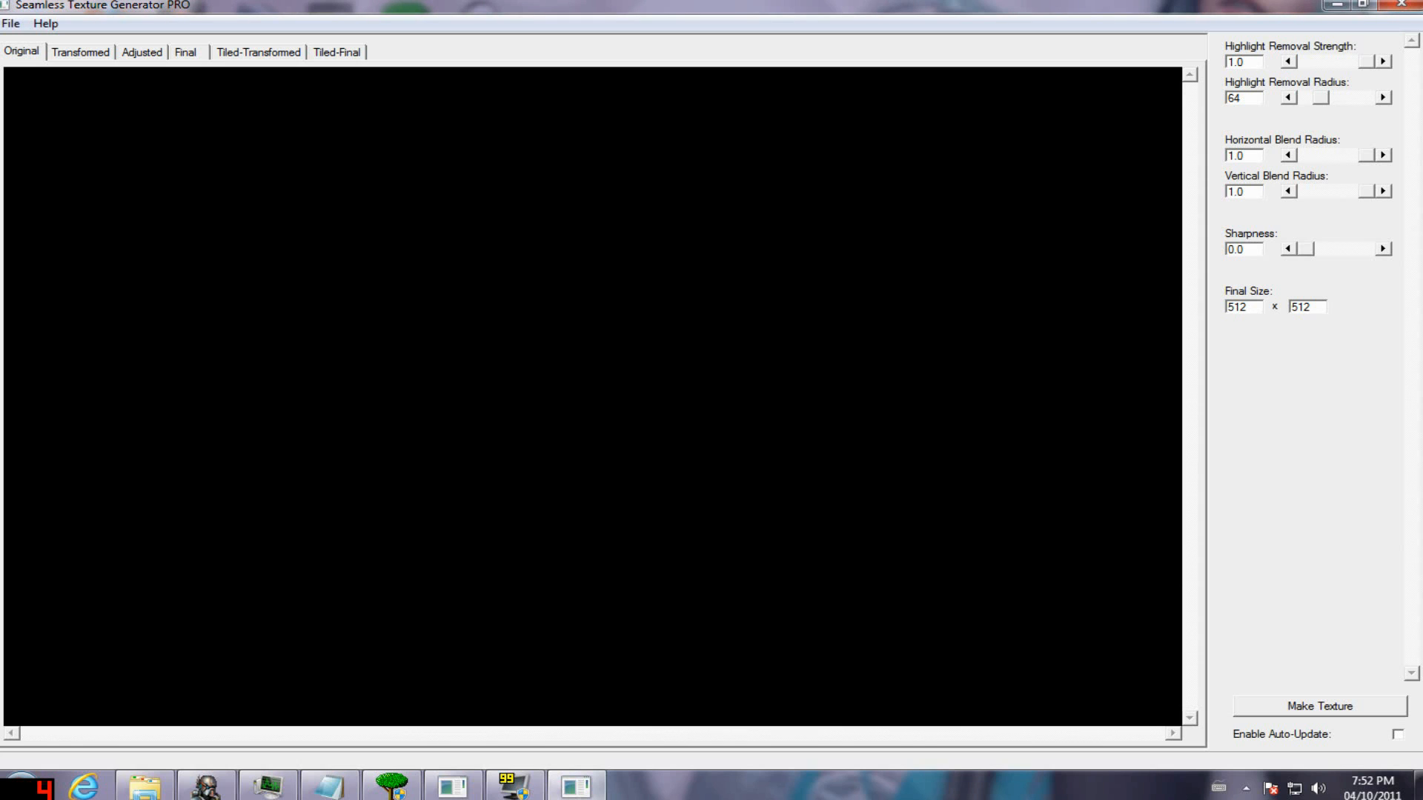
Select the 512 value in the Final Size width field to replace it.
{"action": "triple_click", "coordinate": [1242, 307]}
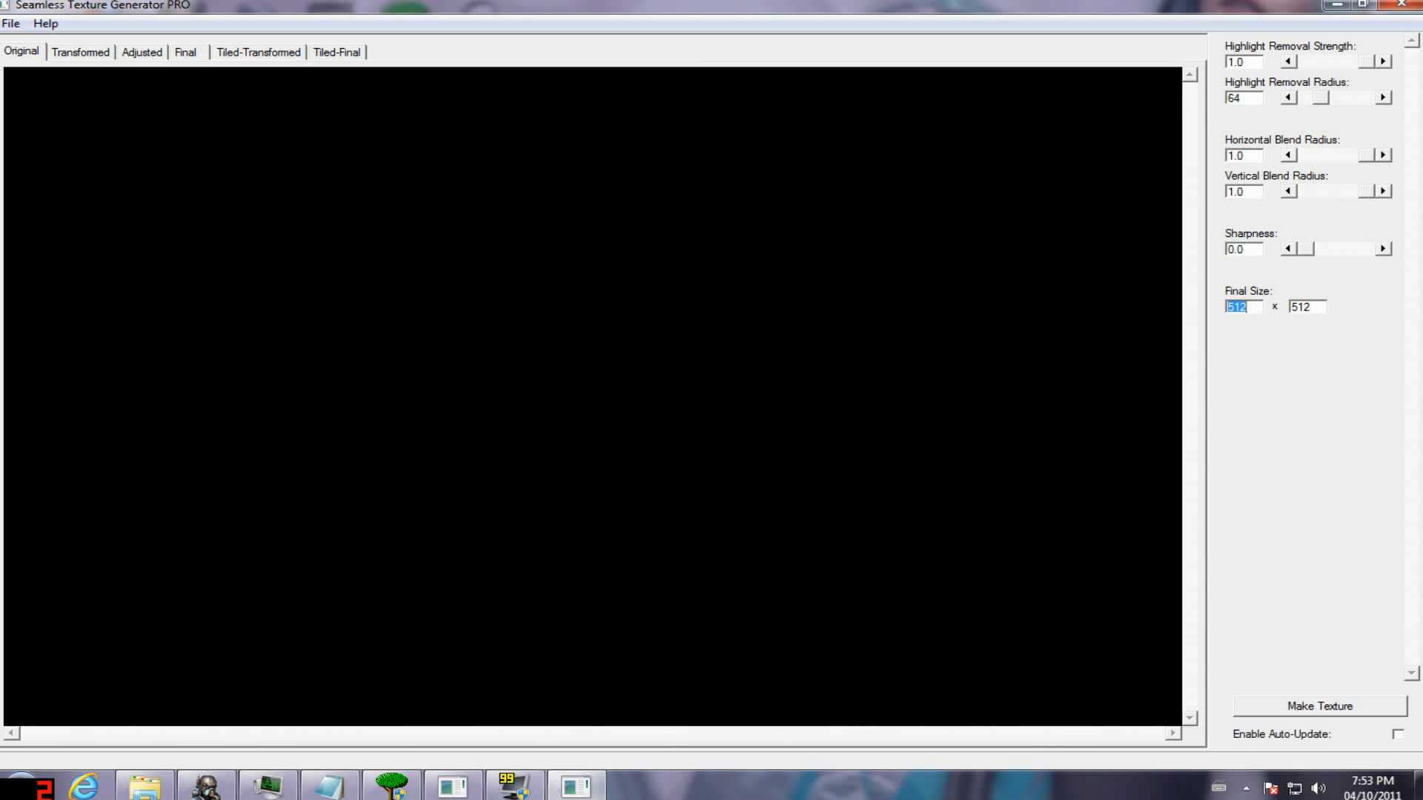
Change the final texture size width and height from 512 to 1024.
{"action": "type", "text": "1"}
{"action": "left_click", "coordinate": [1307, 306]}
{"action": "type", "text": "2"}
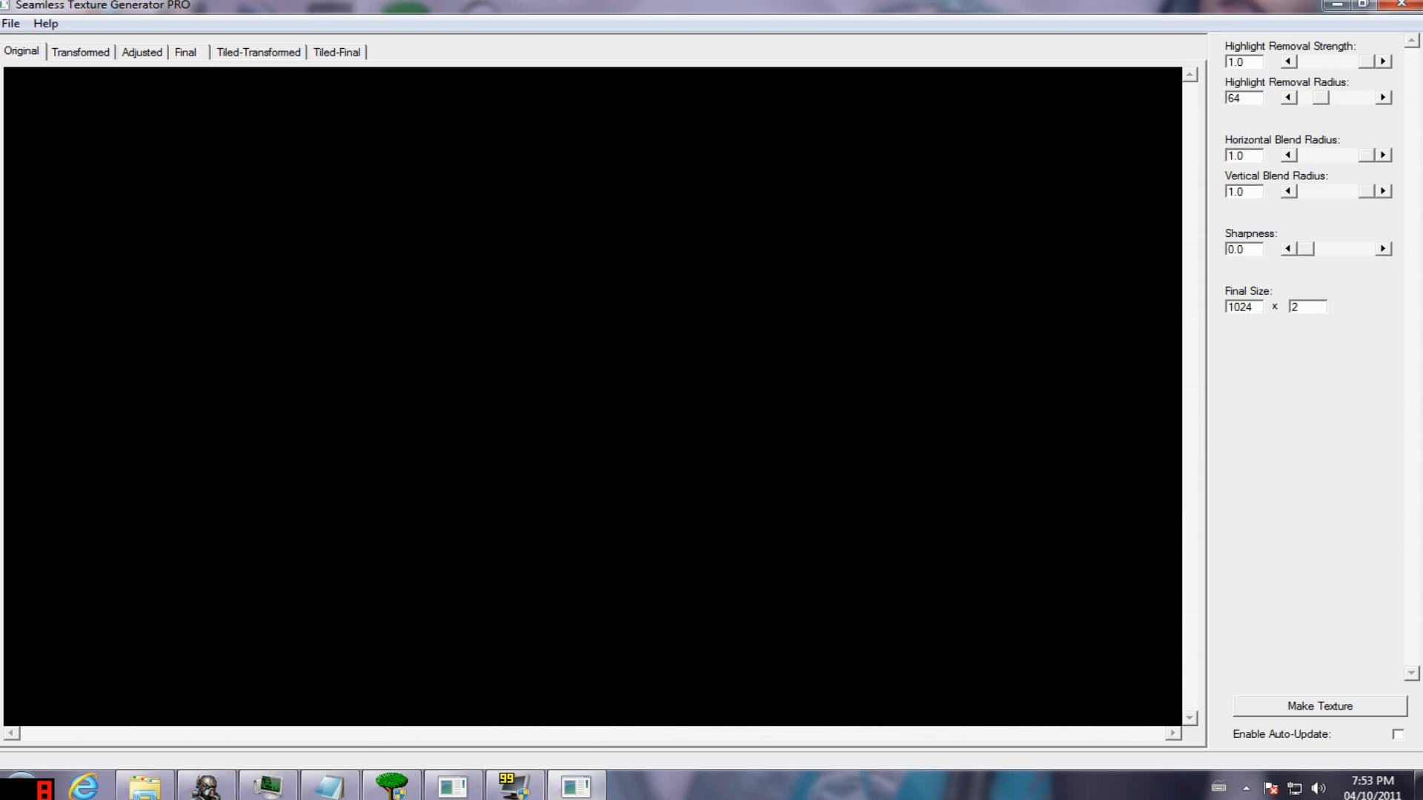
{"action": "type", "text": "1024"}
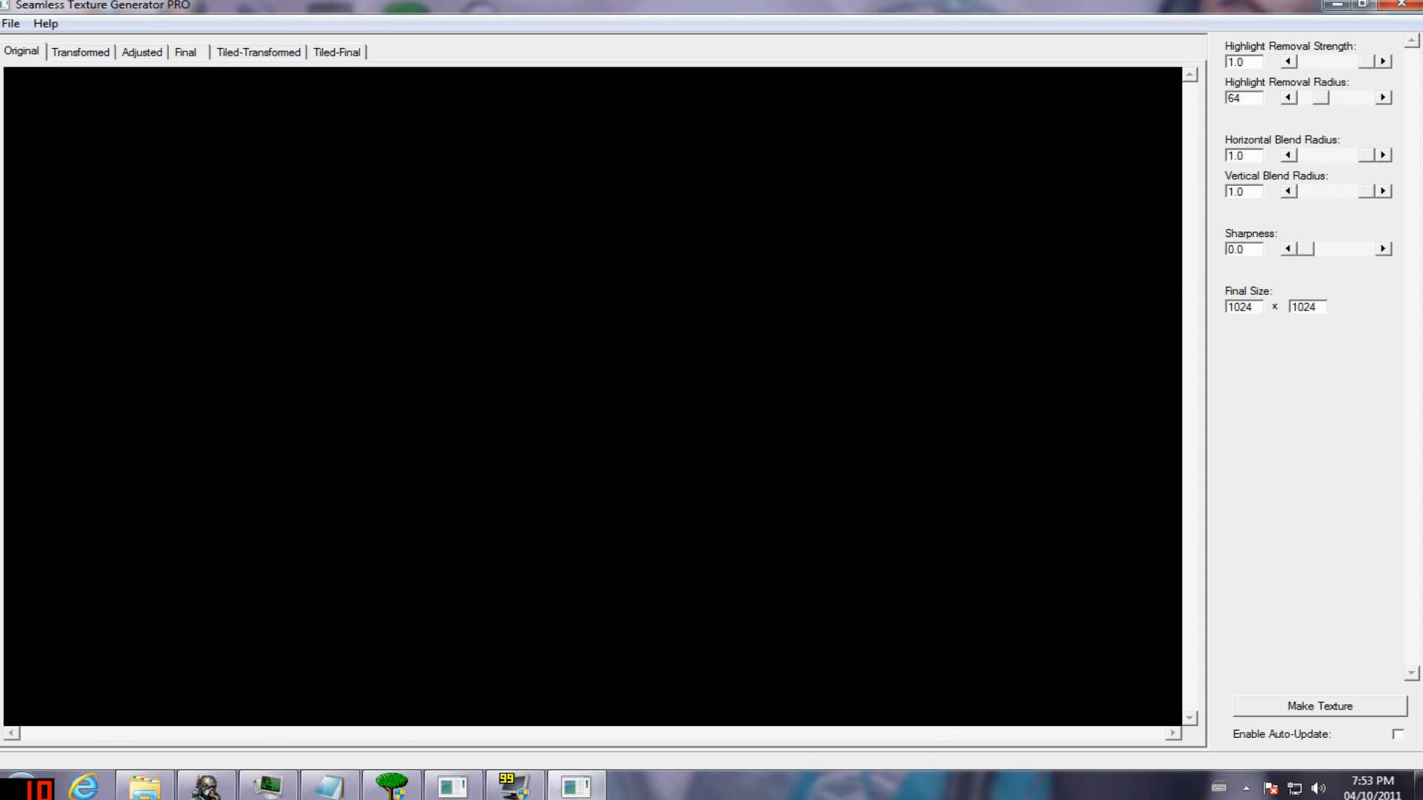
Load SoilBeach0089_1_M.jpg from the newground textures folder as the original image.
{"action": "left_click", "coordinate": [11, 23]}
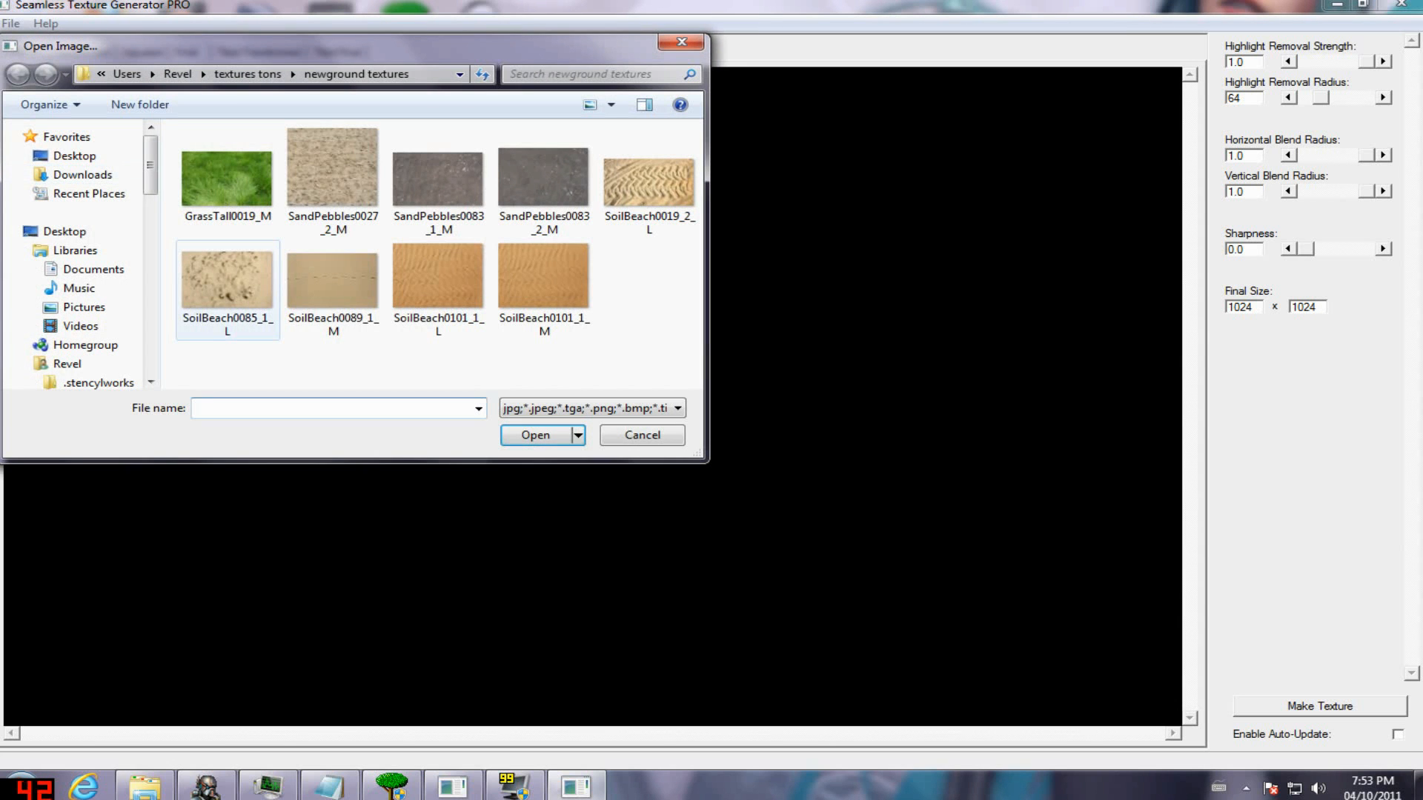
{"action": "left_click", "coordinate": [333, 277]}
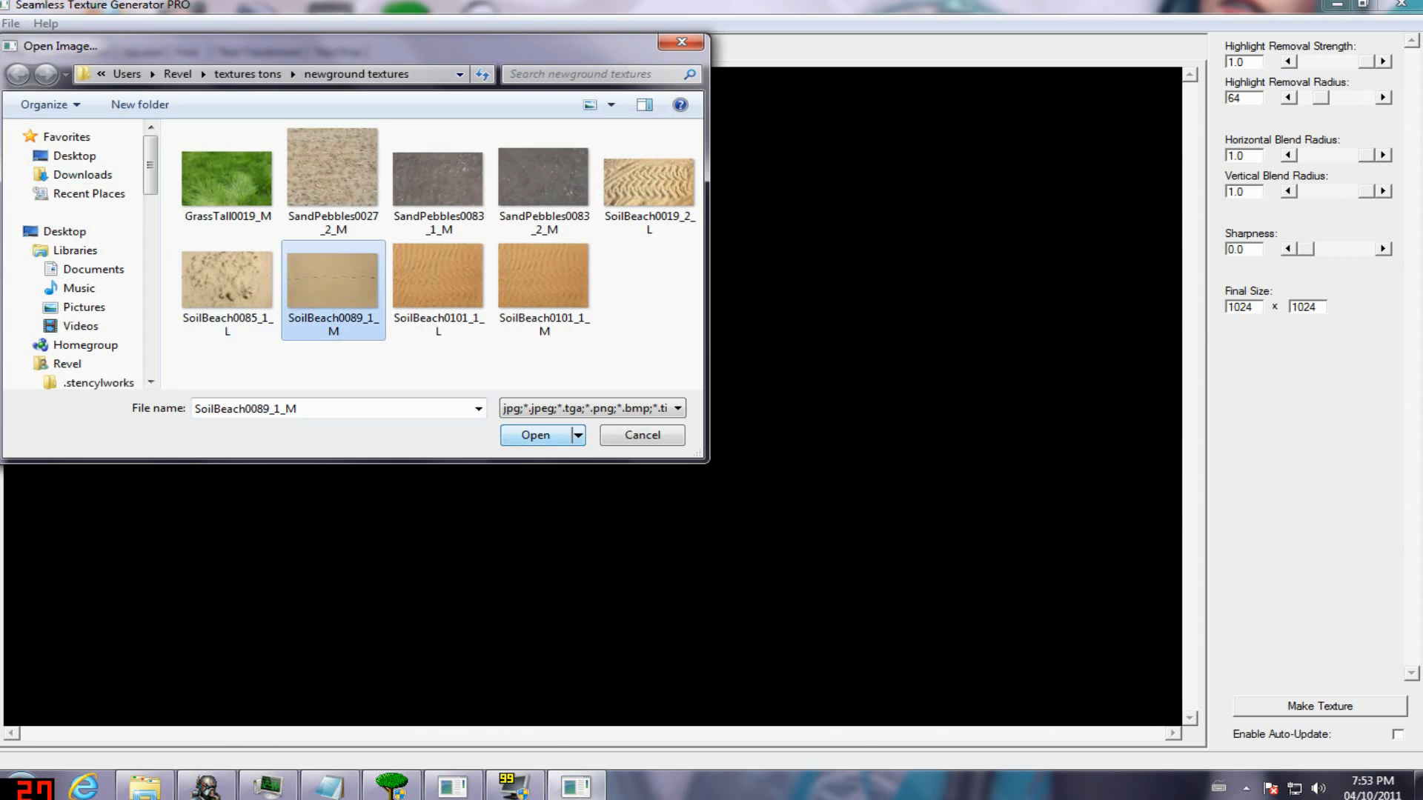
{"action": "left_click", "coordinate": [535, 435]}
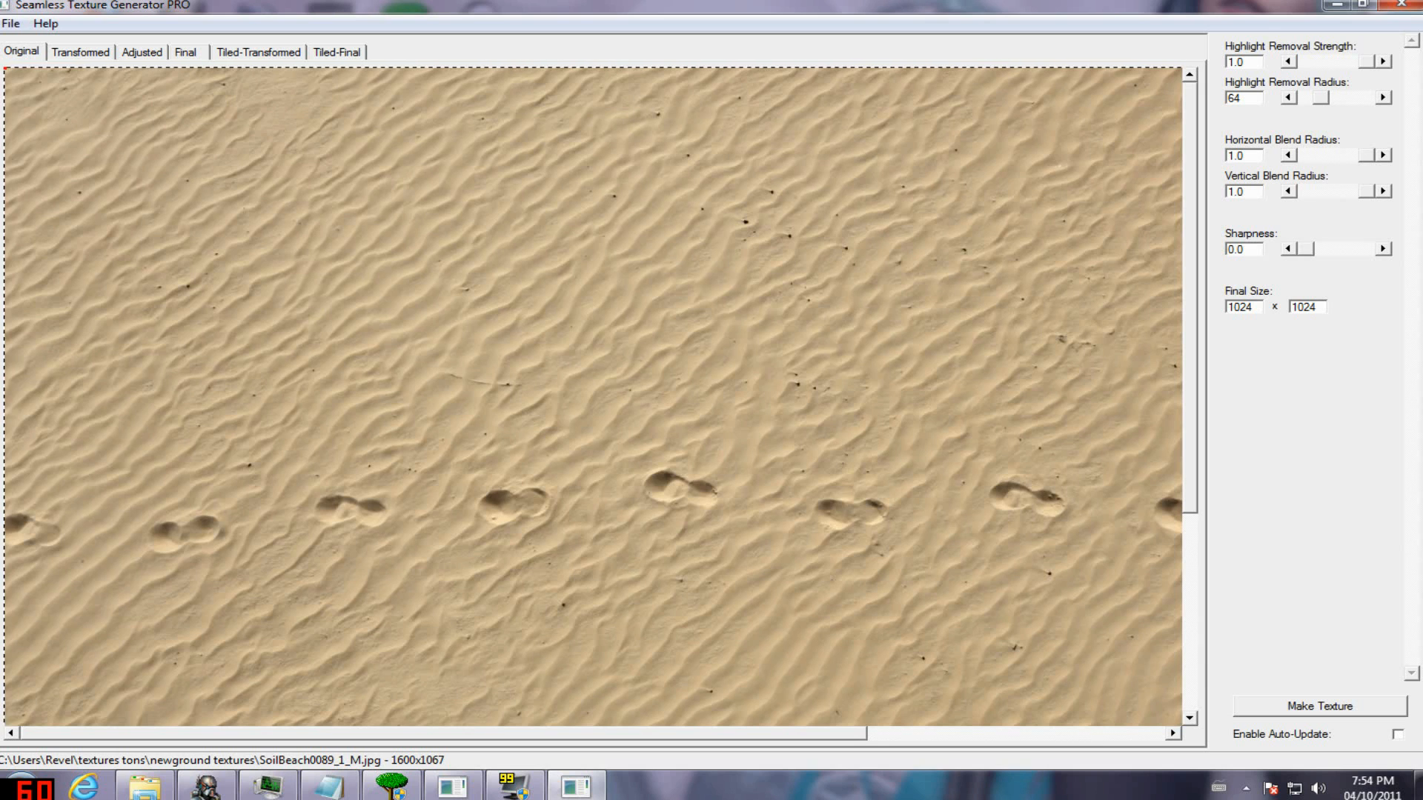
Generate the seamless sand texture and compare the Tiled-Final and Tiled-Transformed previews.
{"action": "left_click", "coordinate": [1318, 707]}
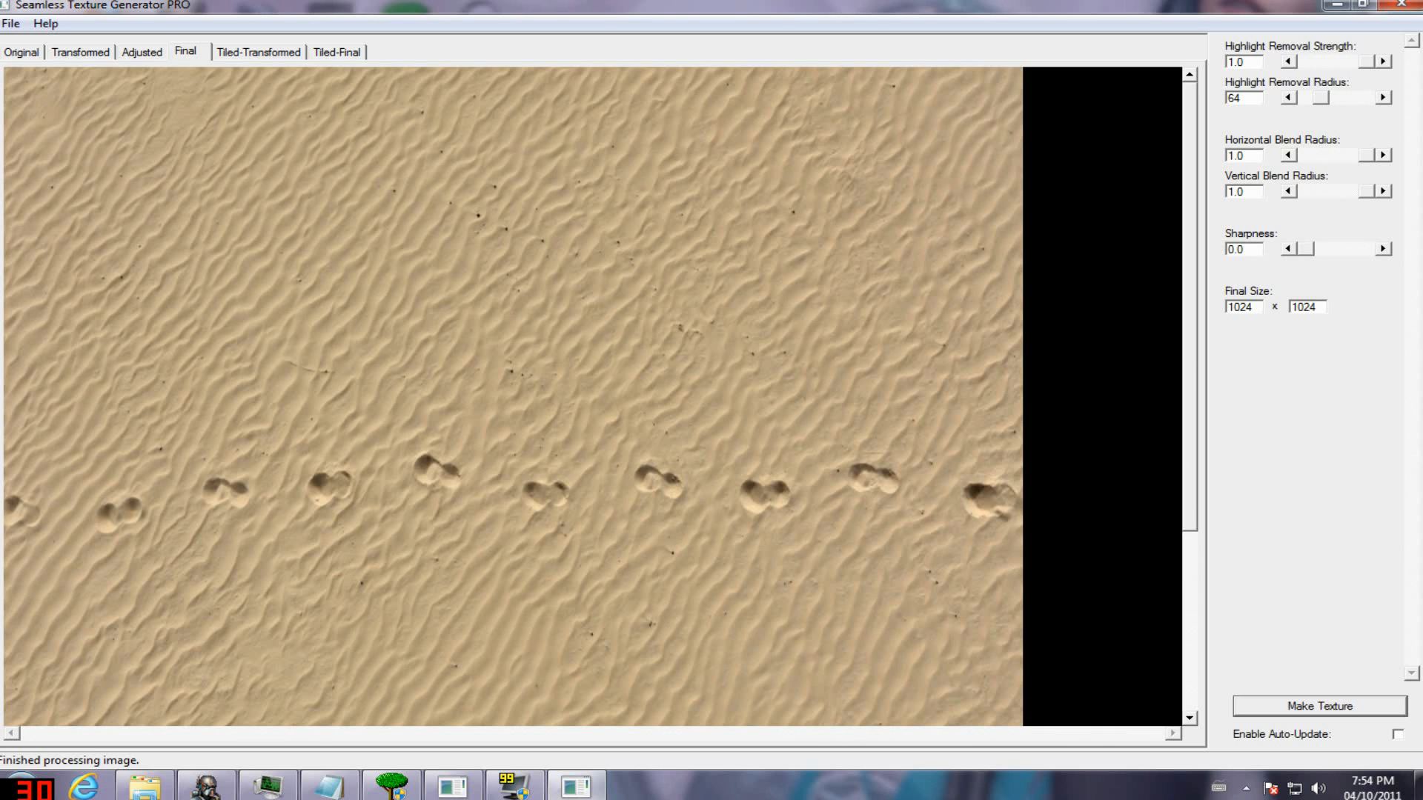
{"action": "left_click", "coordinate": [337, 52]}
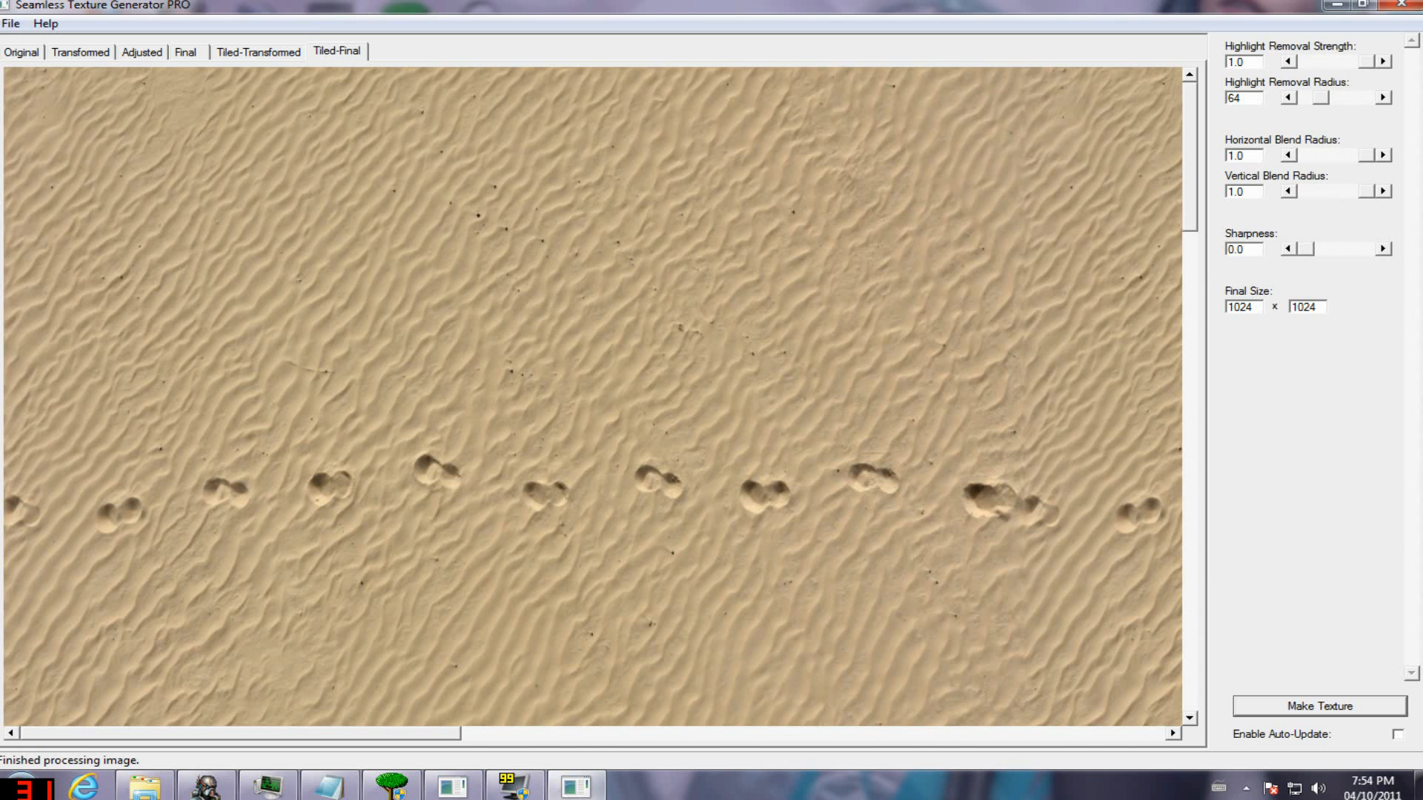
{"action": "left_click", "coordinate": [258, 51]}
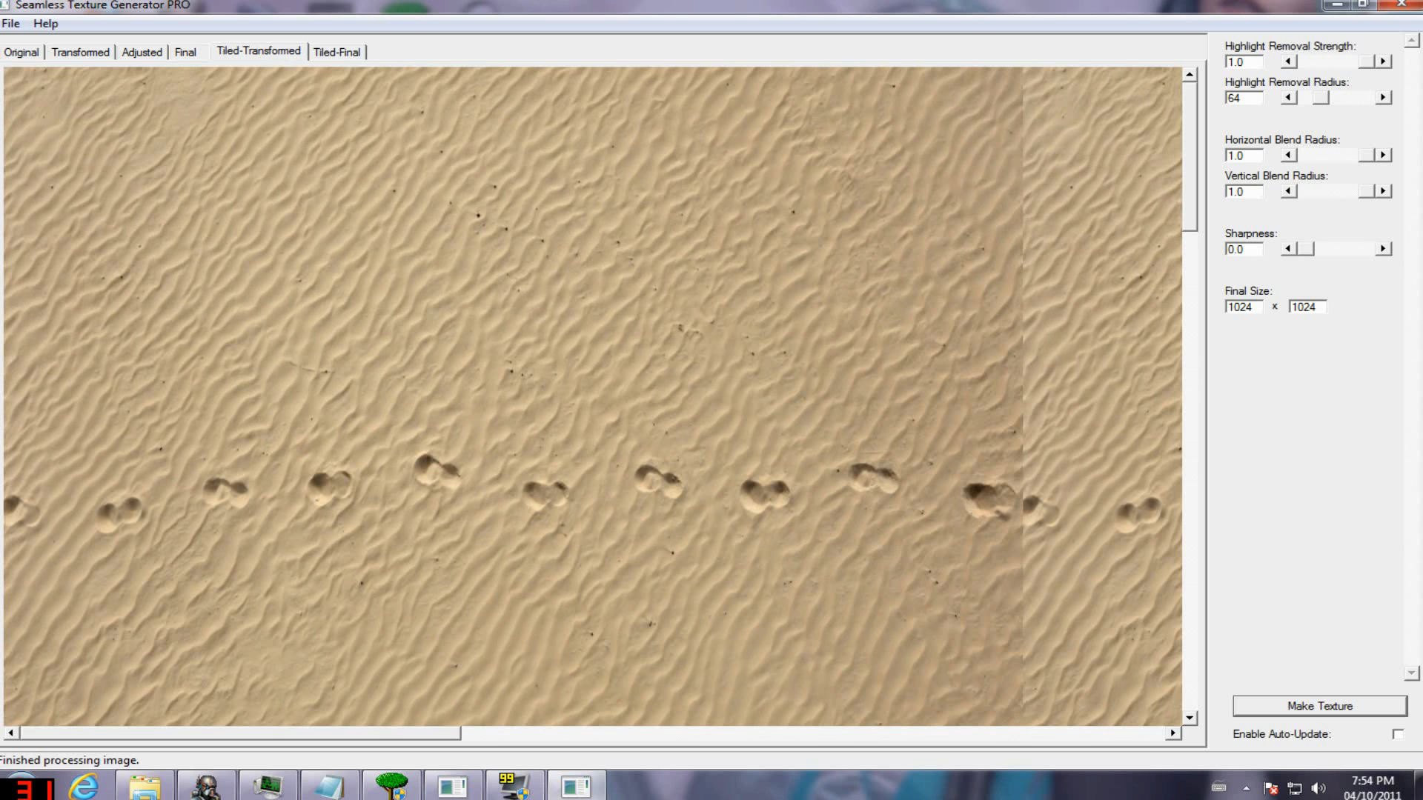
{"action": "left_click", "coordinate": [337, 52]}
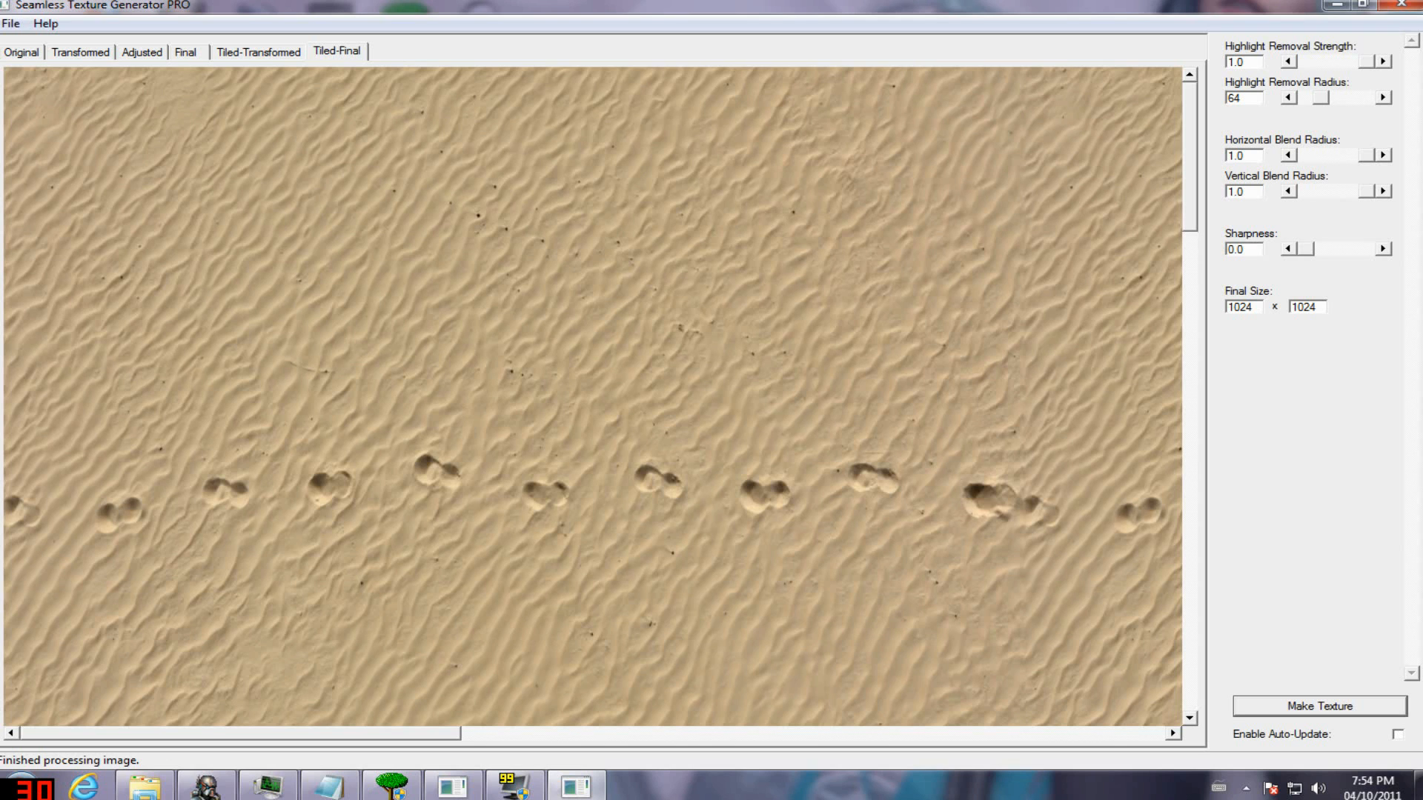
Open the save dialog in newground textures with tga Files as the file type.
{"action": "left_click", "coordinate": [11, 23]}
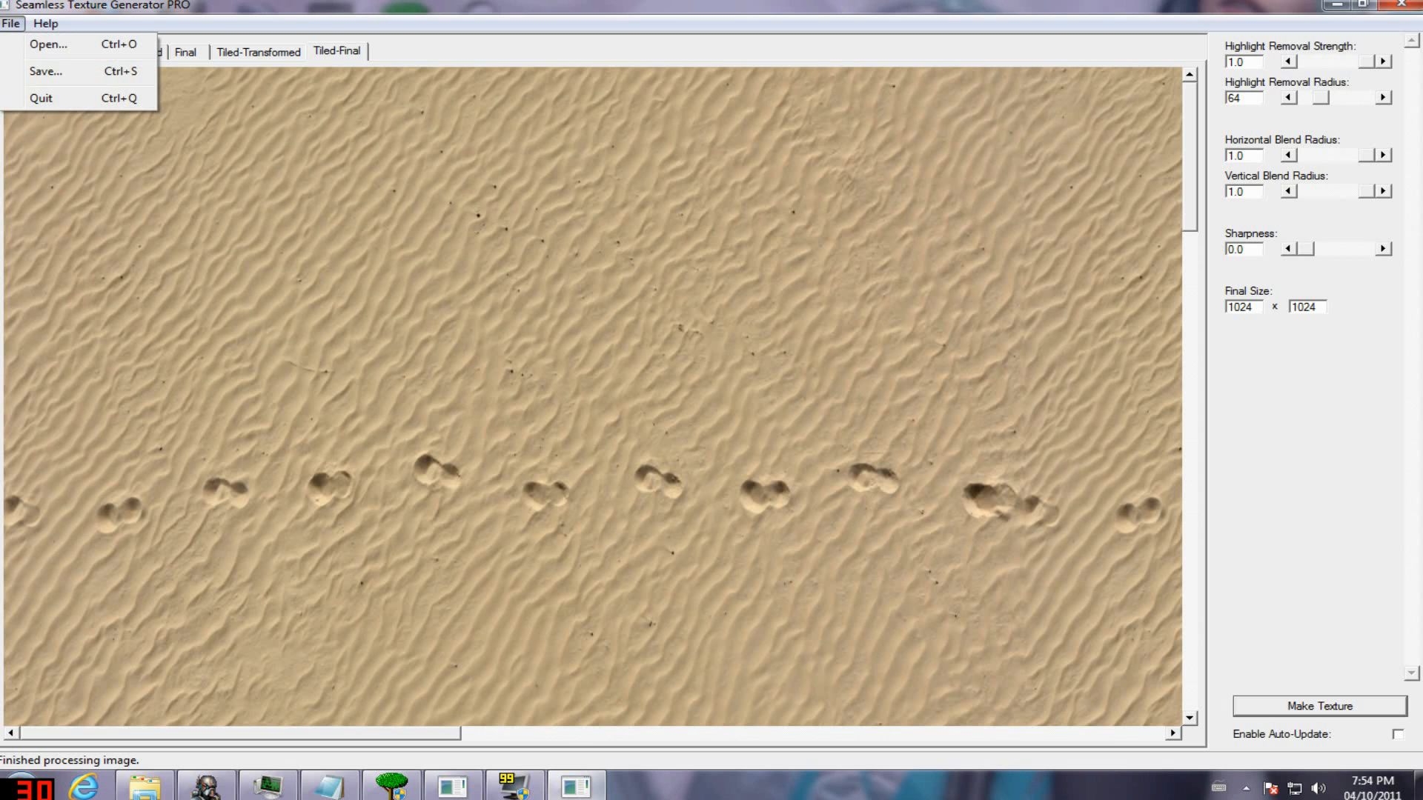
{"action": "left_click", "coordinate": [46, 72]}
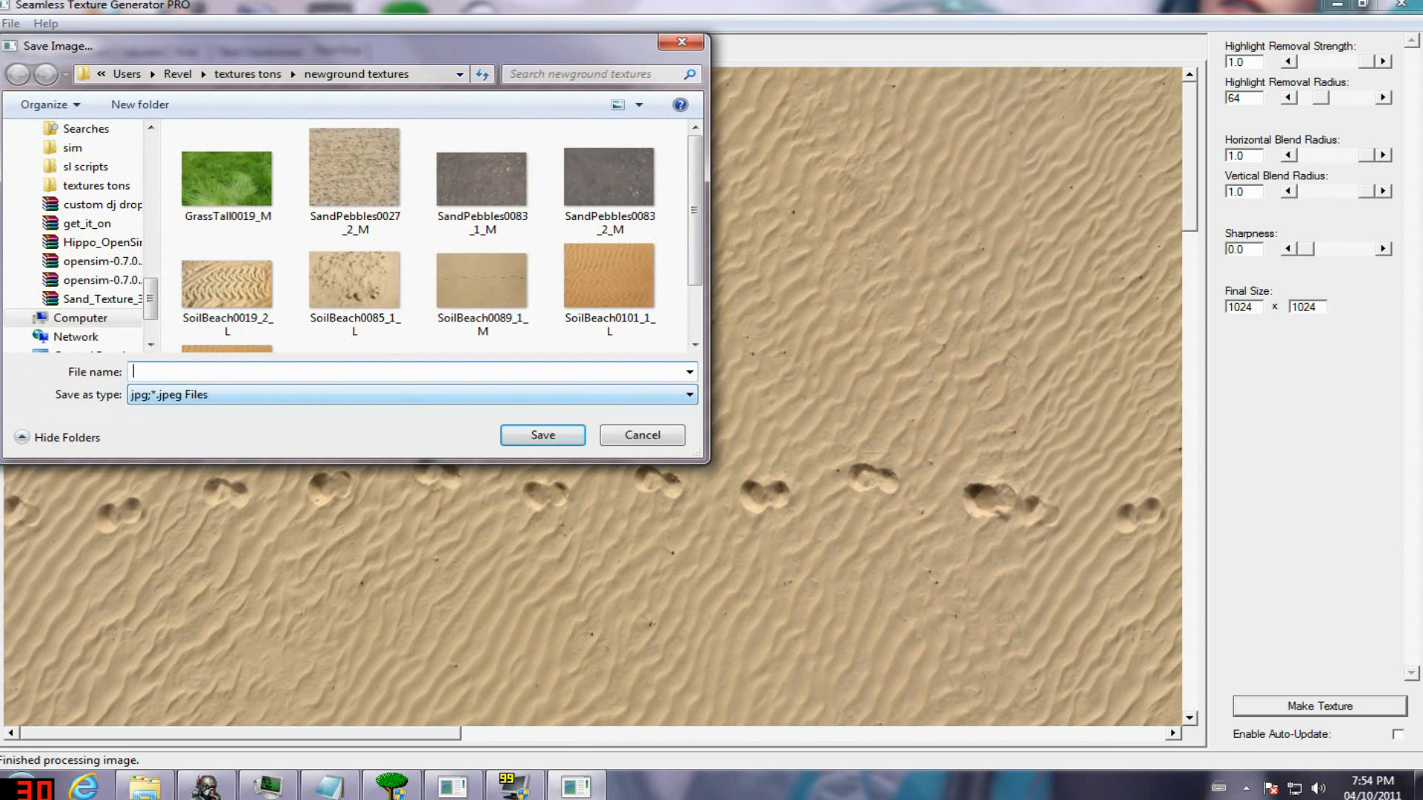
{"action": "left_click", "coordinate": [409, 393]}
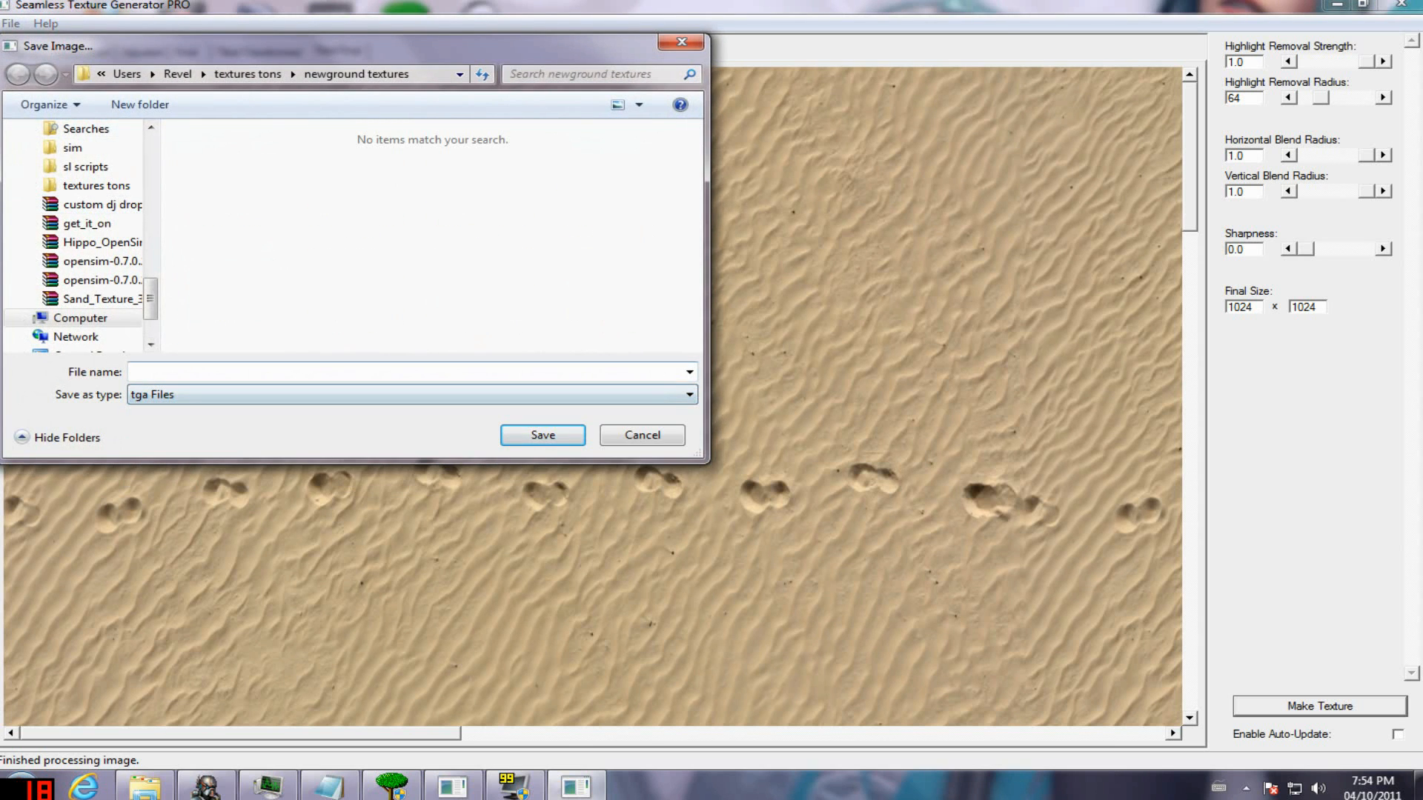
{"action": "left_click", "coordinate": [408, 371]}
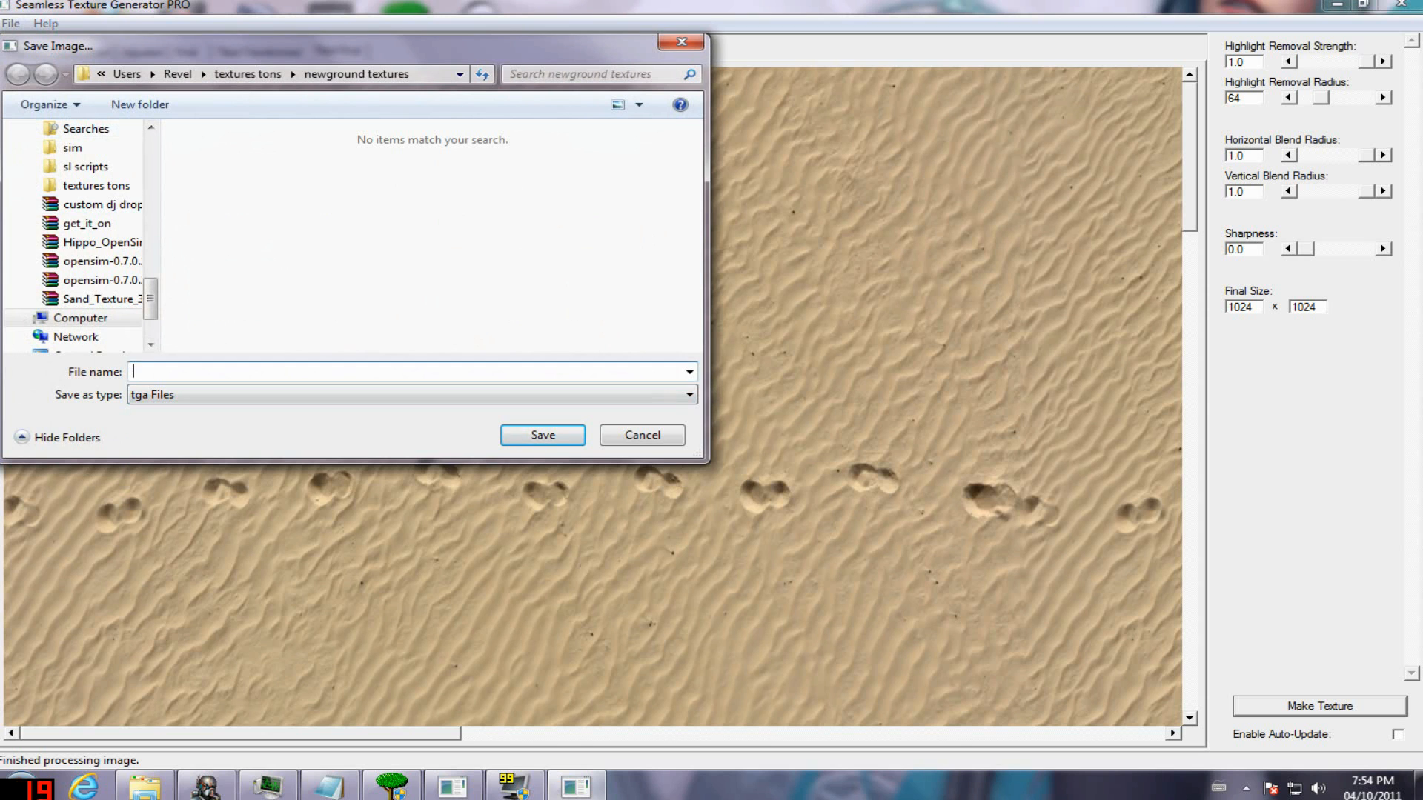